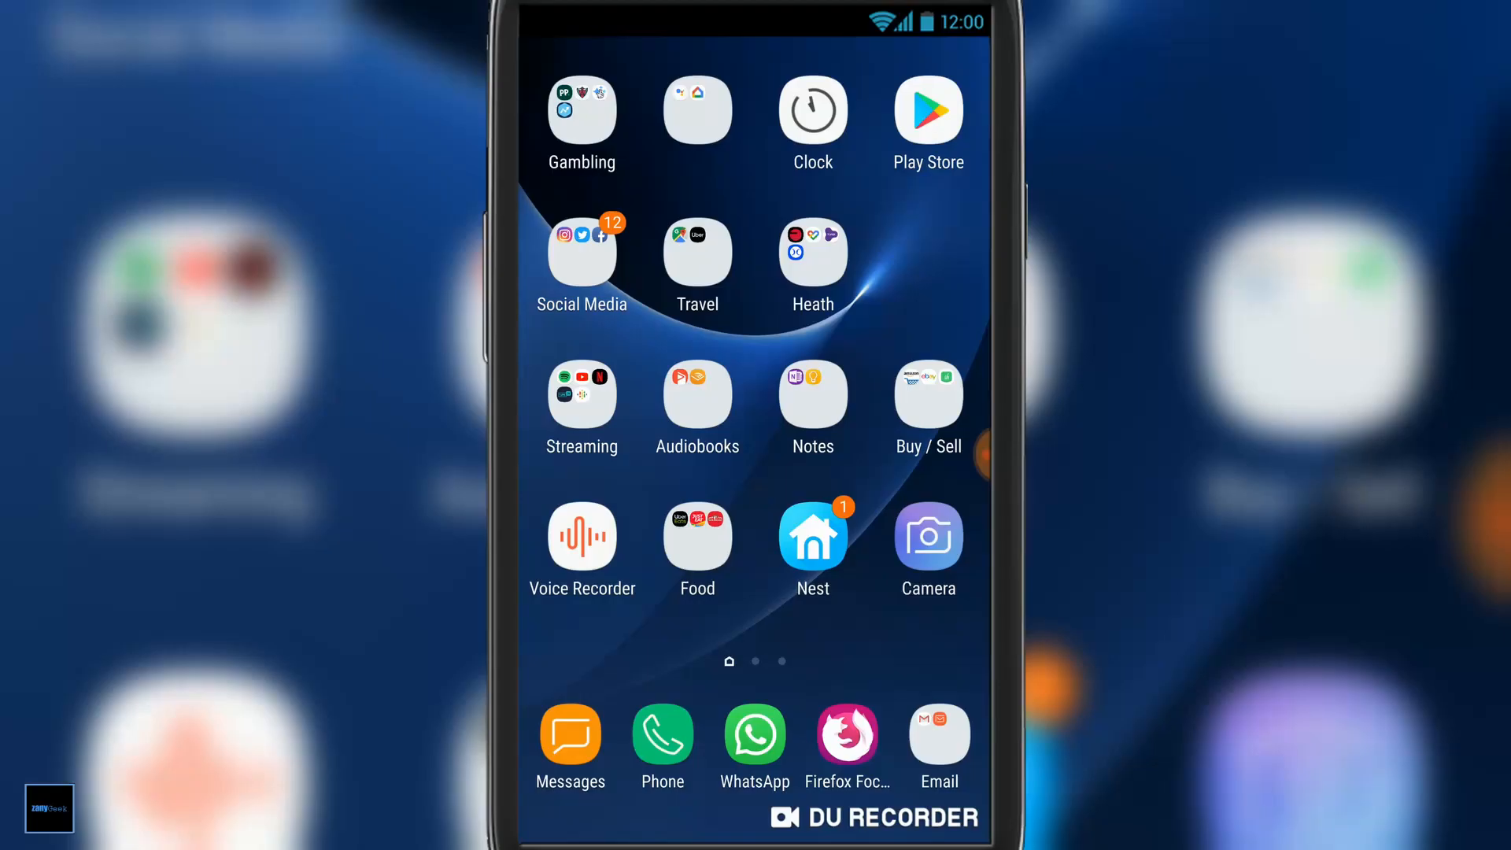
Find the Swann HomeSafe View listing in the Play Store via the search suggestion.
{"action": "left_click", "coordinate": [927, 109]}
{"action": "type", "text": "swann ho"}
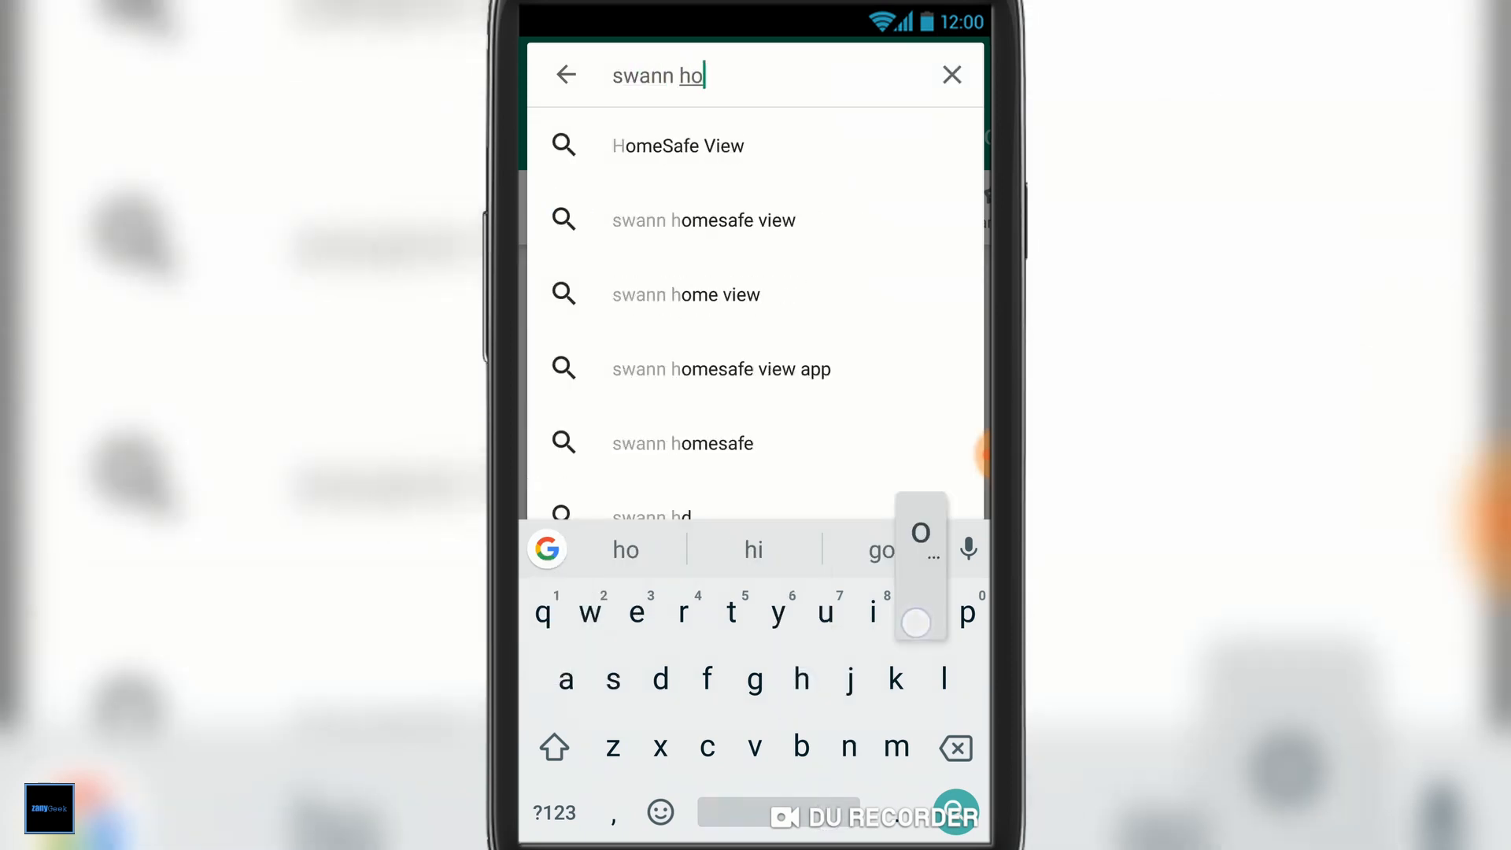
{"action": "left_click", "coordinate": [677, 145]}
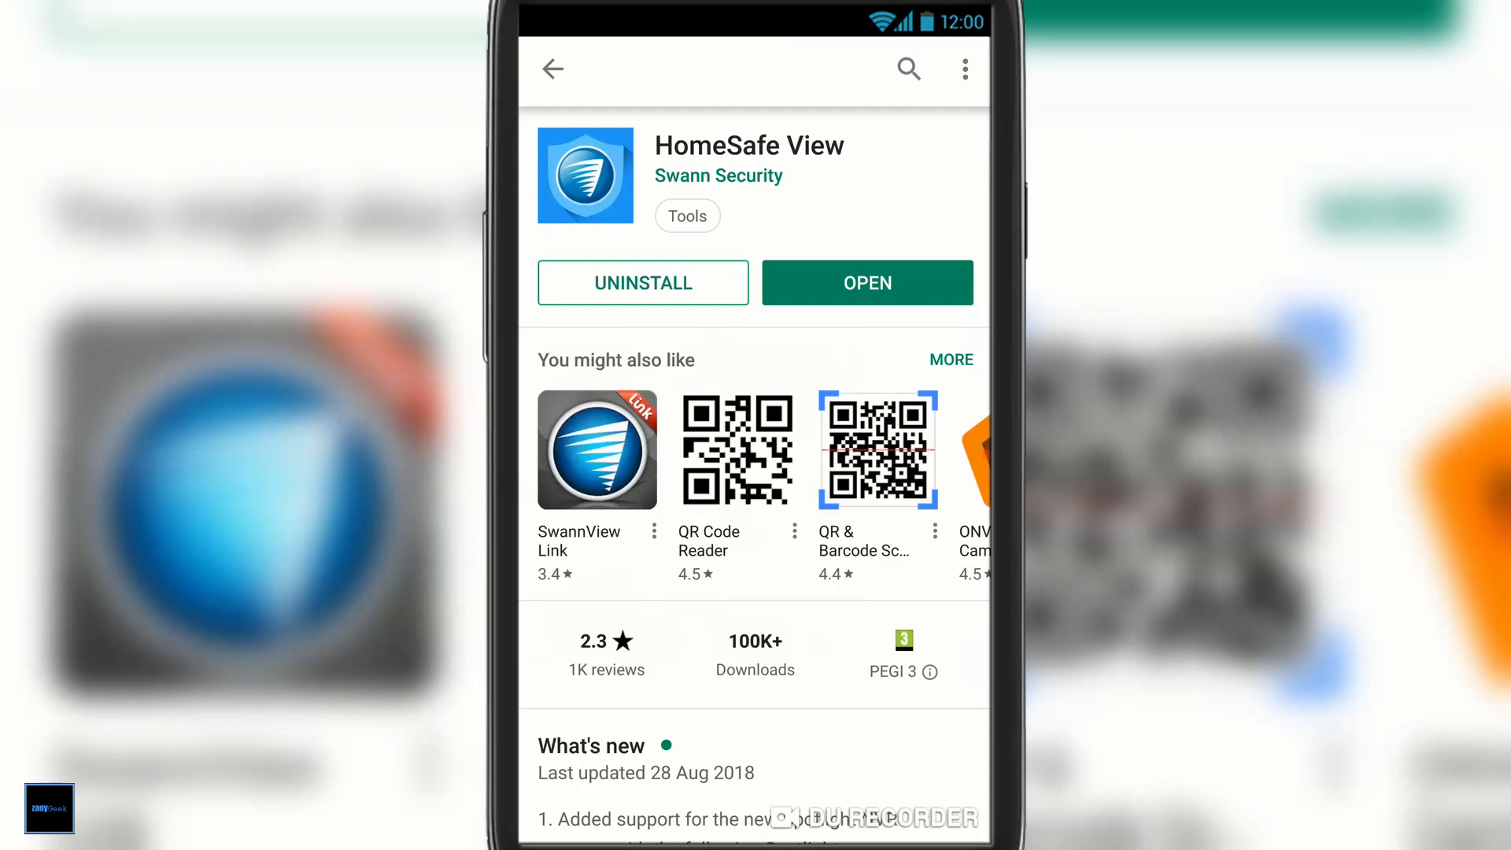
Launch HomeSafe View and allow its media and audio permissions.
{"action": "left_click", "coordinate": [866, 281]}
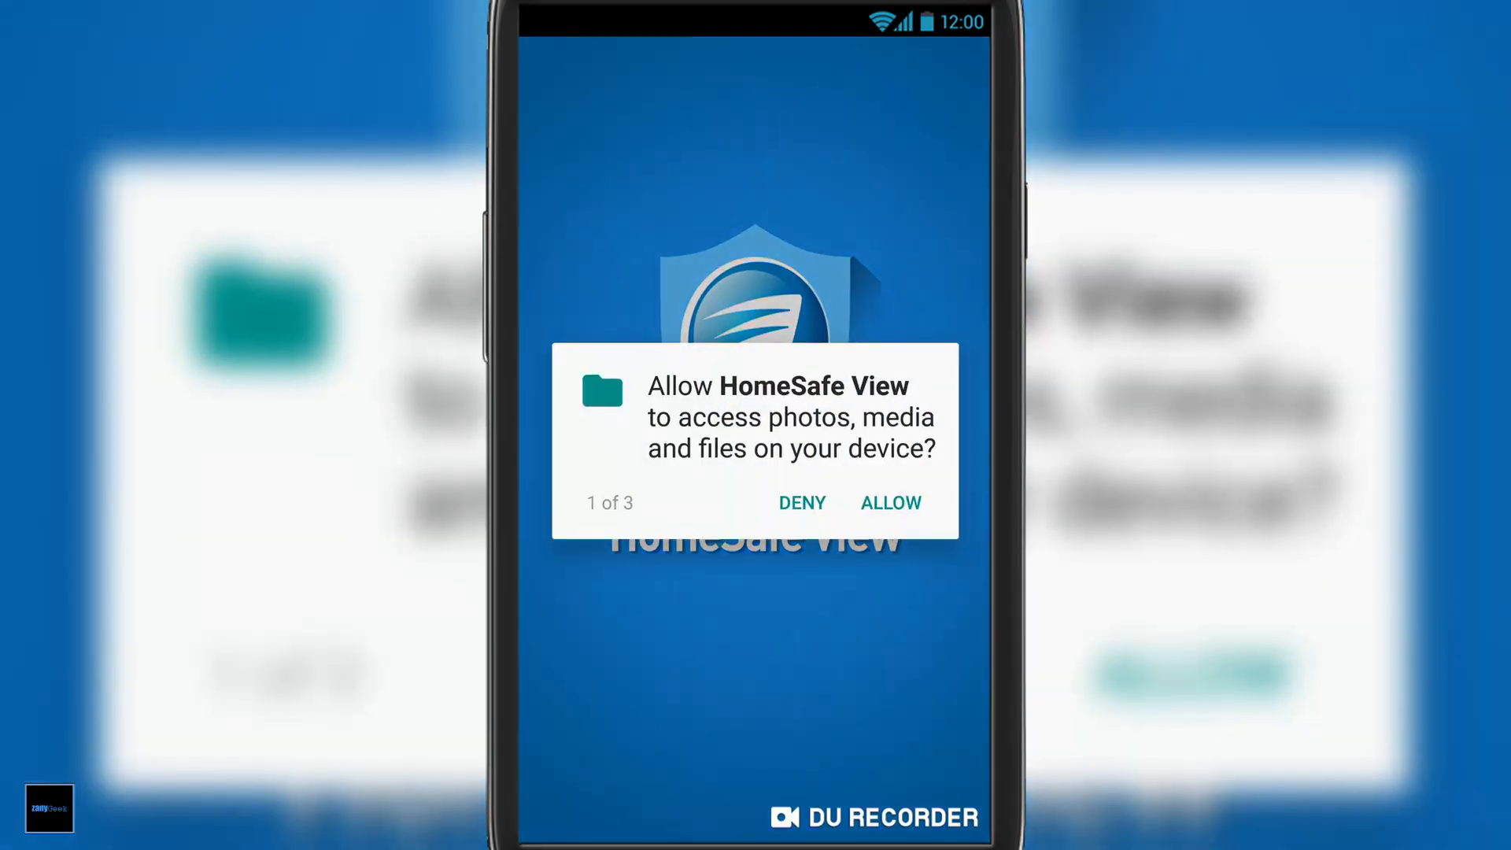
{"action": "left_click", "coordinate": [887, 502]}
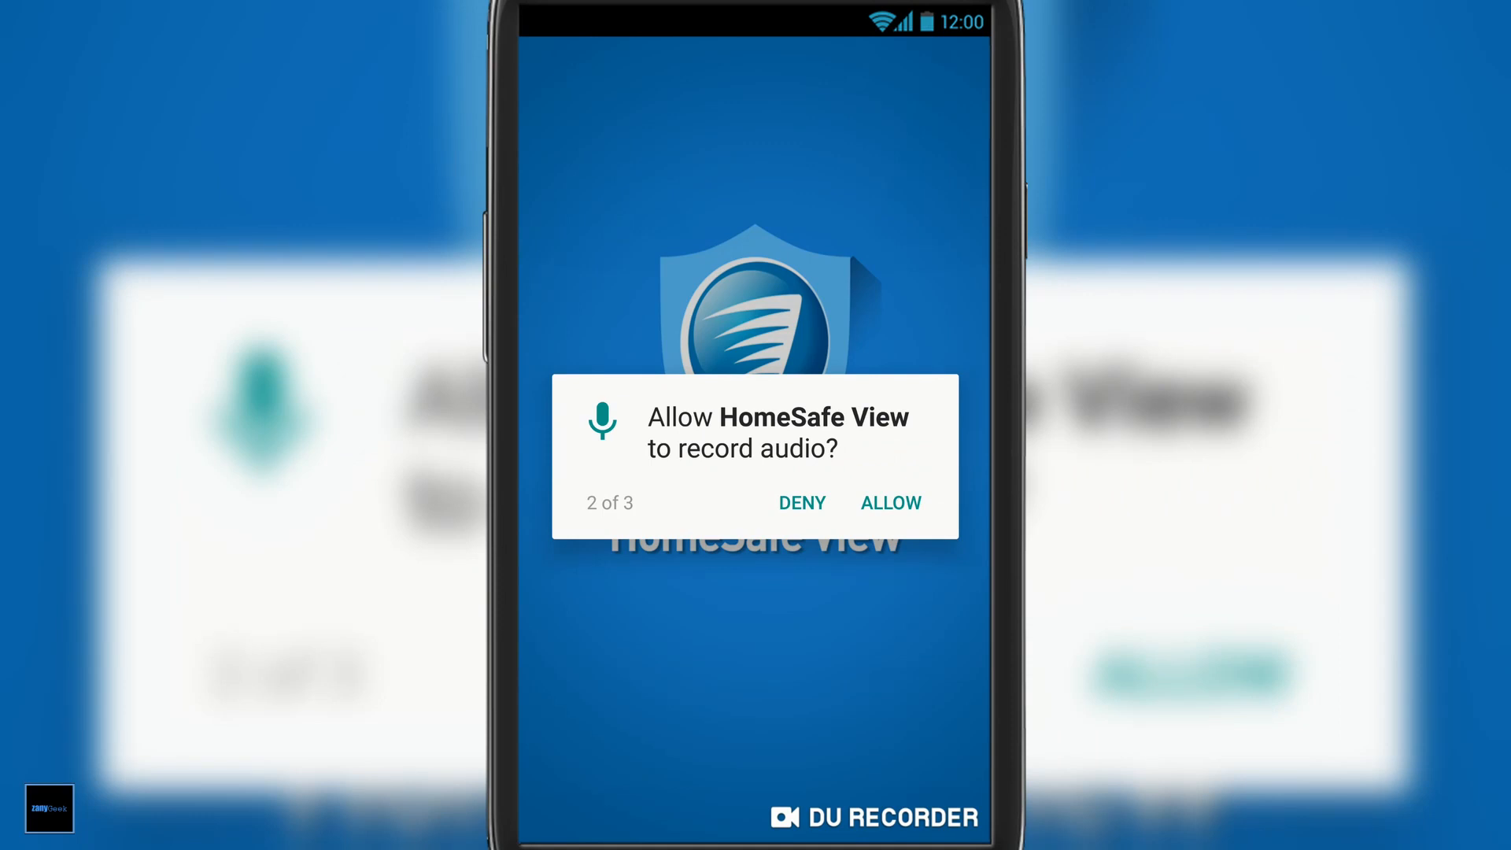
{"action": "left_click", "coordinate": [888, 502]}
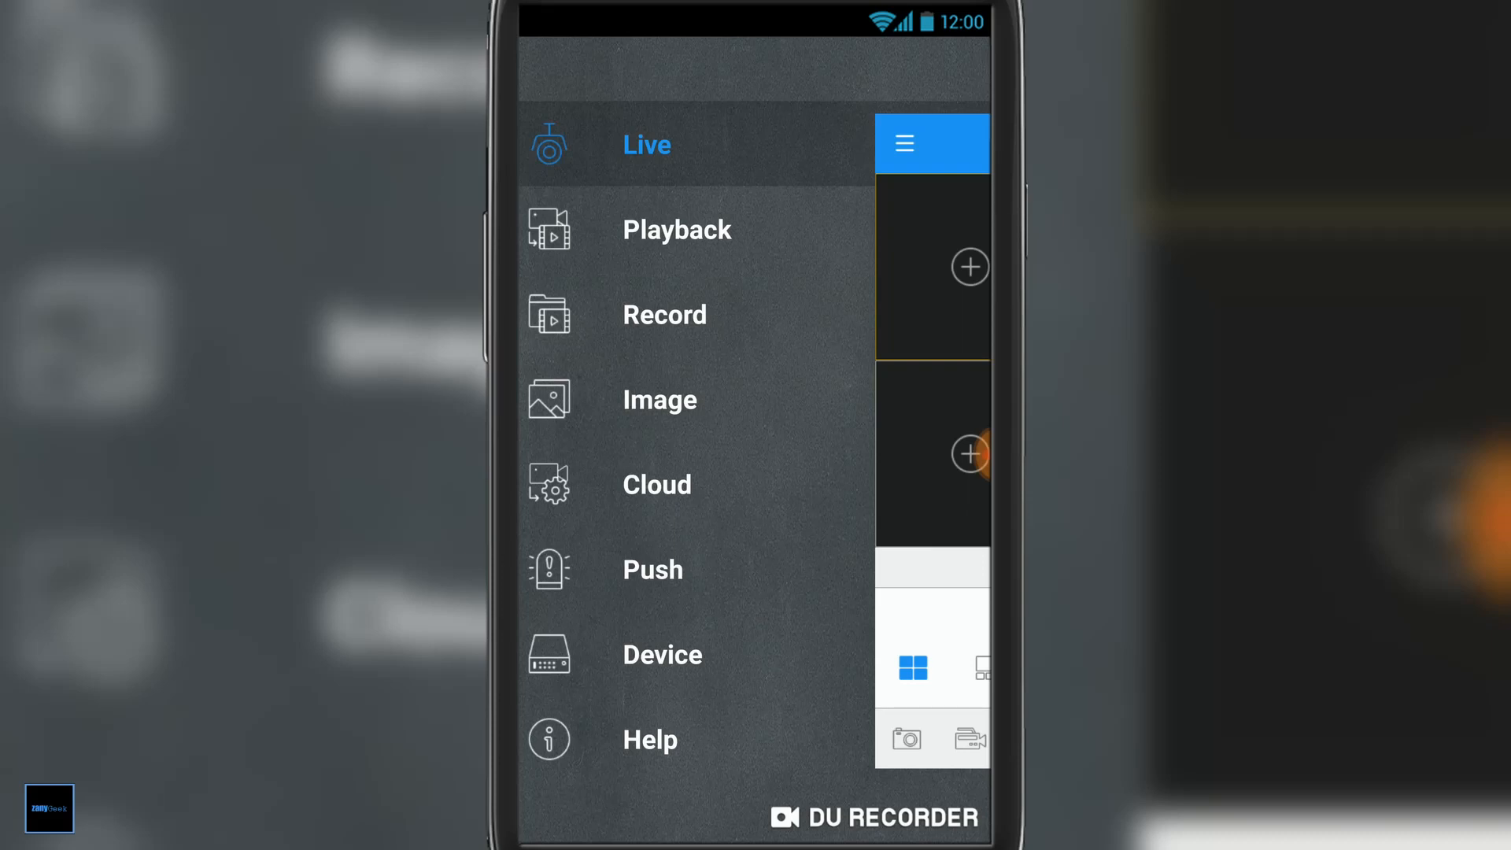
Search for online devices and choose the discovered DVR8-4980 recorder to add.
{"action": "left_click", "coordinate": [663, 653]}
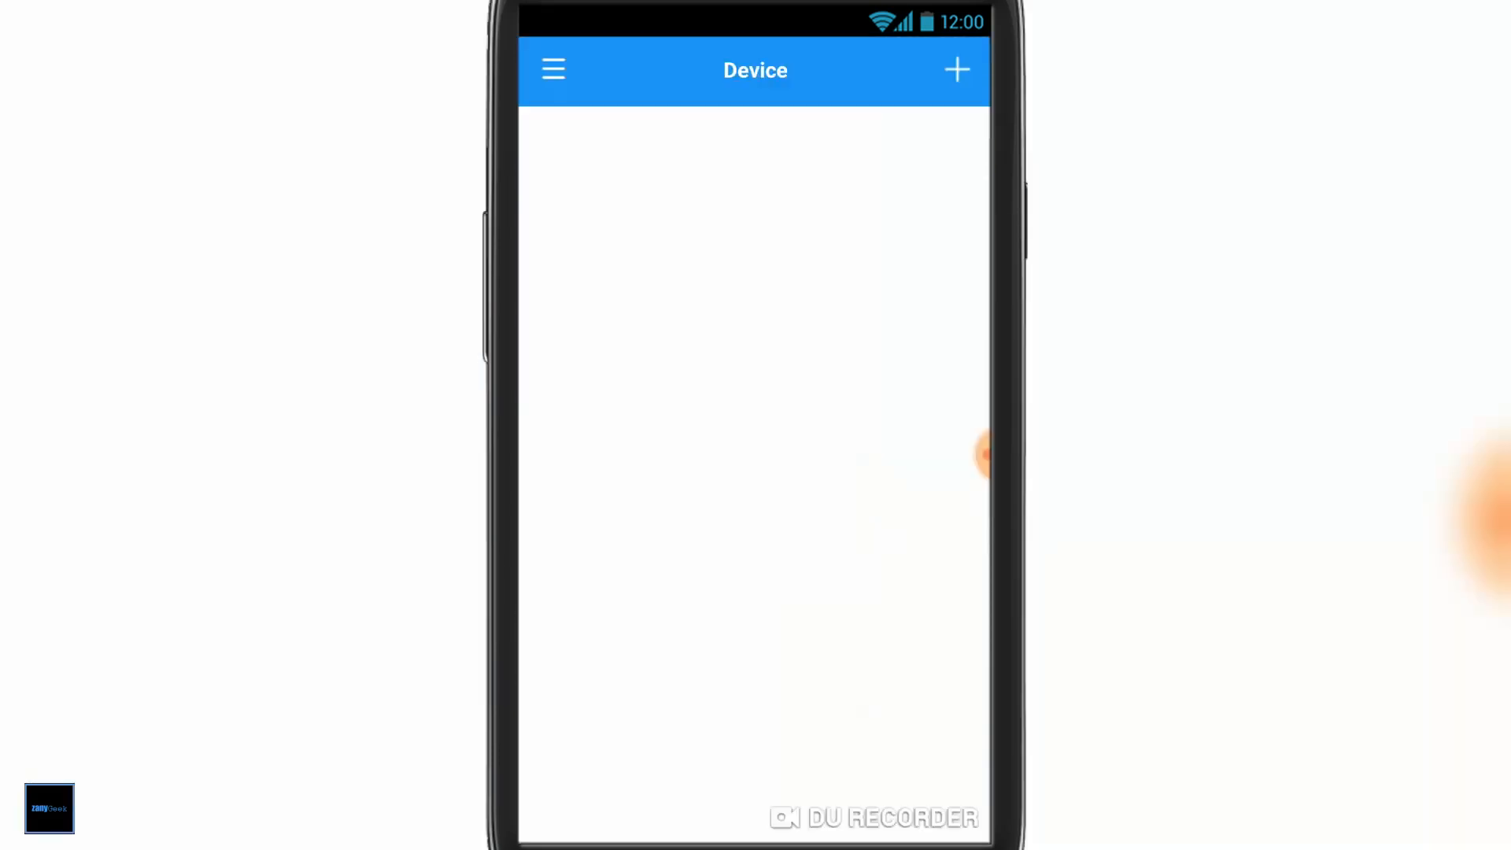
{"action": "left_click", "coordinate": [955, 70]}
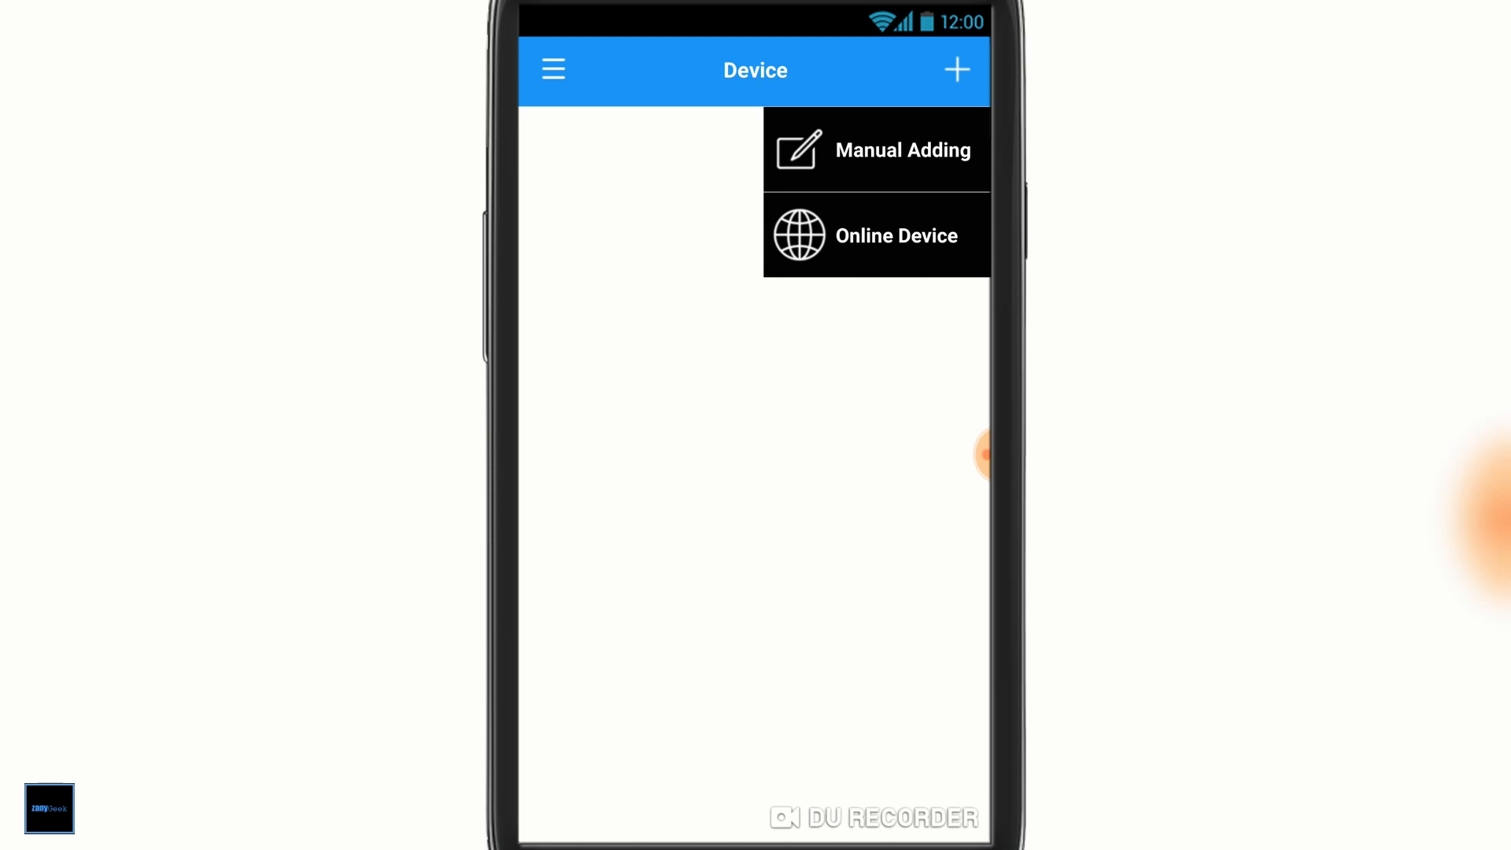
{"action": "left_click", "coordinate": [896, 234]}
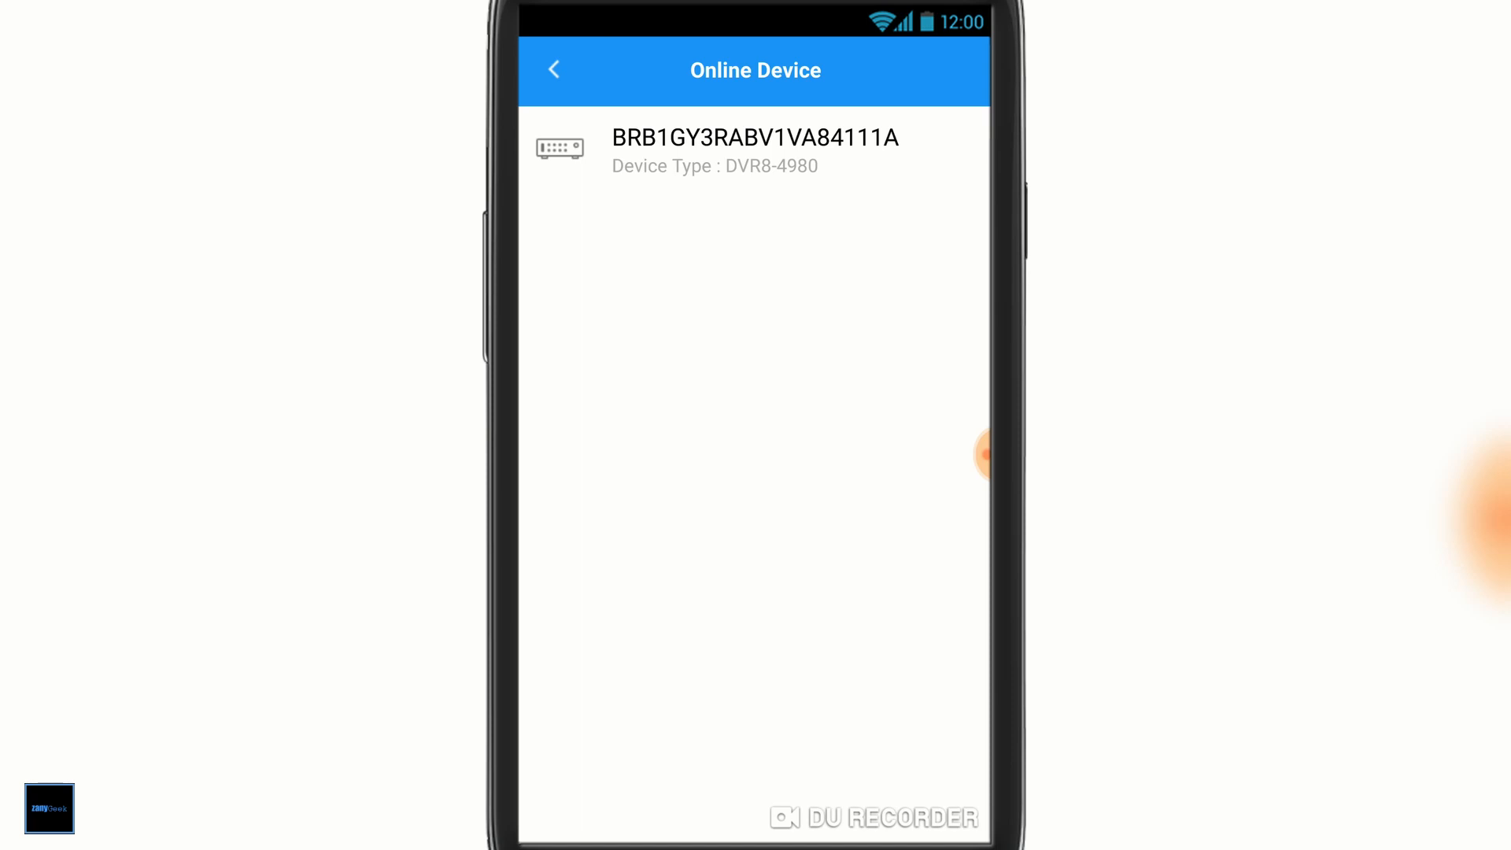
{"action": "left_click", "coordinate": [754, 151]}
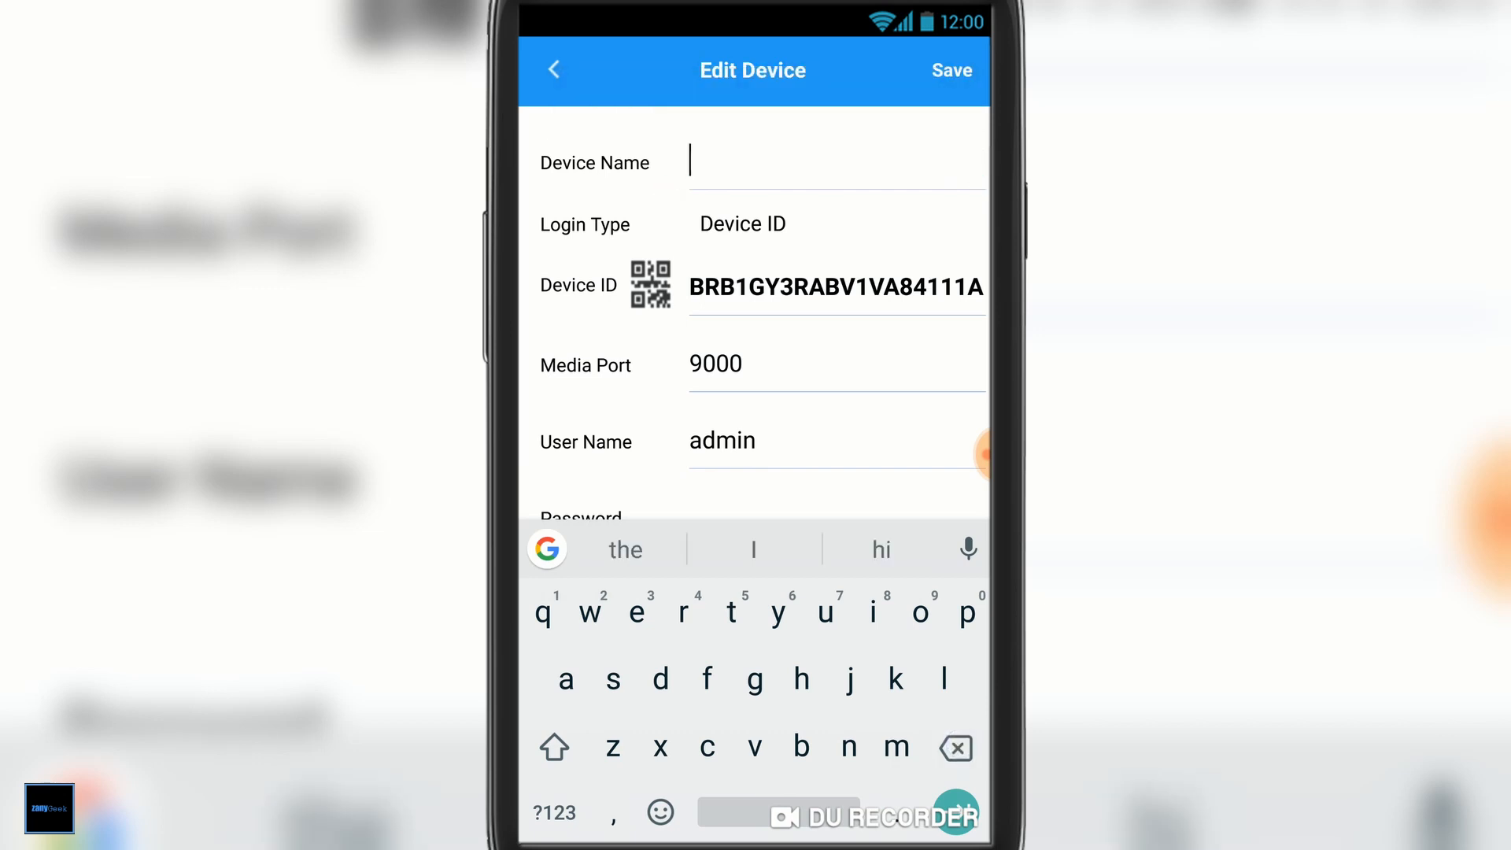
Name the recorder 'swann security home' with its password entered.
{"action": "left_click", "coordinate": [612, 678]}
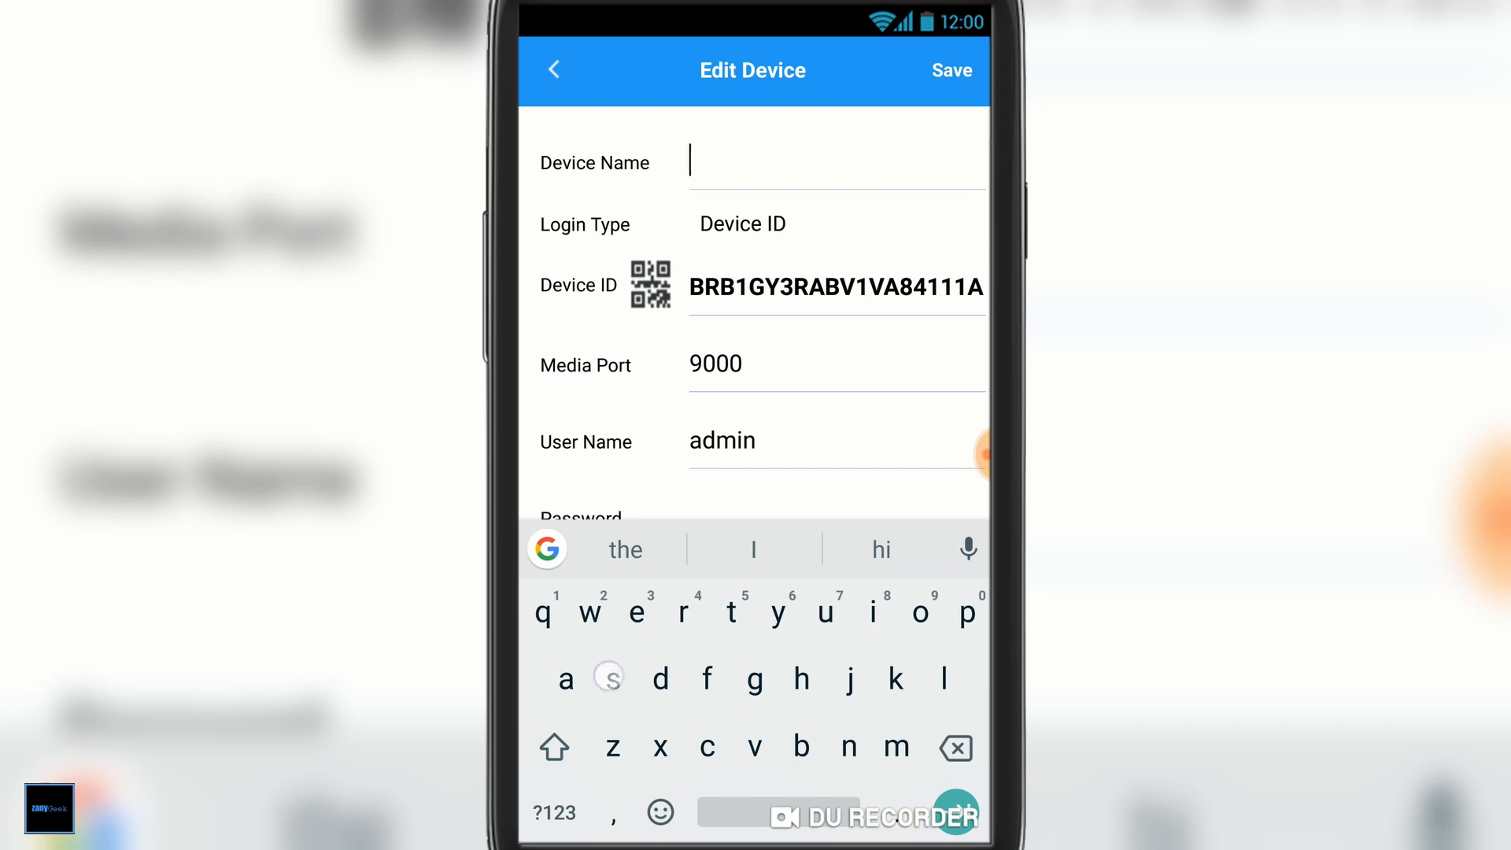
{"action": "type", "text": "swann secur"}
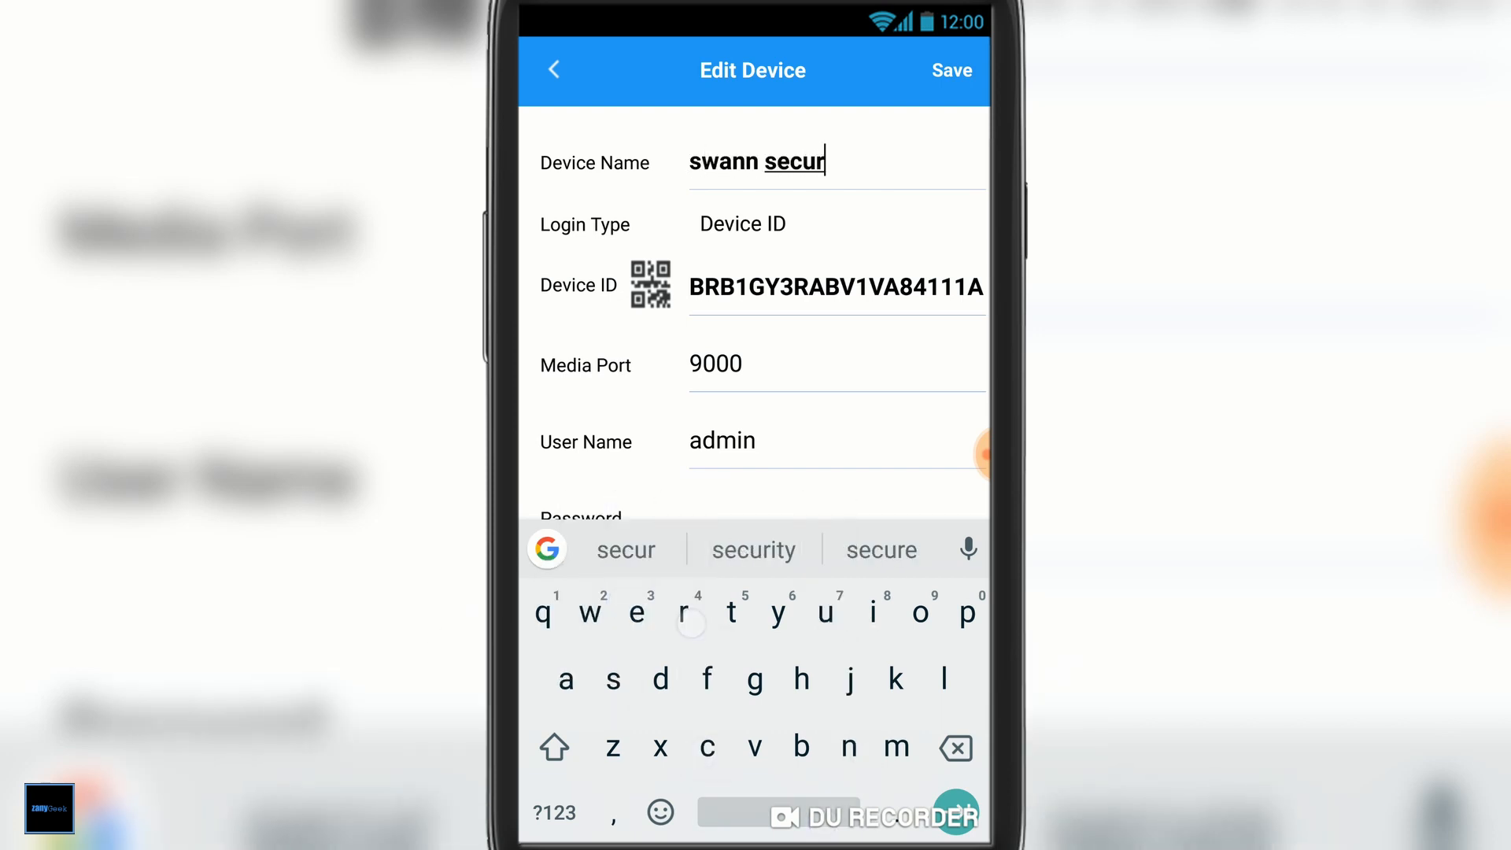
{"action": "left_click", "coordinate": [752, 549]}
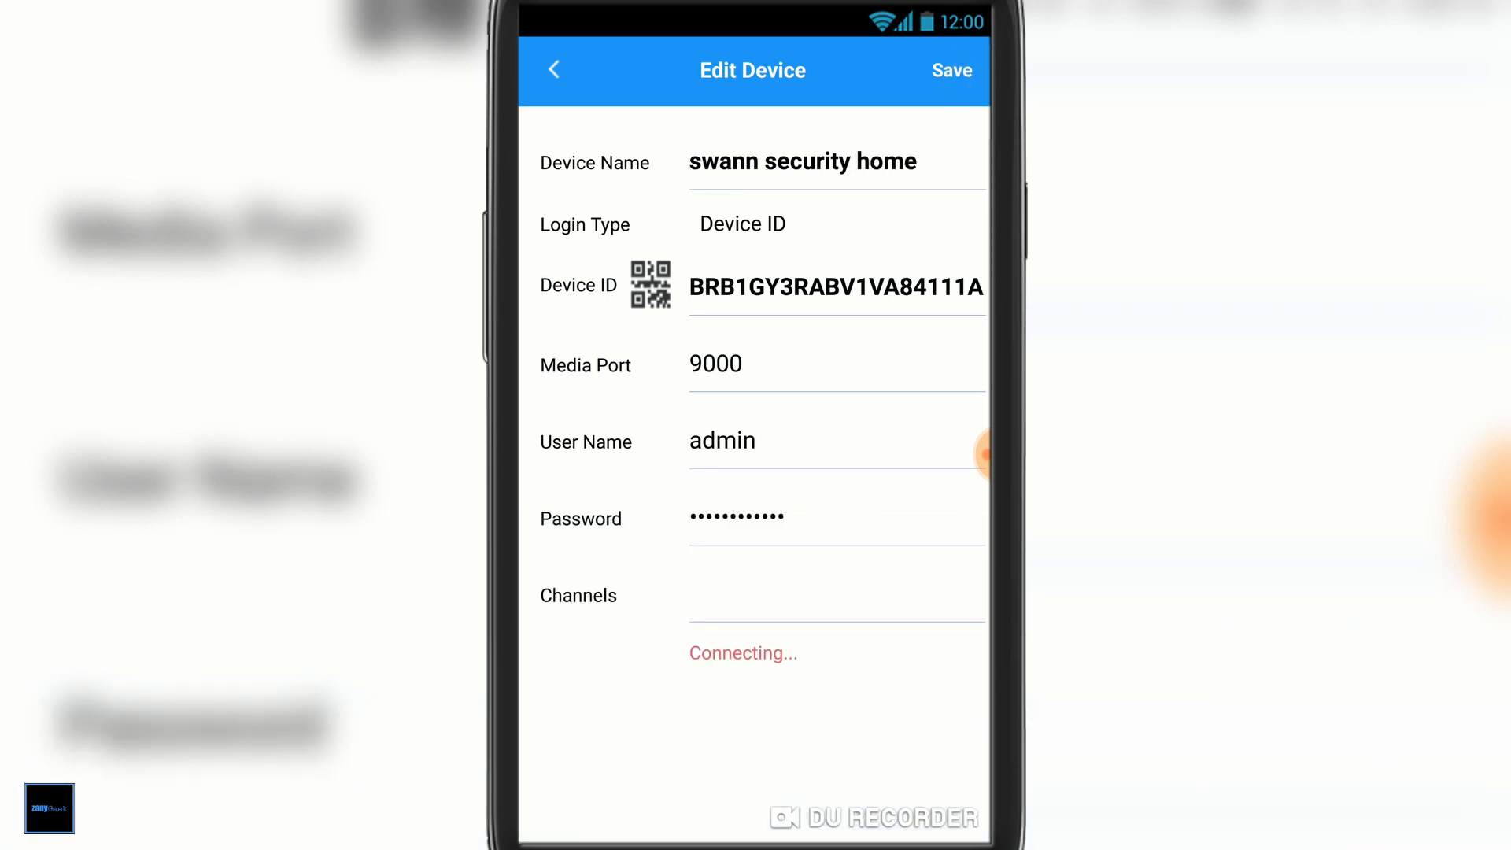
Save the recorder and view its live feeds in four-way, six-way and single-camera layouts.
{"action": "left_click", "coordinate": [950, 70]}
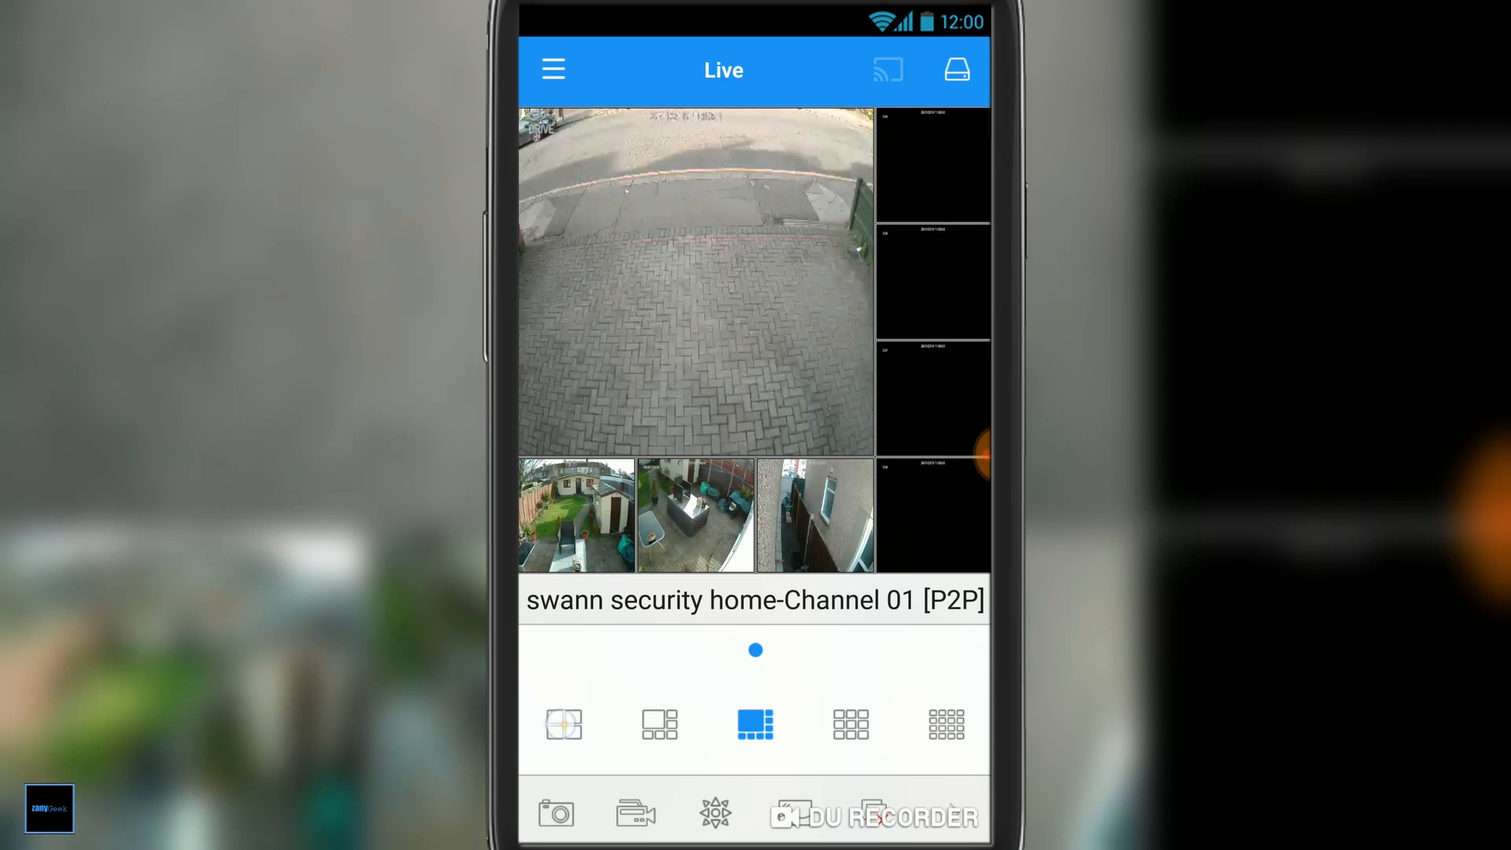
{"action": "left_click", "coordinate": [563, 724]}
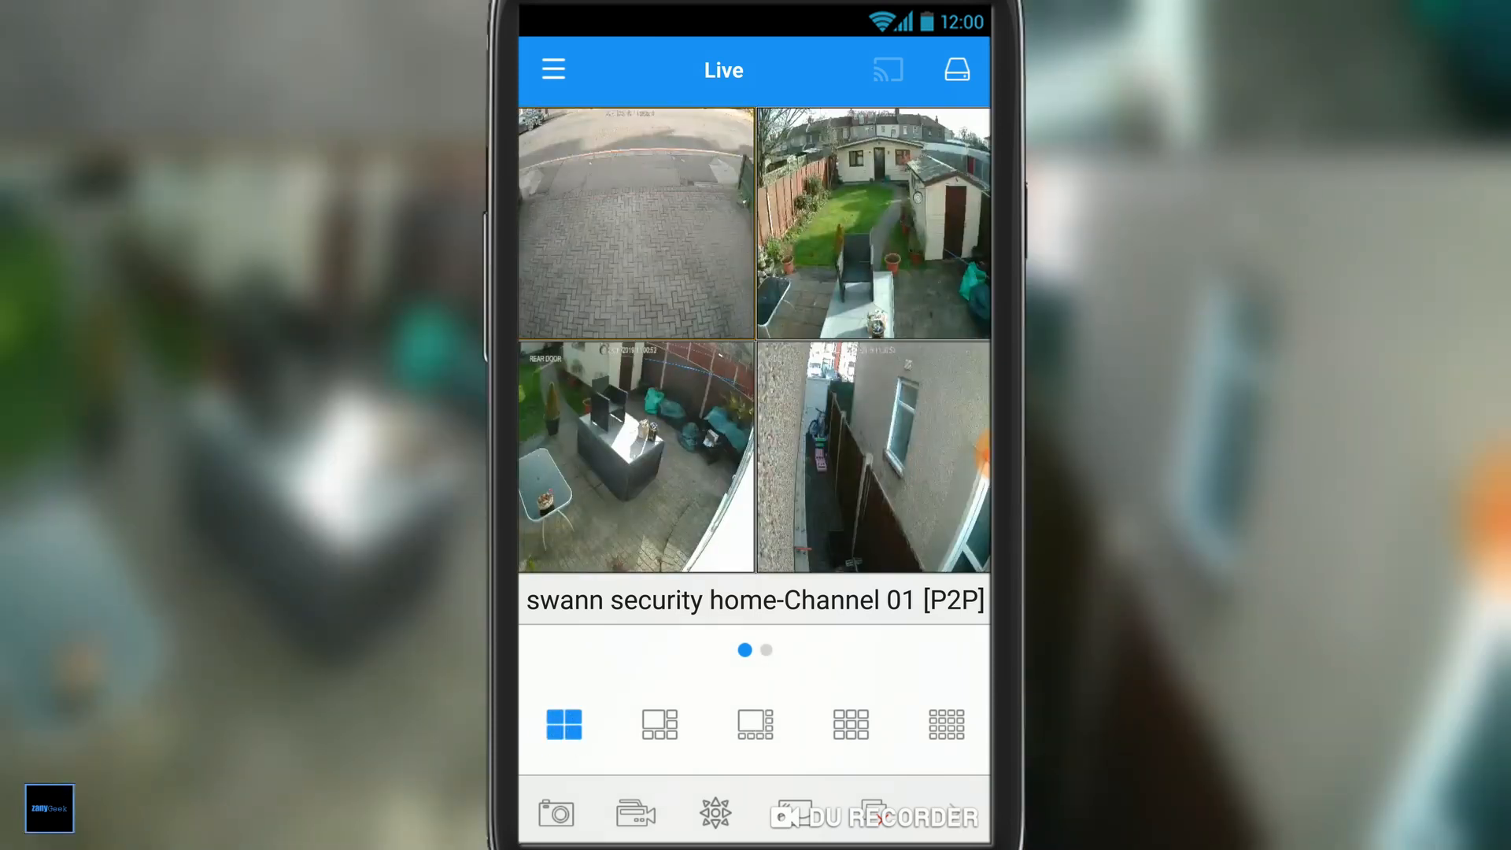
{"action": "left_click", "coordinate": [658, 724]}
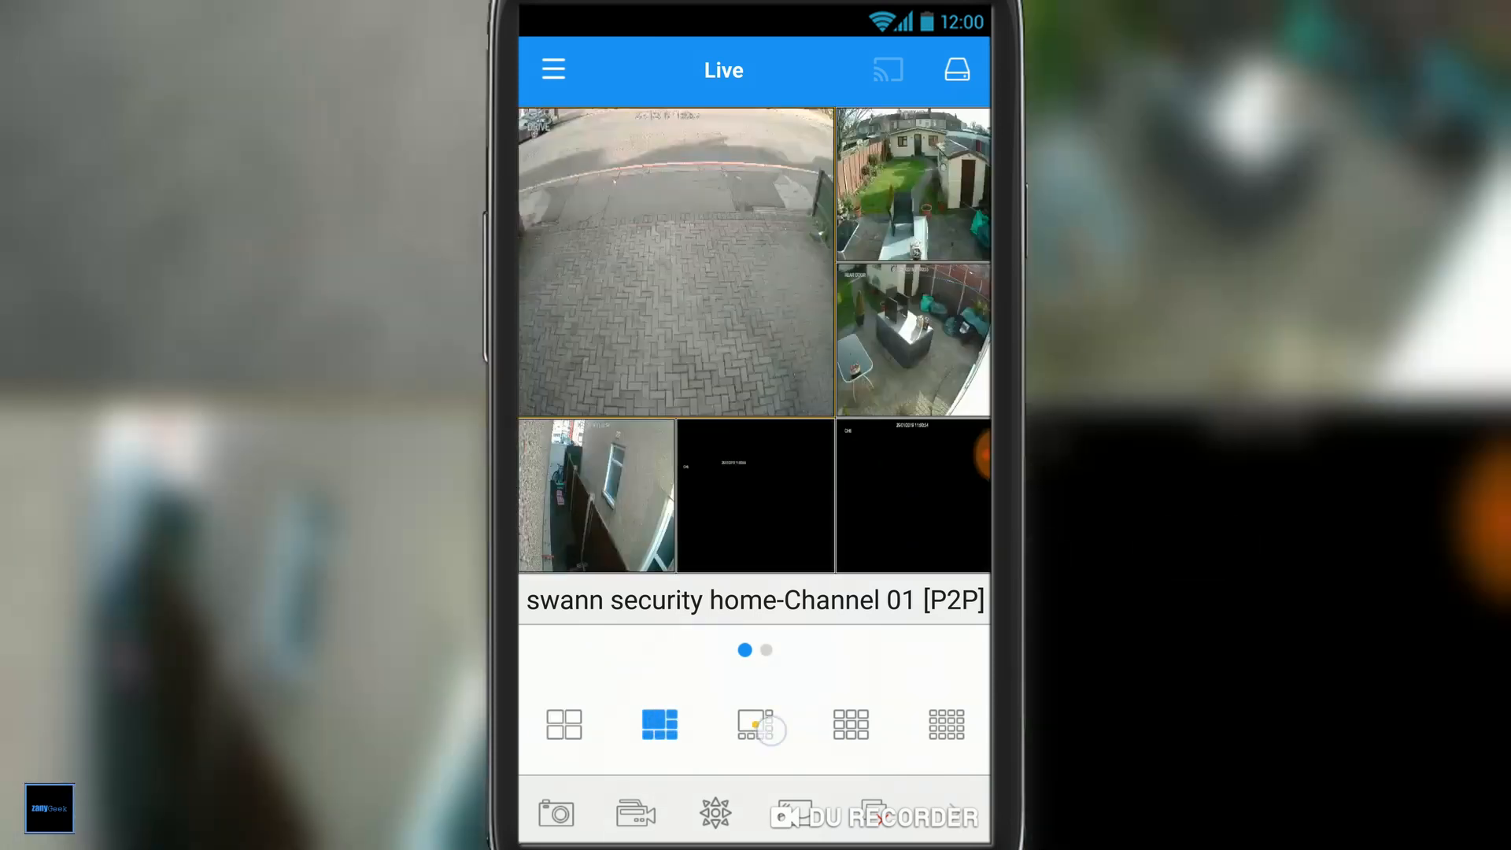
{"action": "left_click", "coordinate": [563, 724]}
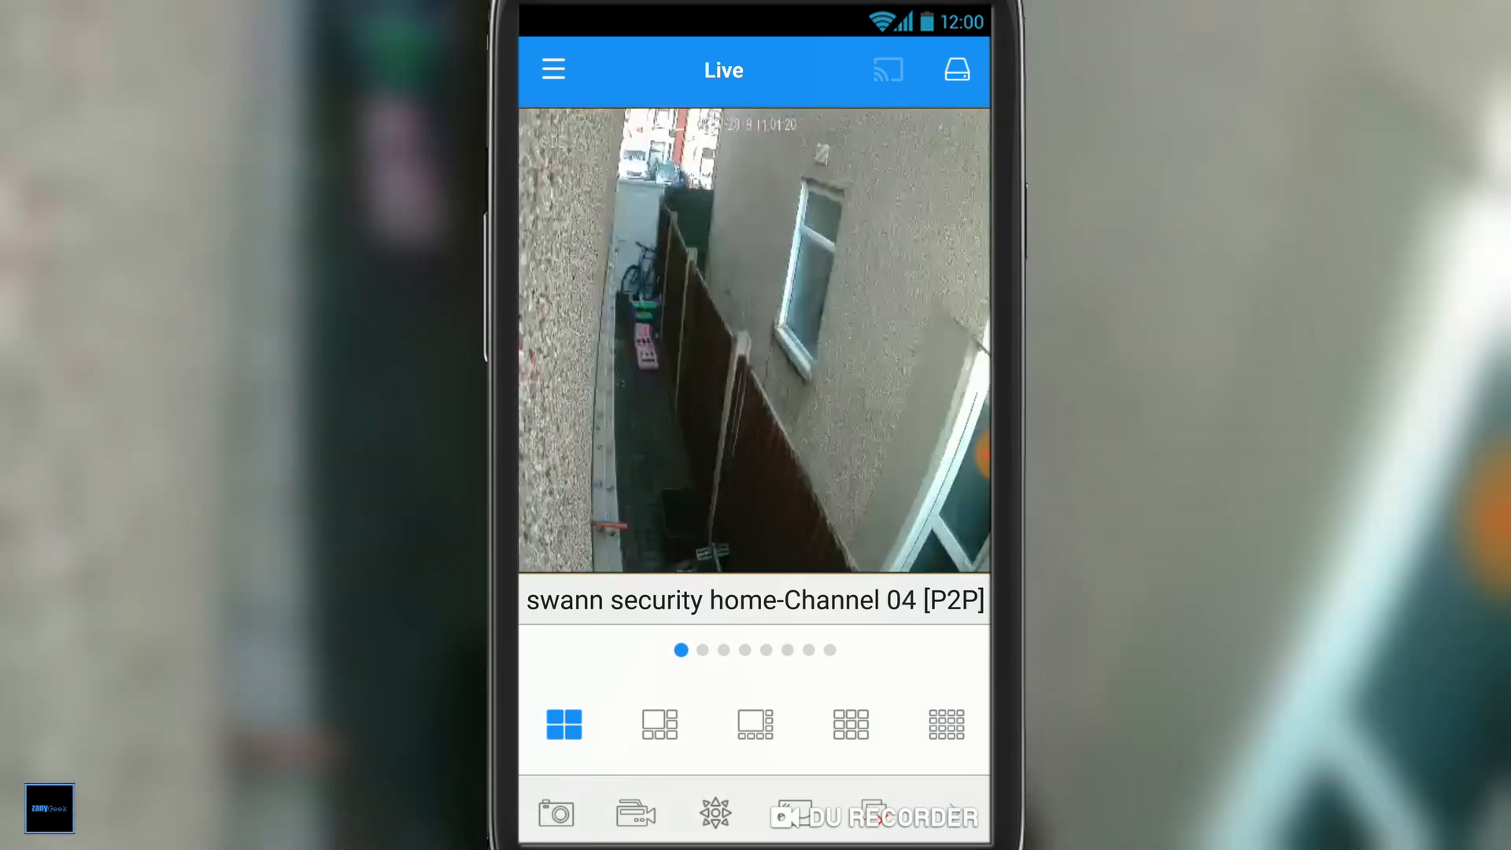
{"action": "left_click", "coordinate": [659, 724]}
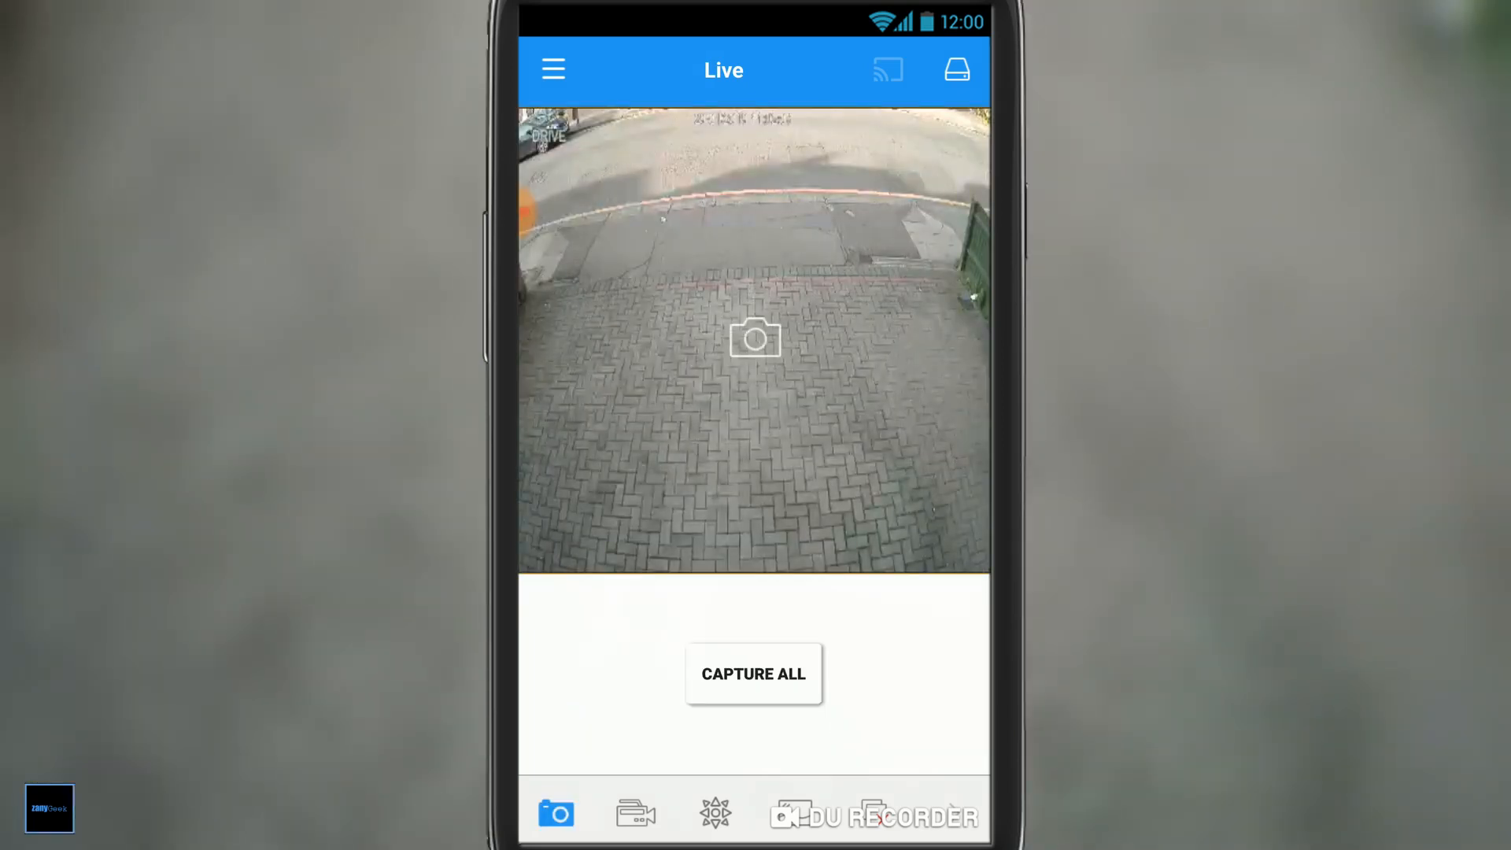
Take a snapshot of the live feeds and bring up the recording and stream quality controls.
{"action": "left_click", "coordinate": [752, 672]}
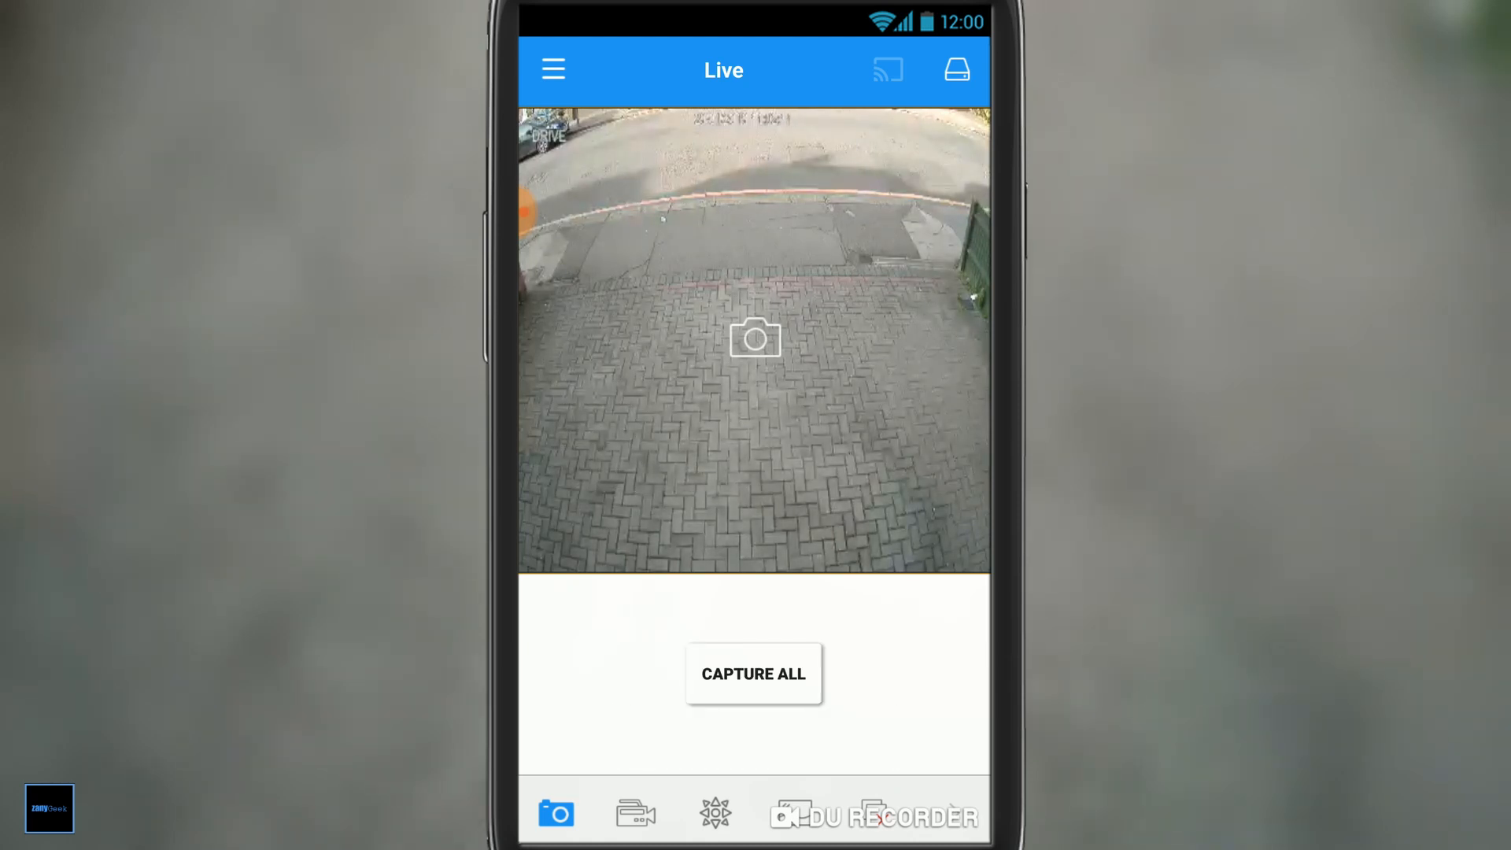
{"action": "left_click", "coordinate": [635, 814]}
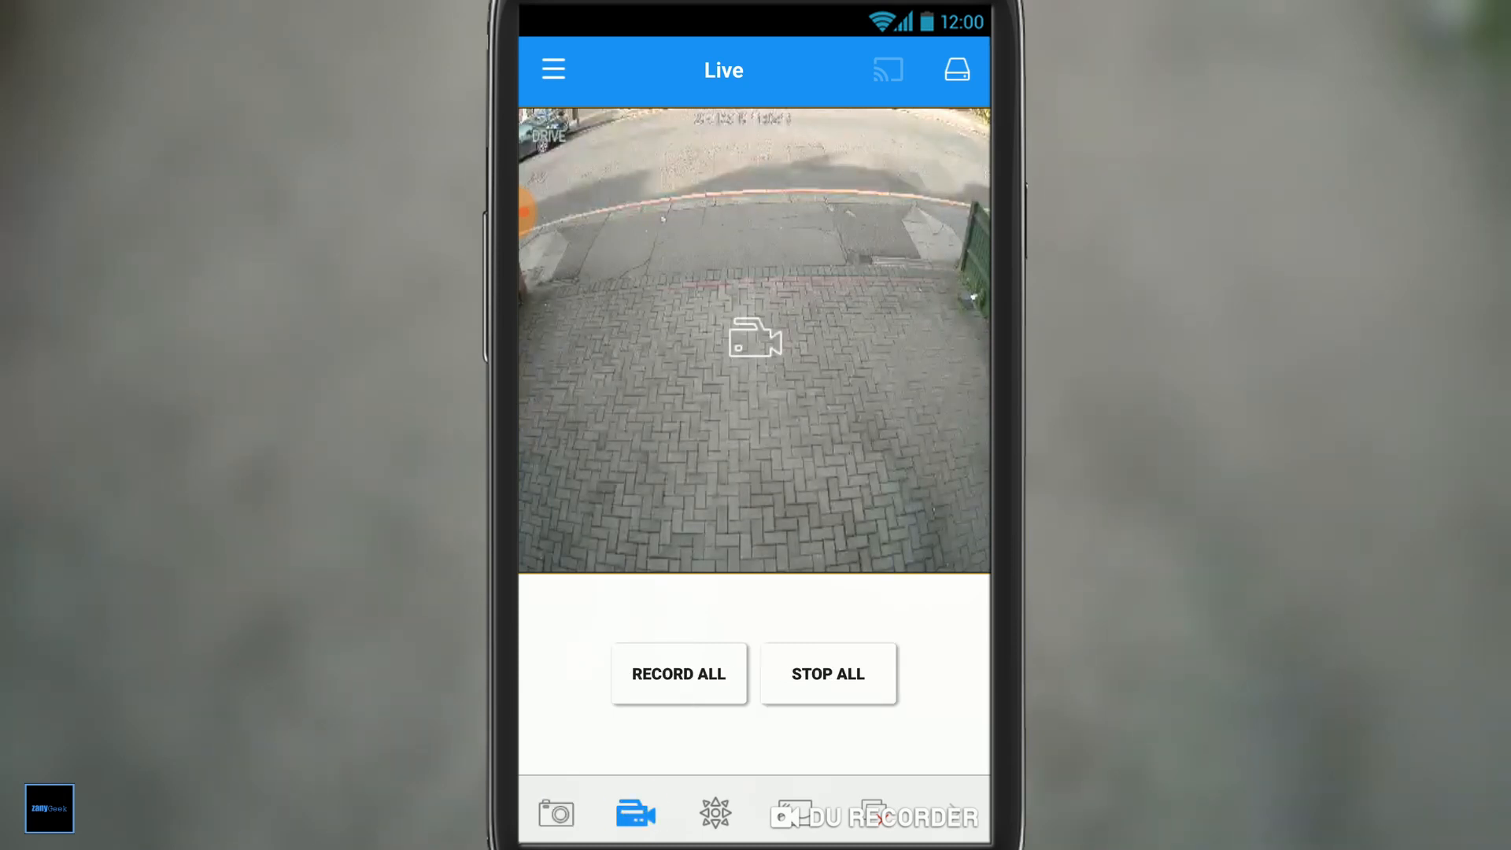
{"action": "left_click", "coordinate": [714, 814]}
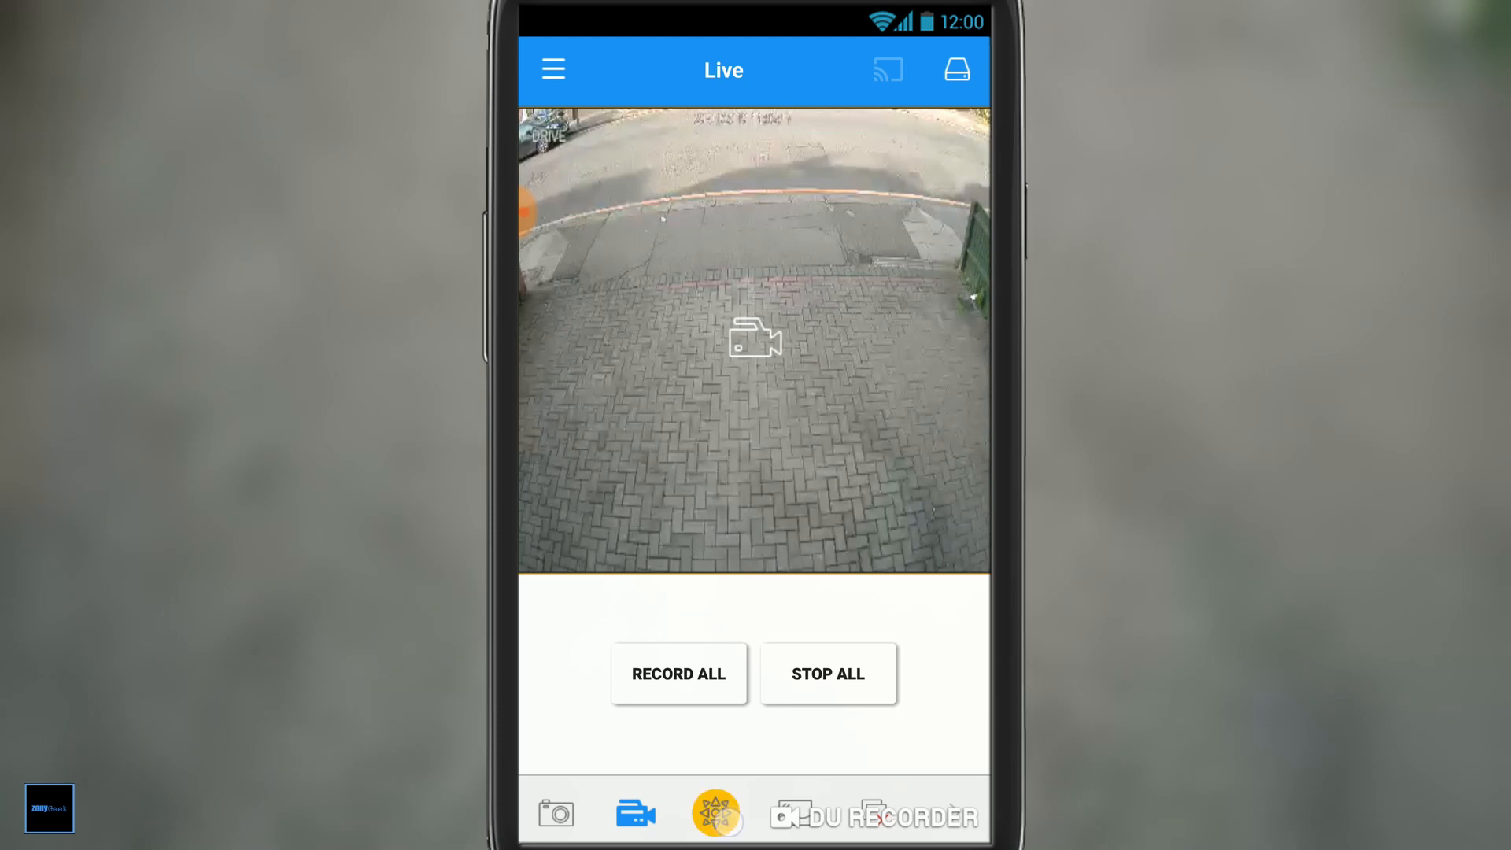
{"action": "left_click", "coordinate": [716, 814]}
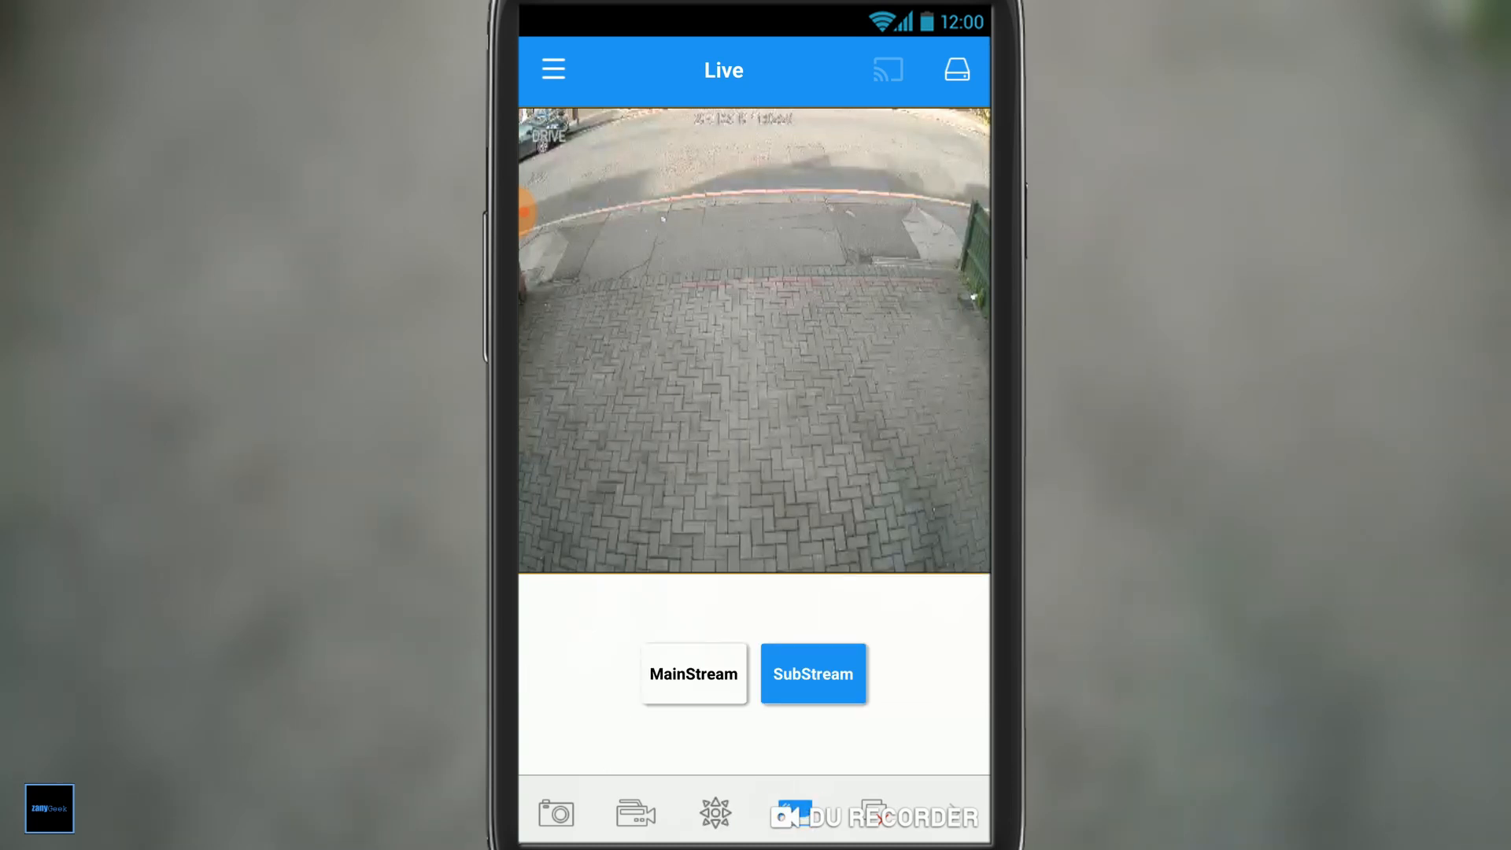
Toggle the live feed between MainStream and SubStream, ending on SubStream.
{"action": "left_click", "coordinate": [693, 674]}
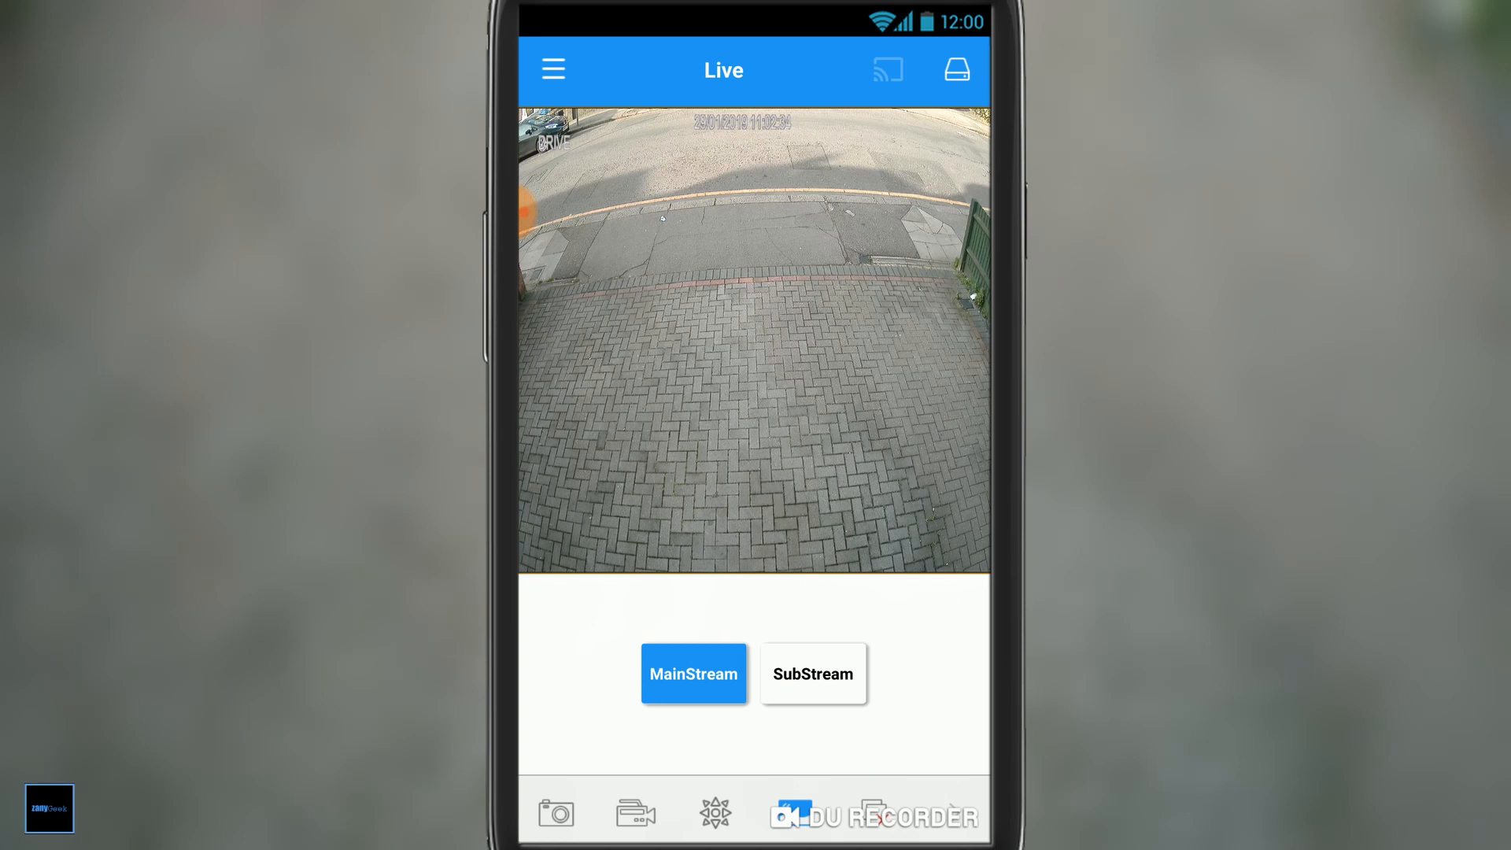
{"action": "left_click", "coordinate": [812, 672]}
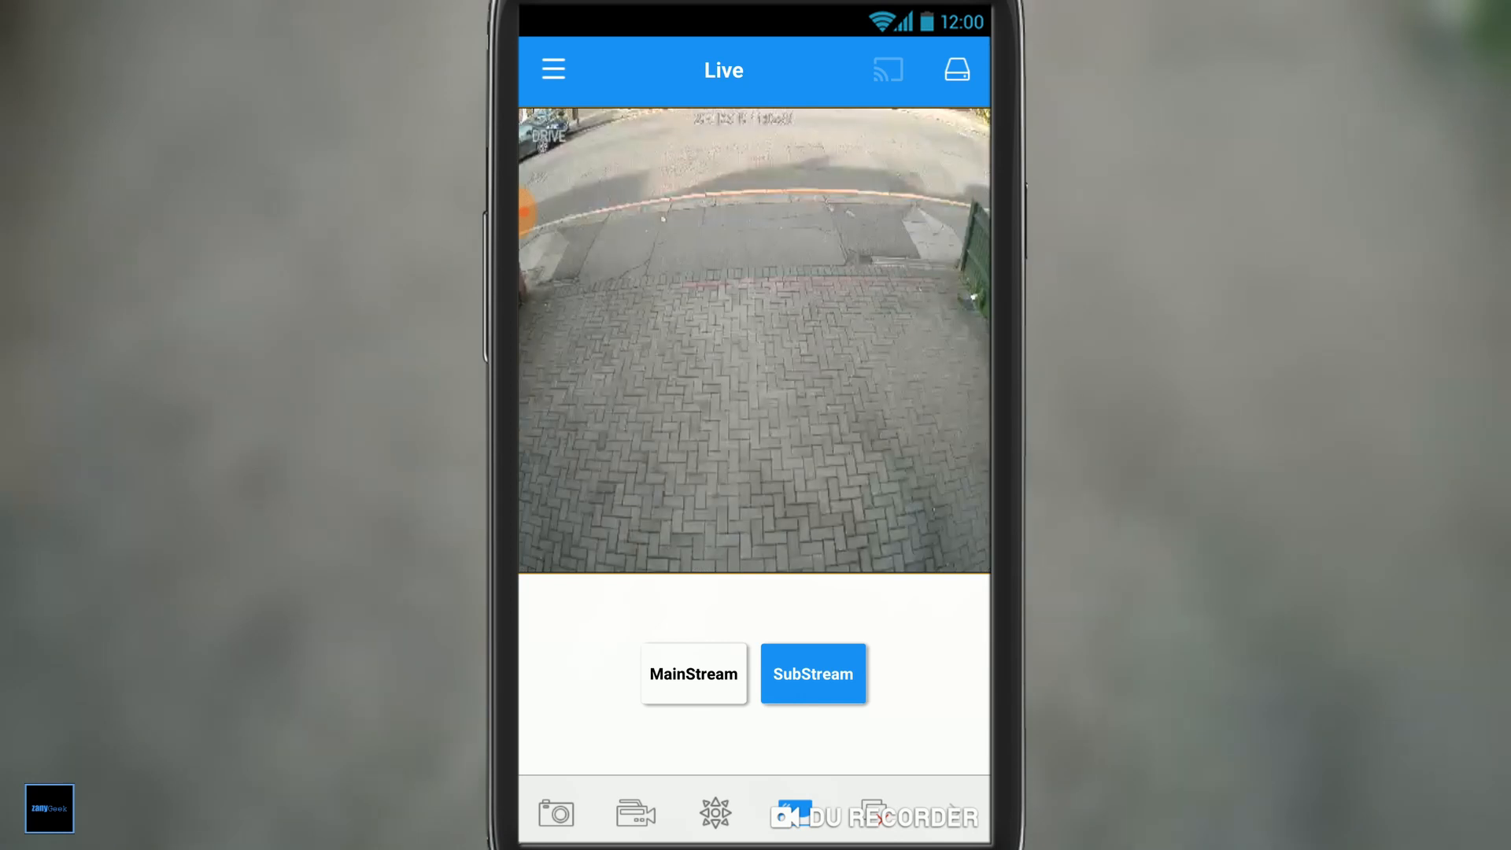
{"action": "left_click", "coordinate": [693, 674]}
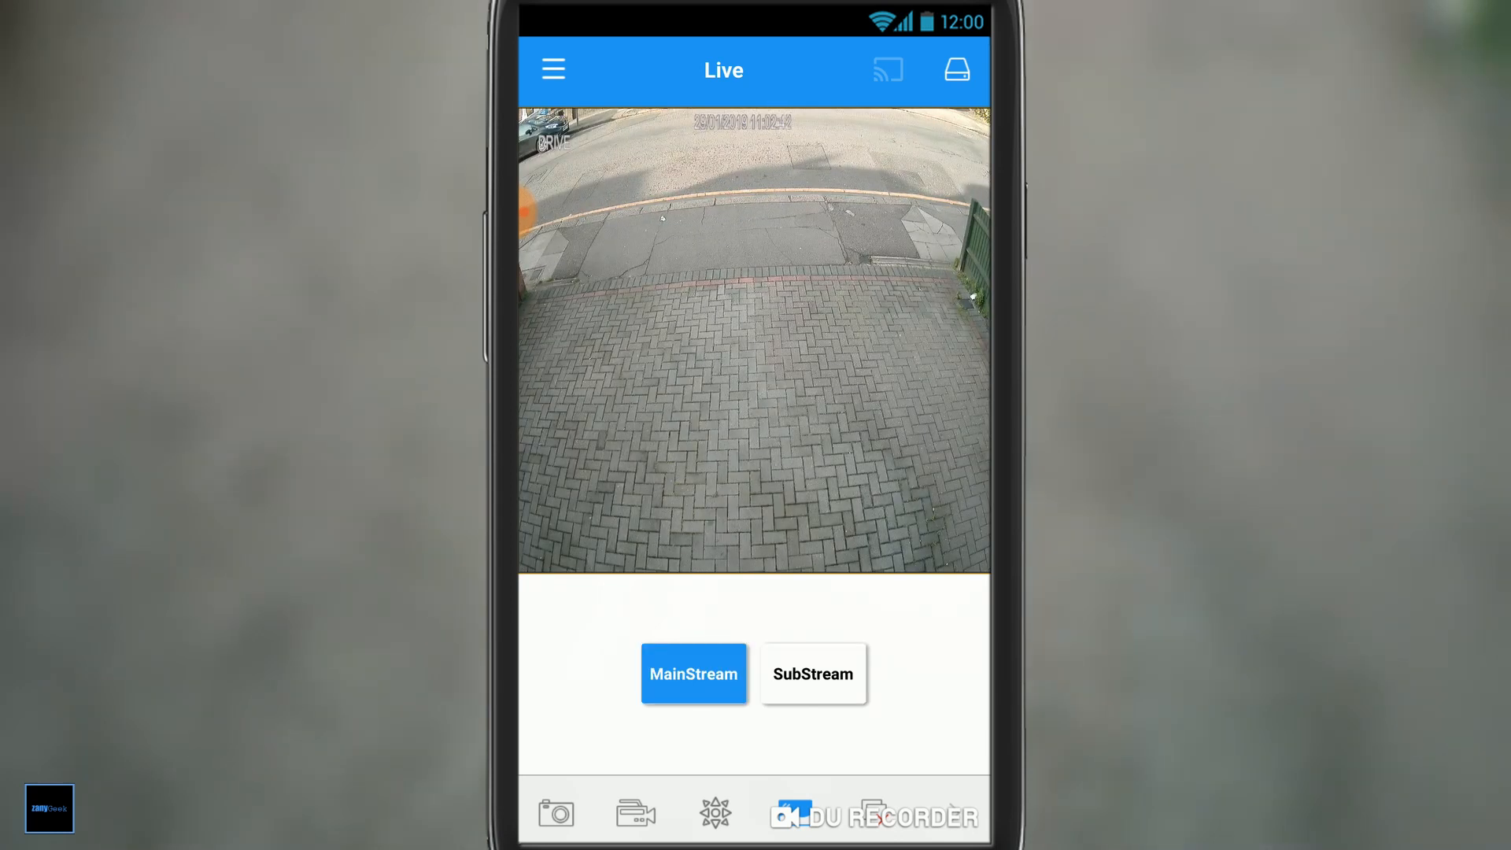
{"action": "left_click", "coordinate": [812, 673]}
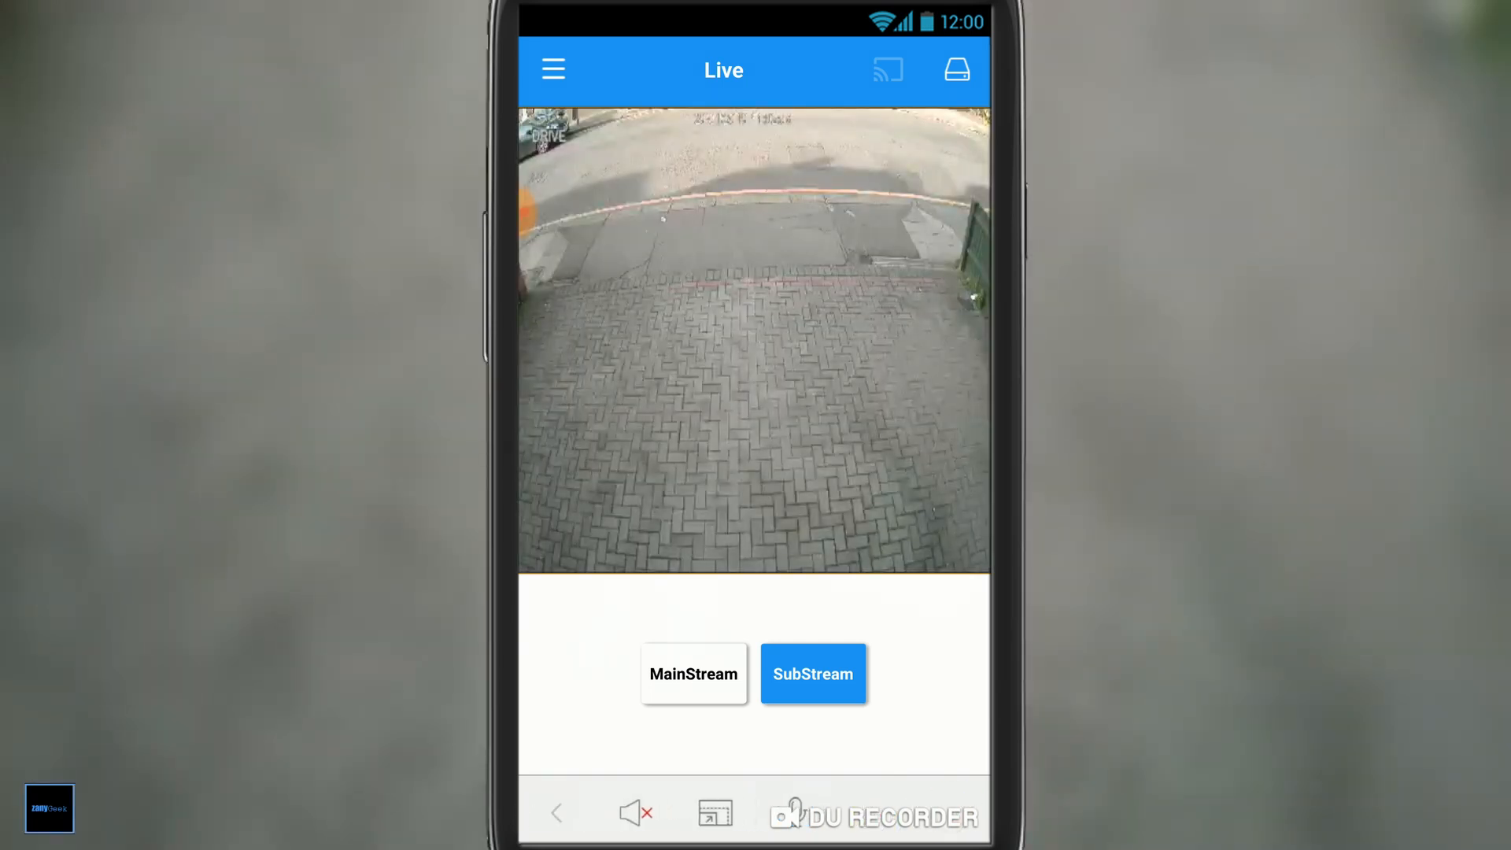
Try live sound and intercom, then show the display ratio options (Stretching, 4:3, Original, 16:9).
{"action": "left_click", "coordinate": [634, 812]}
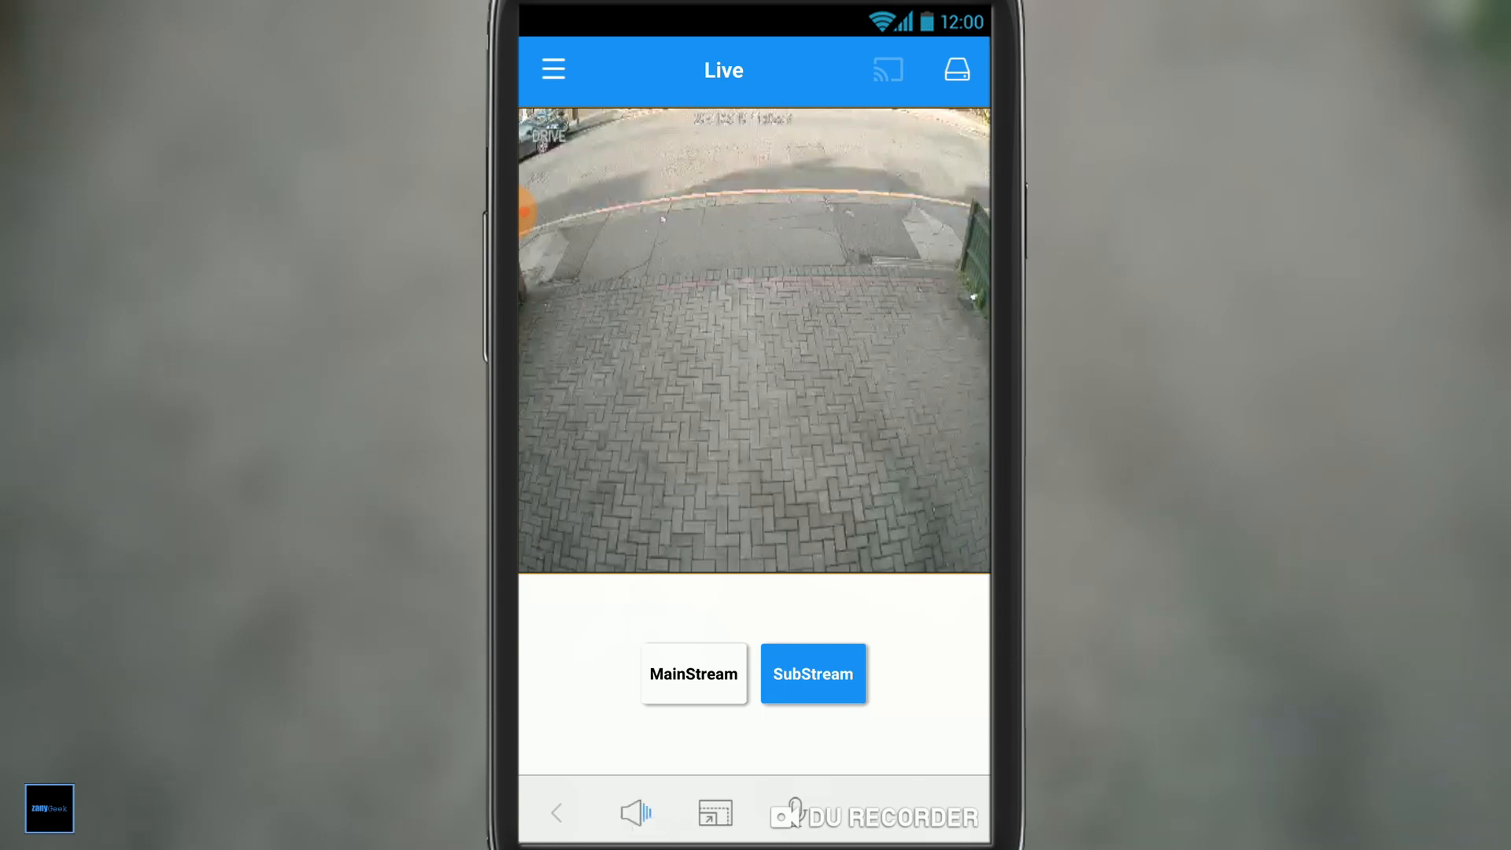
{"action": "left_click", "coordinate": [634, 812]}
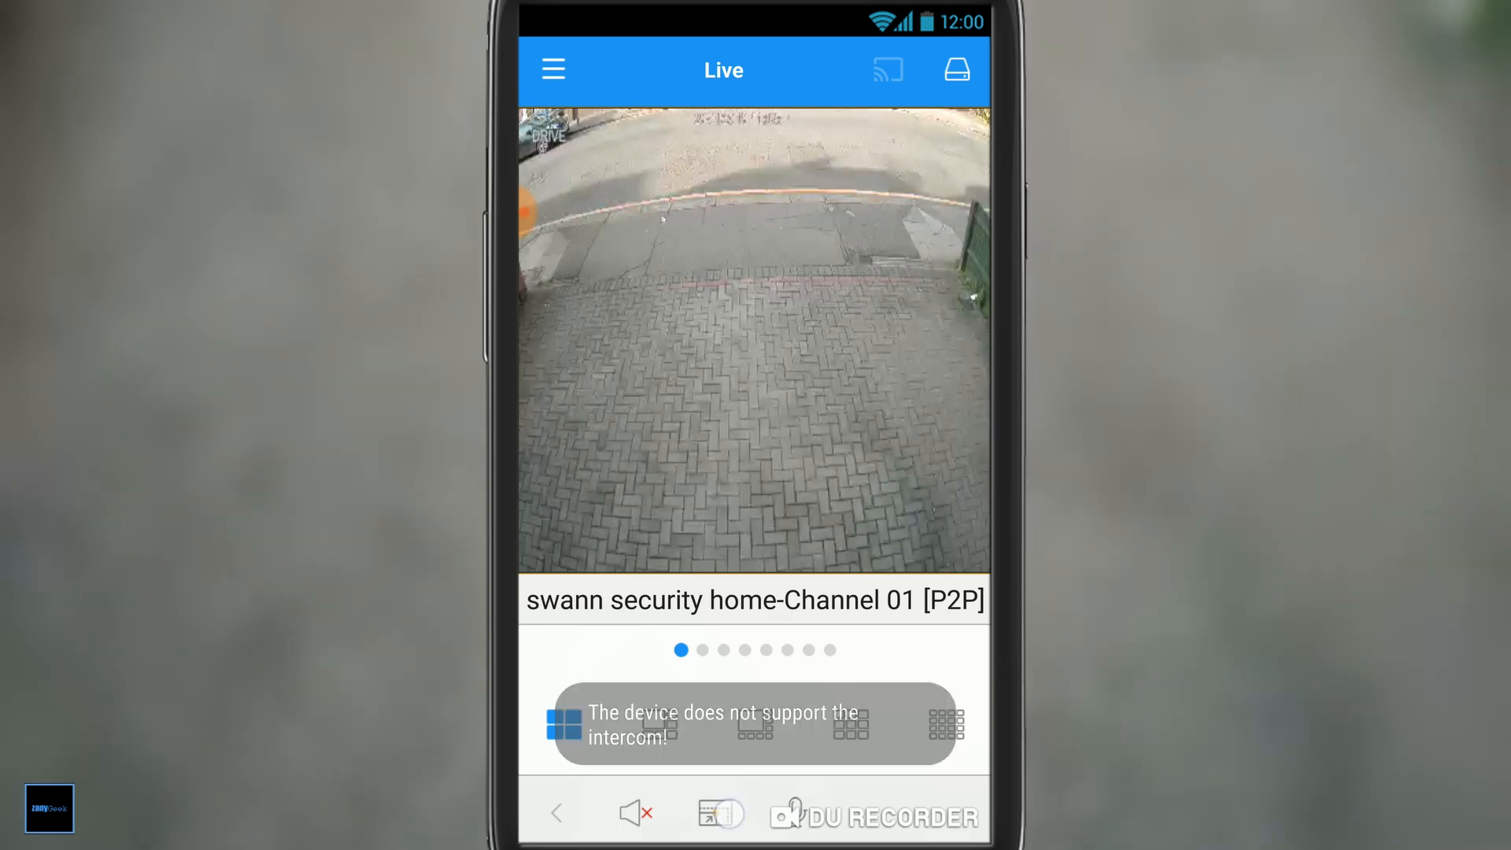
{"action": "left_click", "coordinate": [715, 812]}
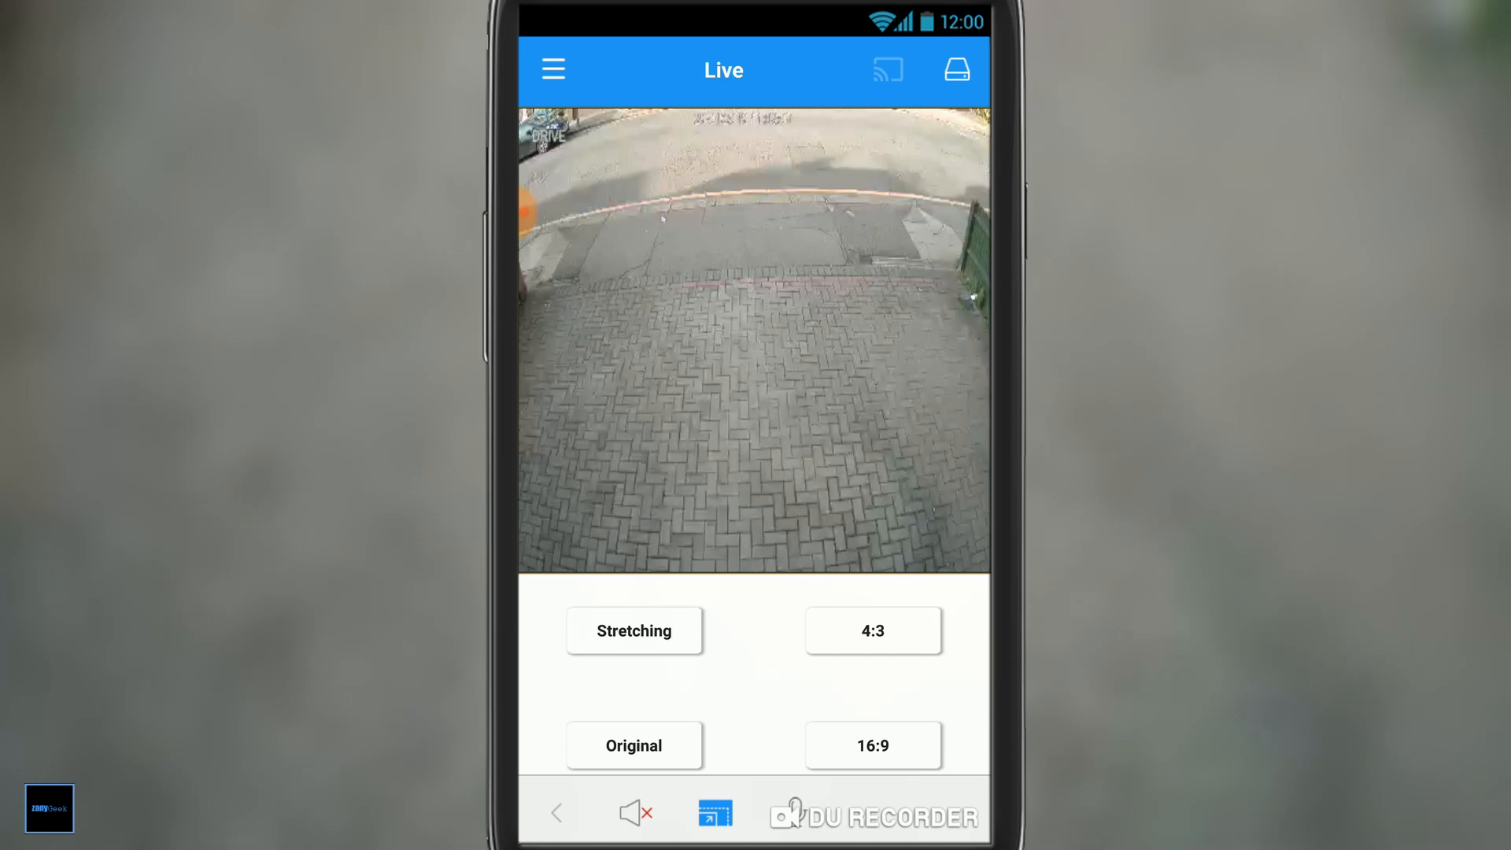
{"action": "left_click", "coordinate": [553, 69]}
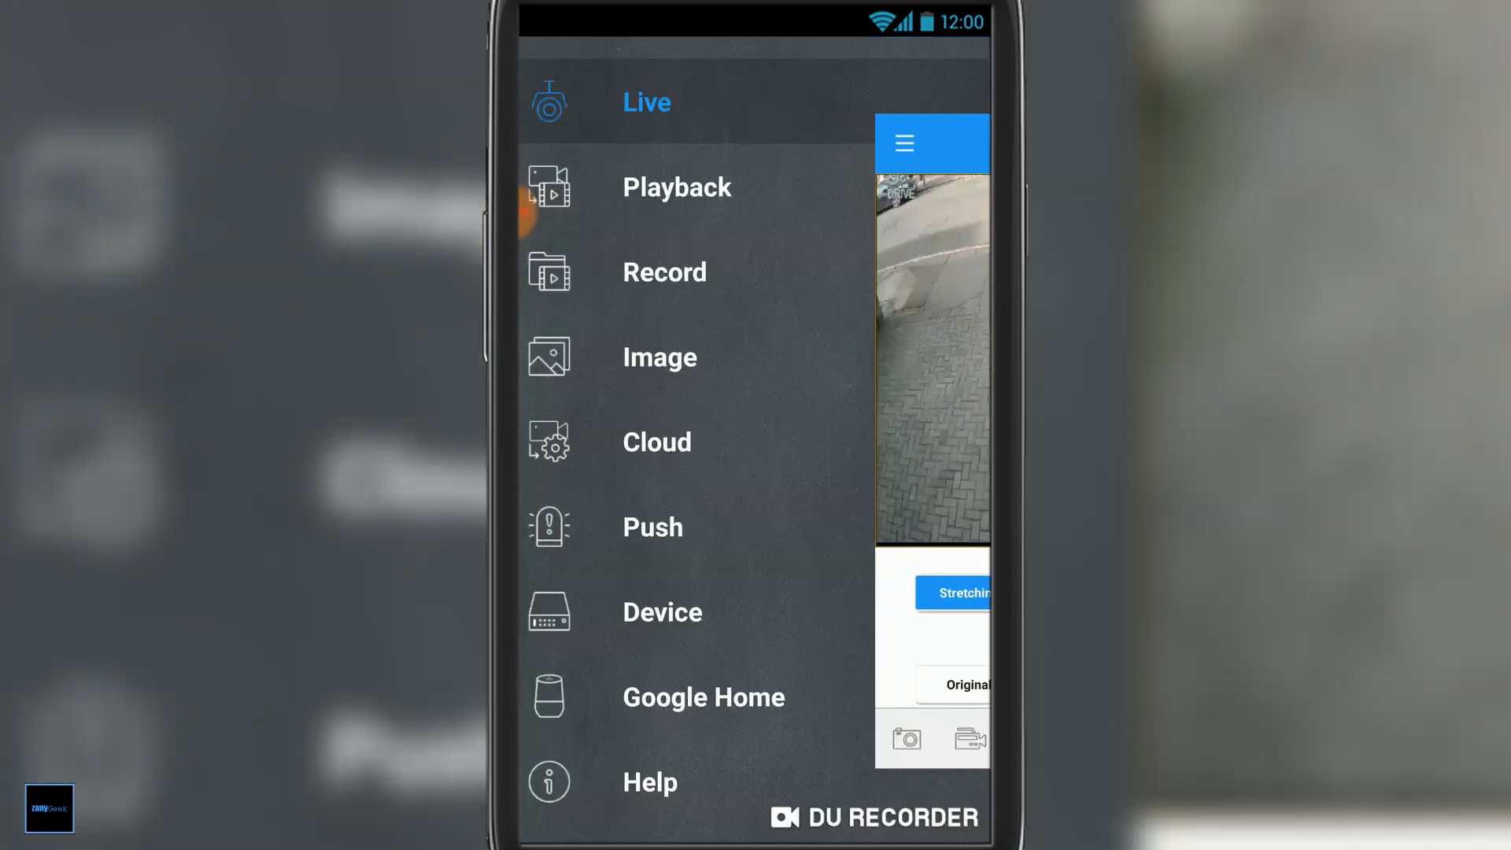
Load swann security home Channel 01 footage for 2019-01-29 into an empty Playback tile.
{"action": "left_click", "coordinate": [677, 187]}
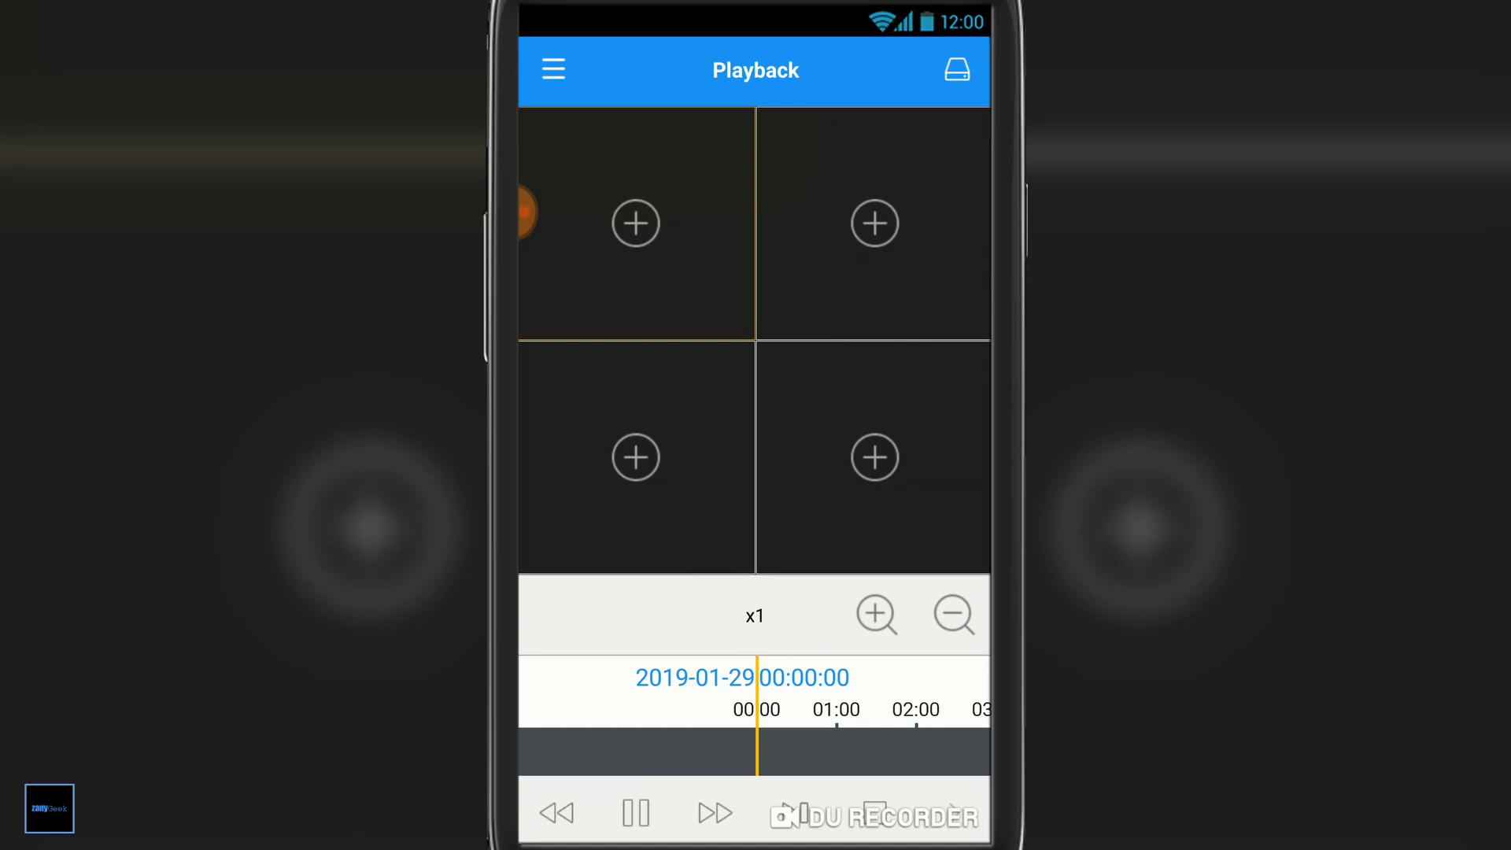
{"action": "left_click", "coordinate": [954, 70]}
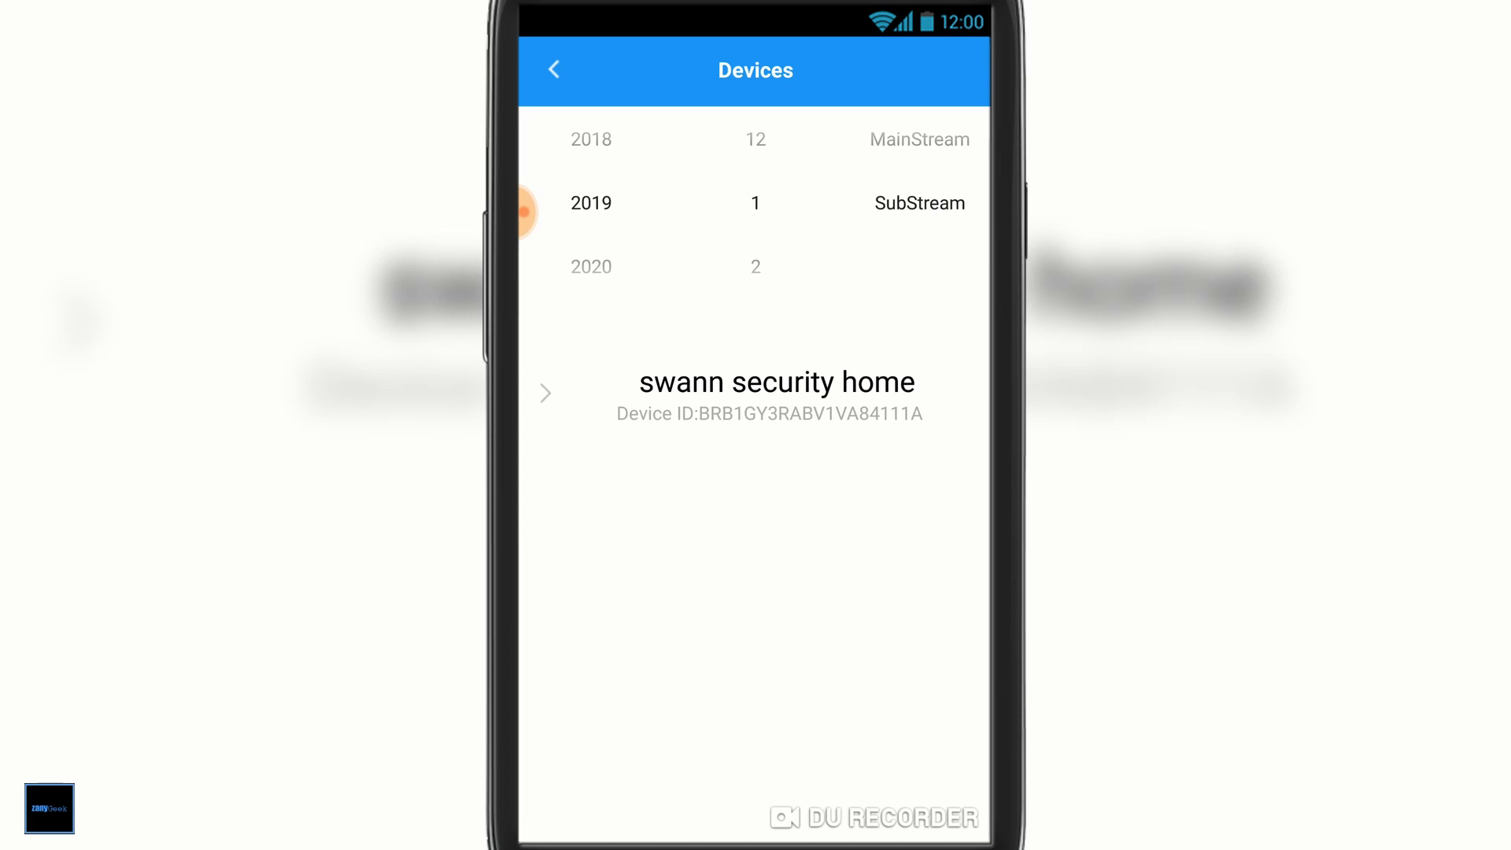
{"action": "left_click", "coordinate": [775, 393]}
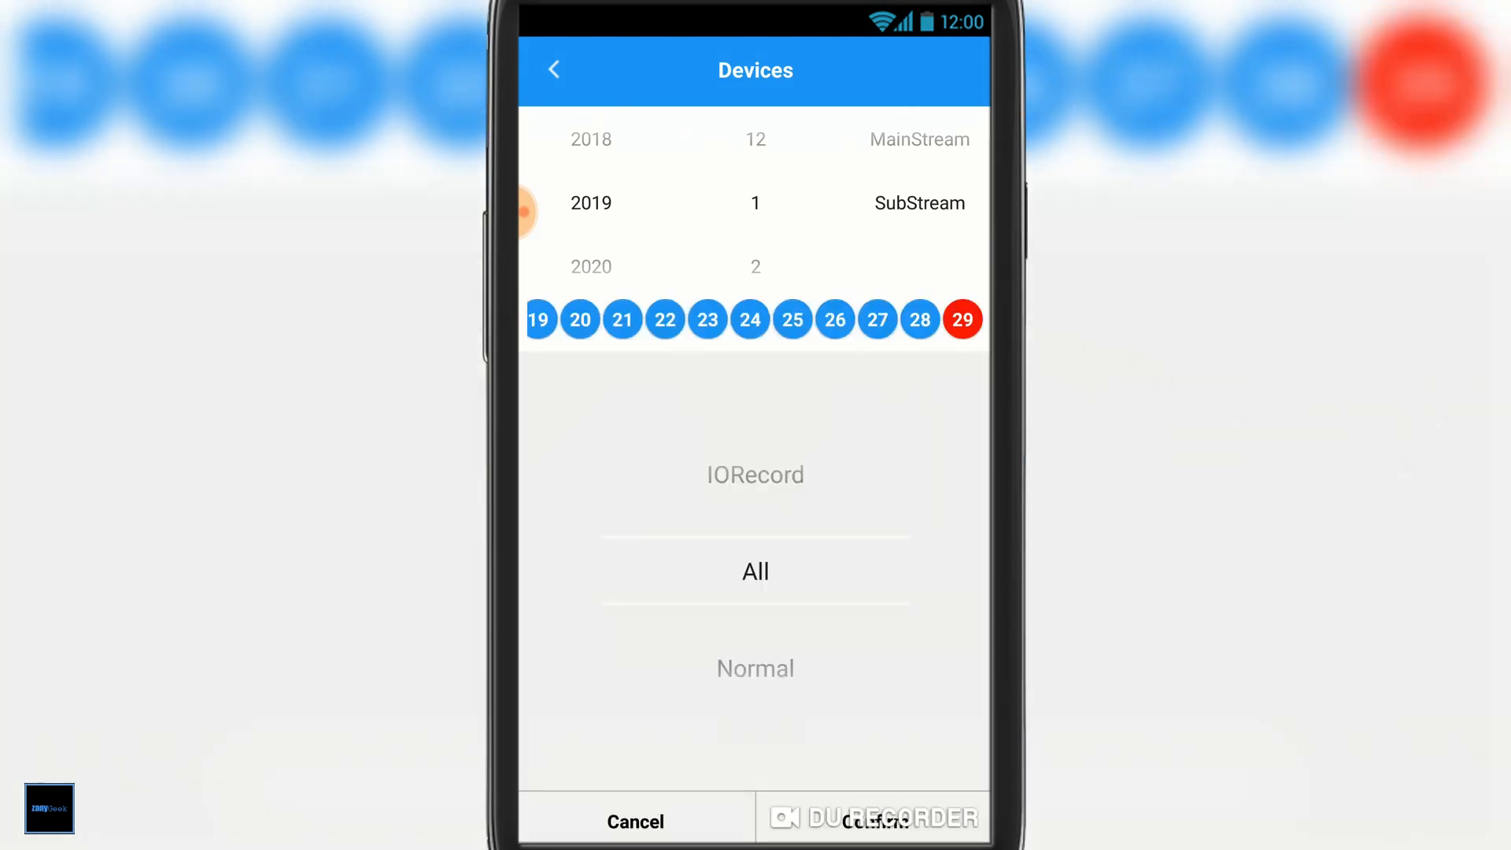
{"action": "scroll", "scroll_direction": "down", "scroll_amount": 3}
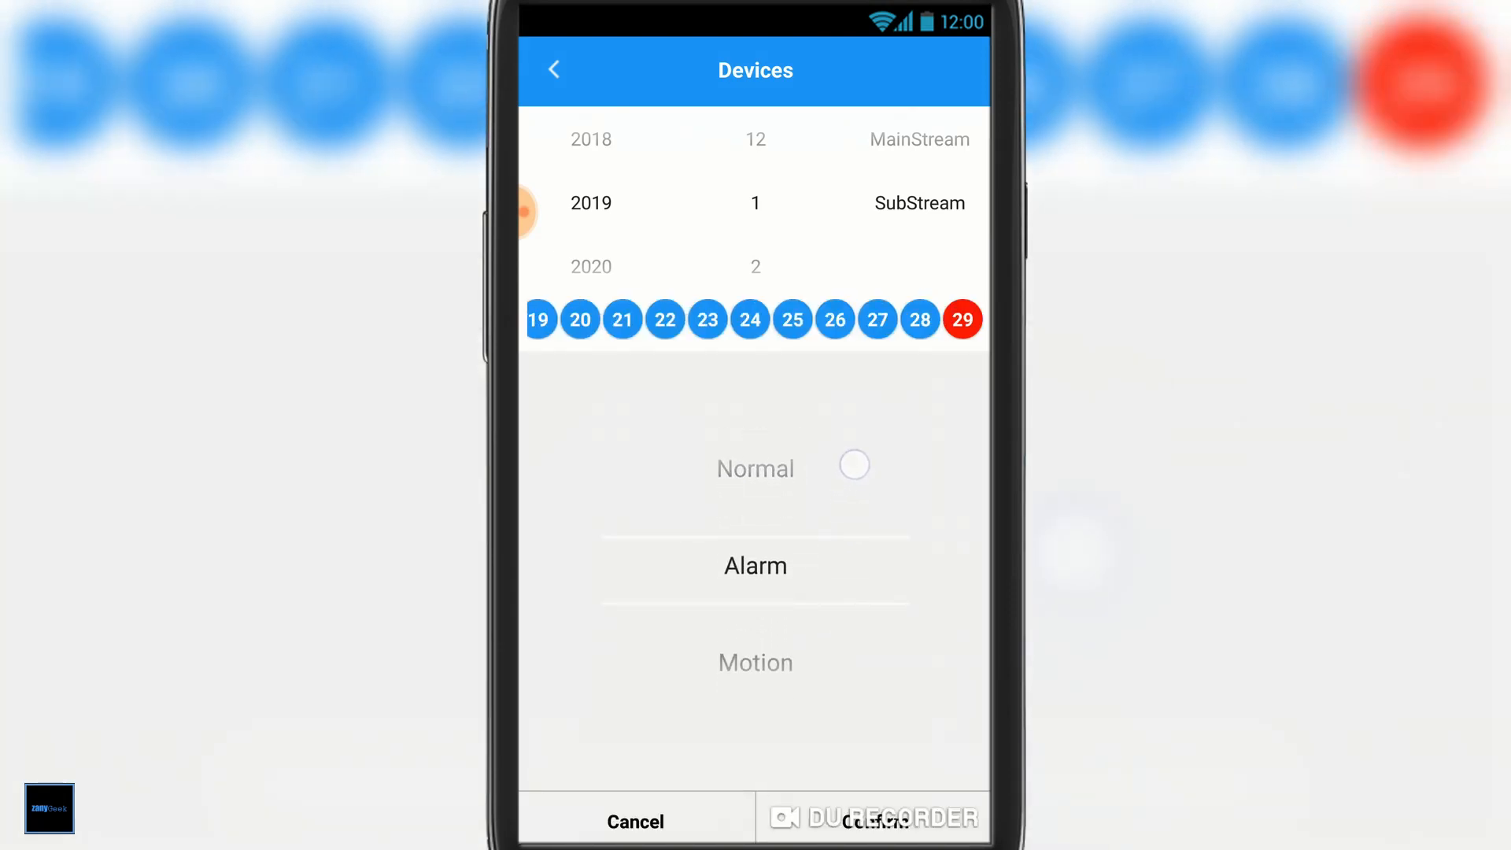
{"action": "scroll", "scroll_direction": "down", "scroll_amount": 3}
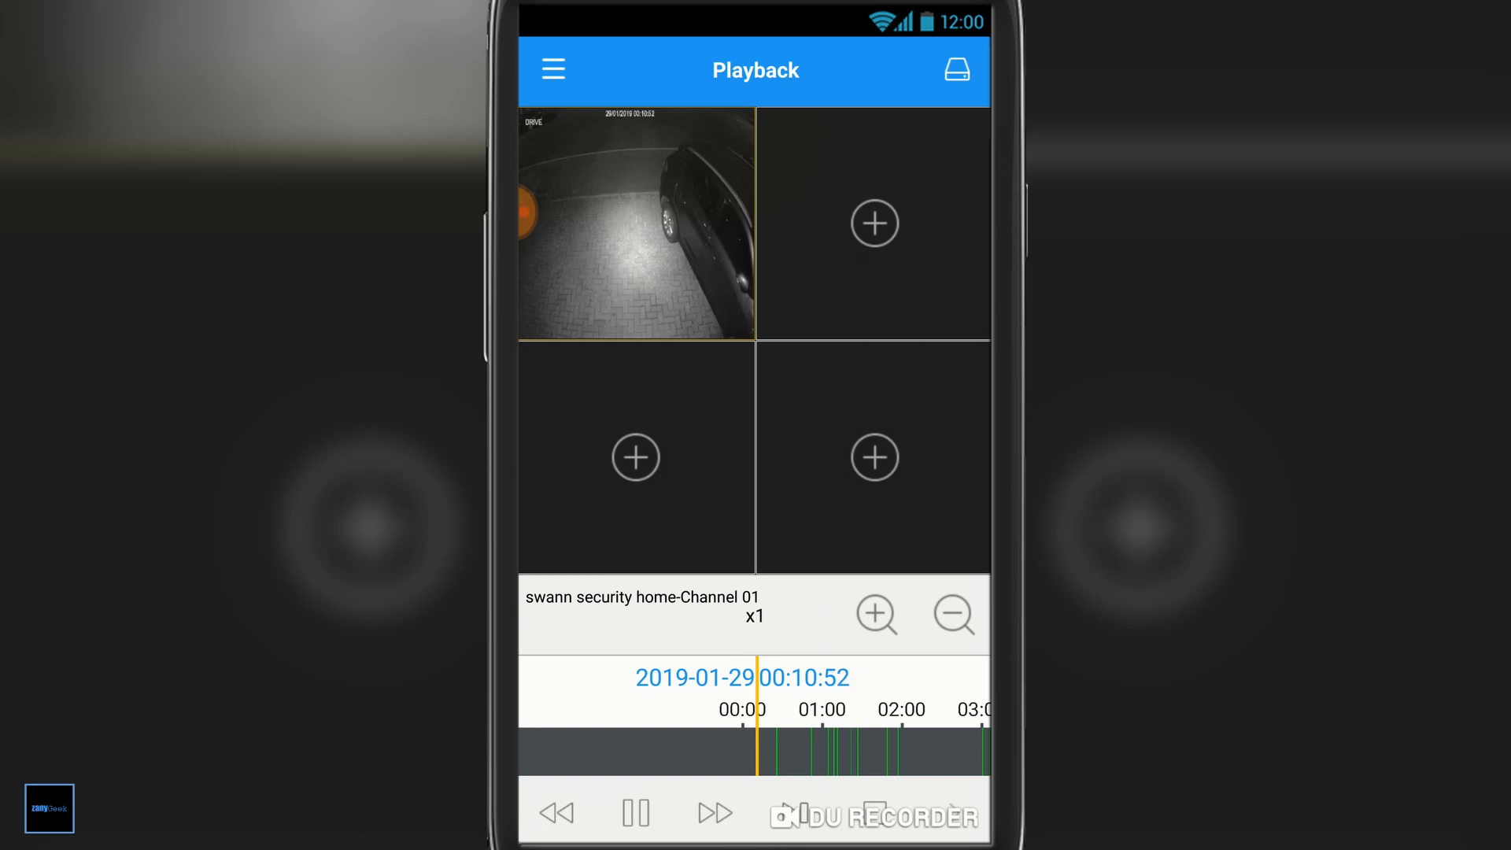
Enlarge Channel 01 playback to full size and scrub the timeline ahead to about 08:59.
{"action": "double_click", "coordinate": [635, 224]}
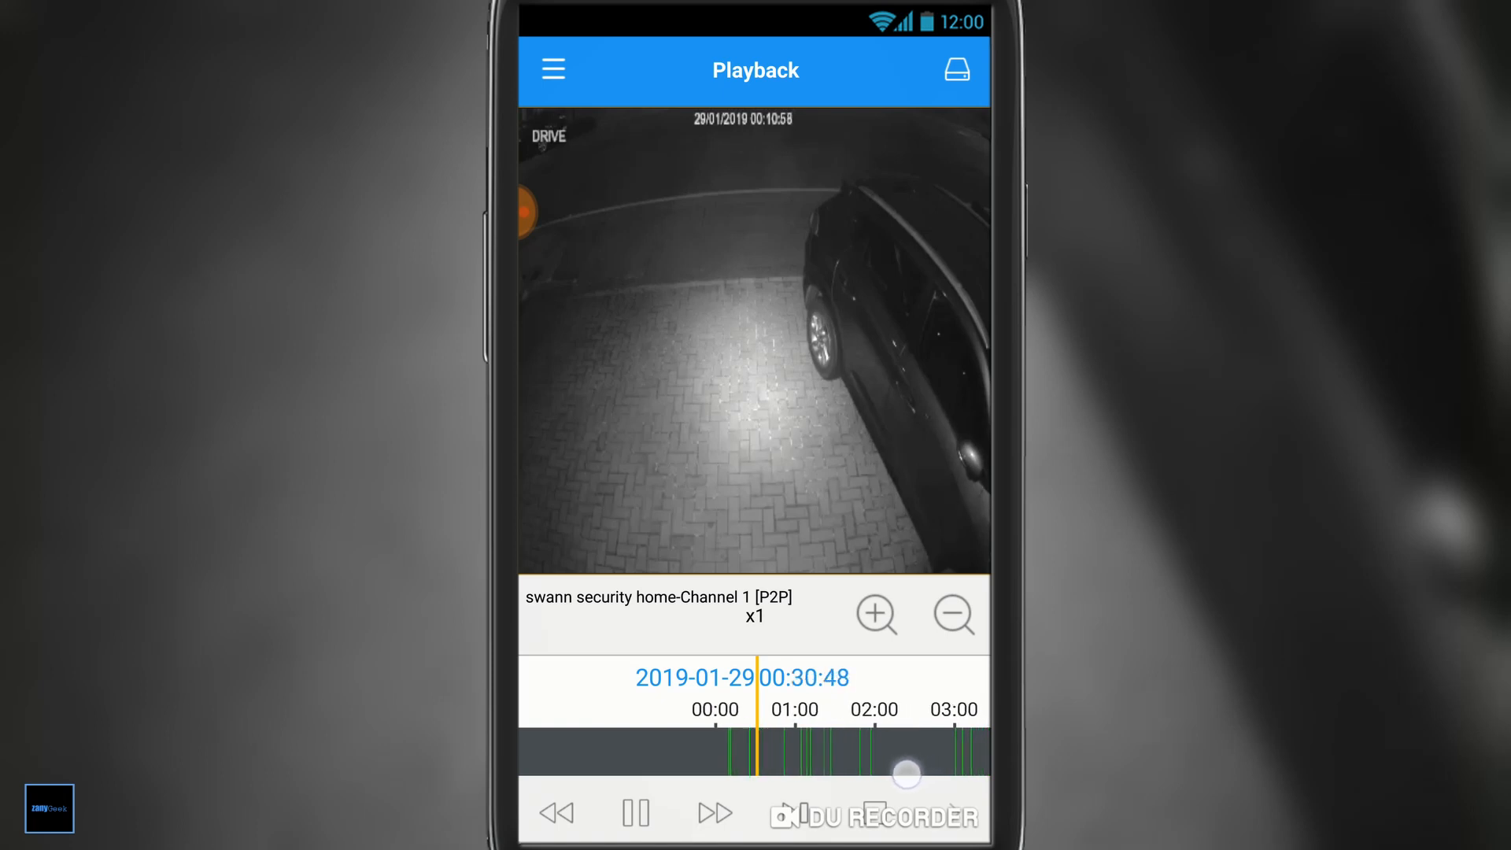
{"action": "left_click_drag", "start_coordinate": [907, 773], "coordinate": [816, 790]}
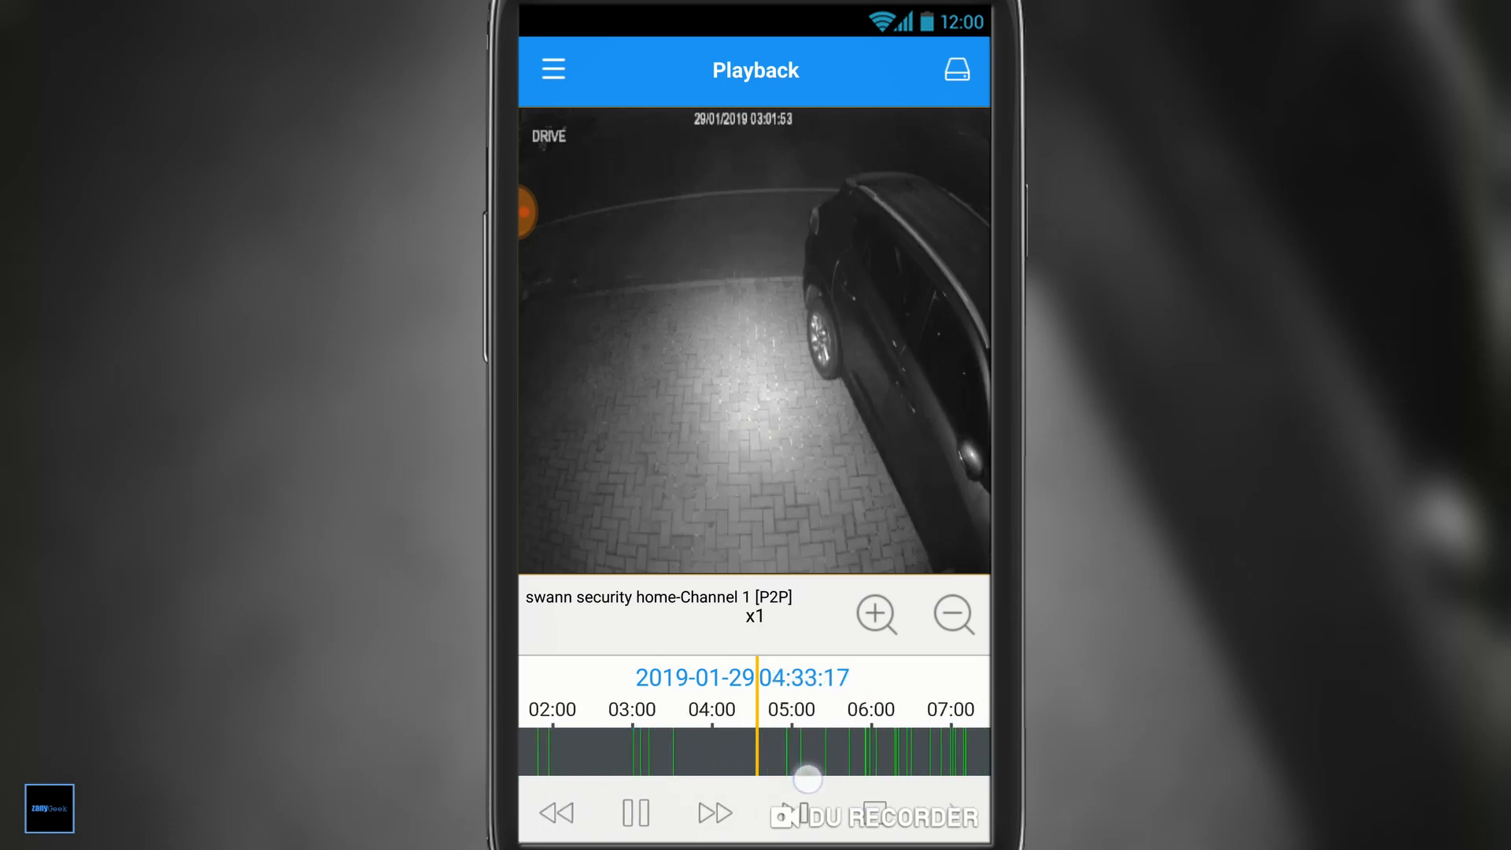
{"action": "left_click_drag", "start_coordinate": [808, 776], "coordinate": [708, 776]}
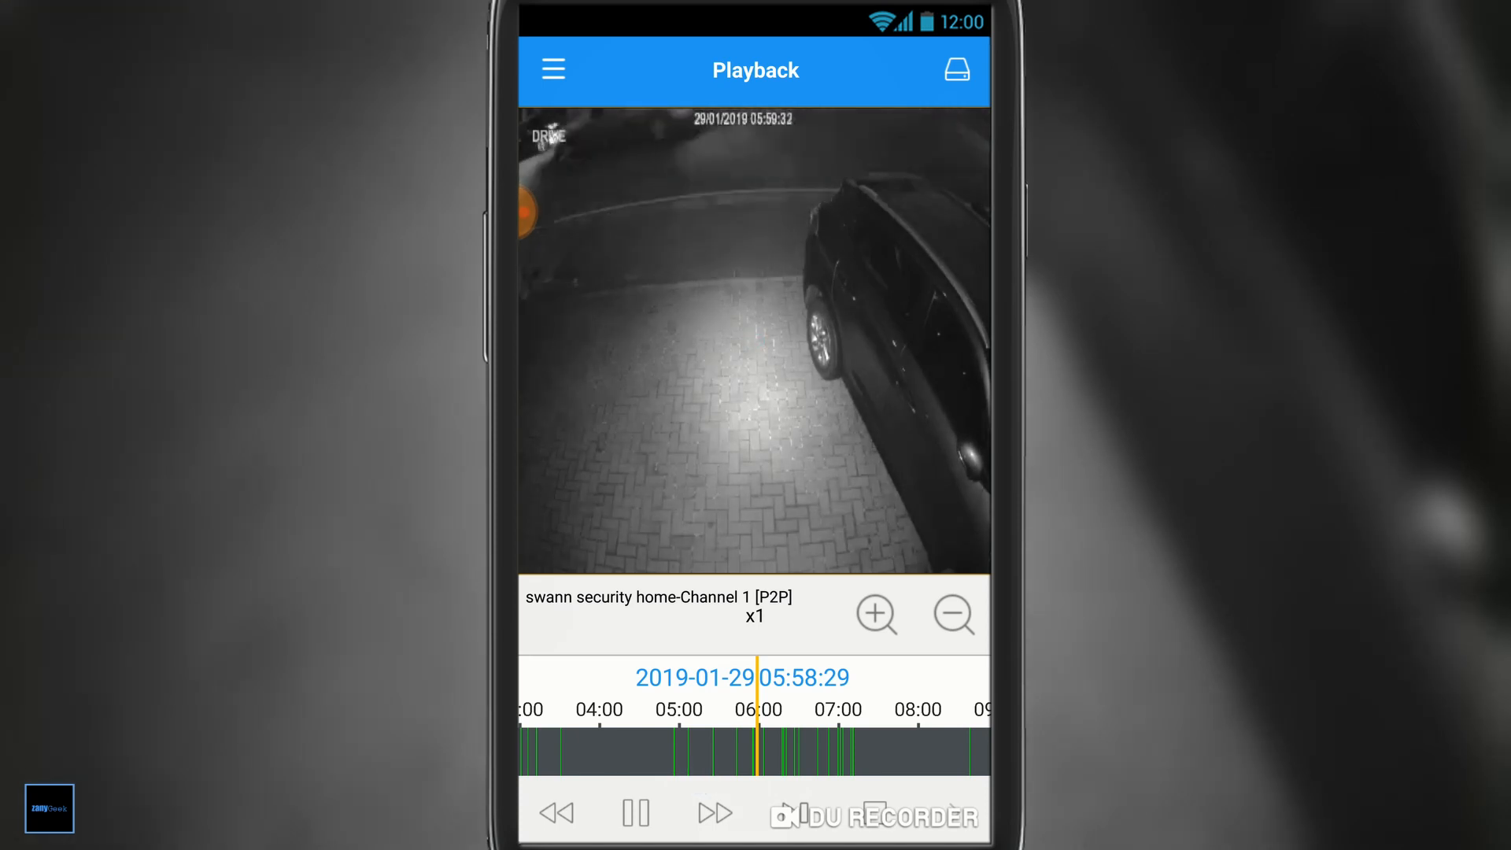
{"action": "left_click_drag", "start_coordinate": [762, 749], "coordinate": [886, 761]}
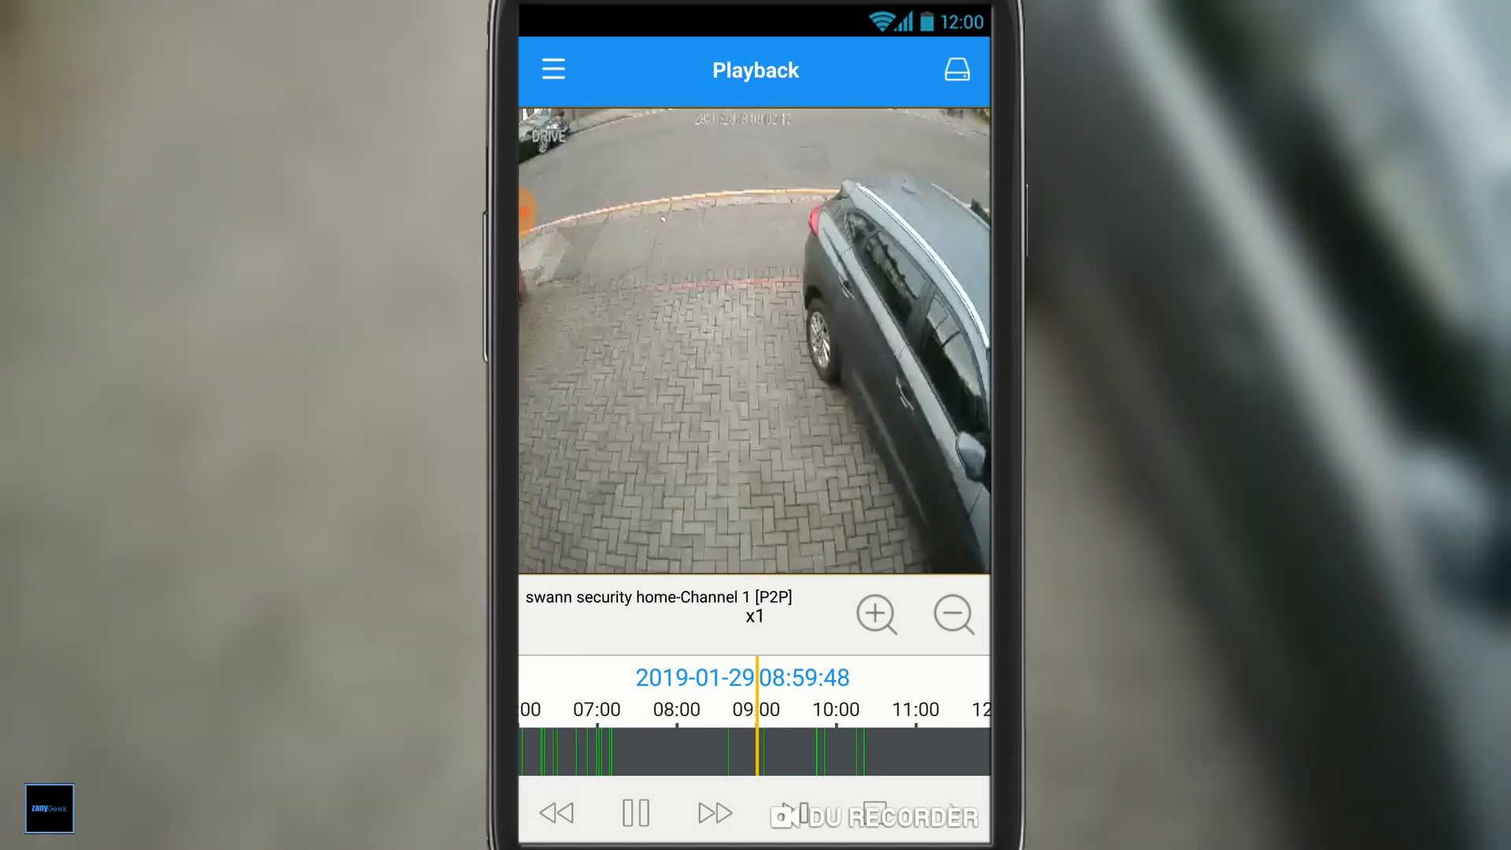
Go to the Image section and enter the swann security home snapshot album.
{"action": "left_click", "coordinate": [552, 70]}
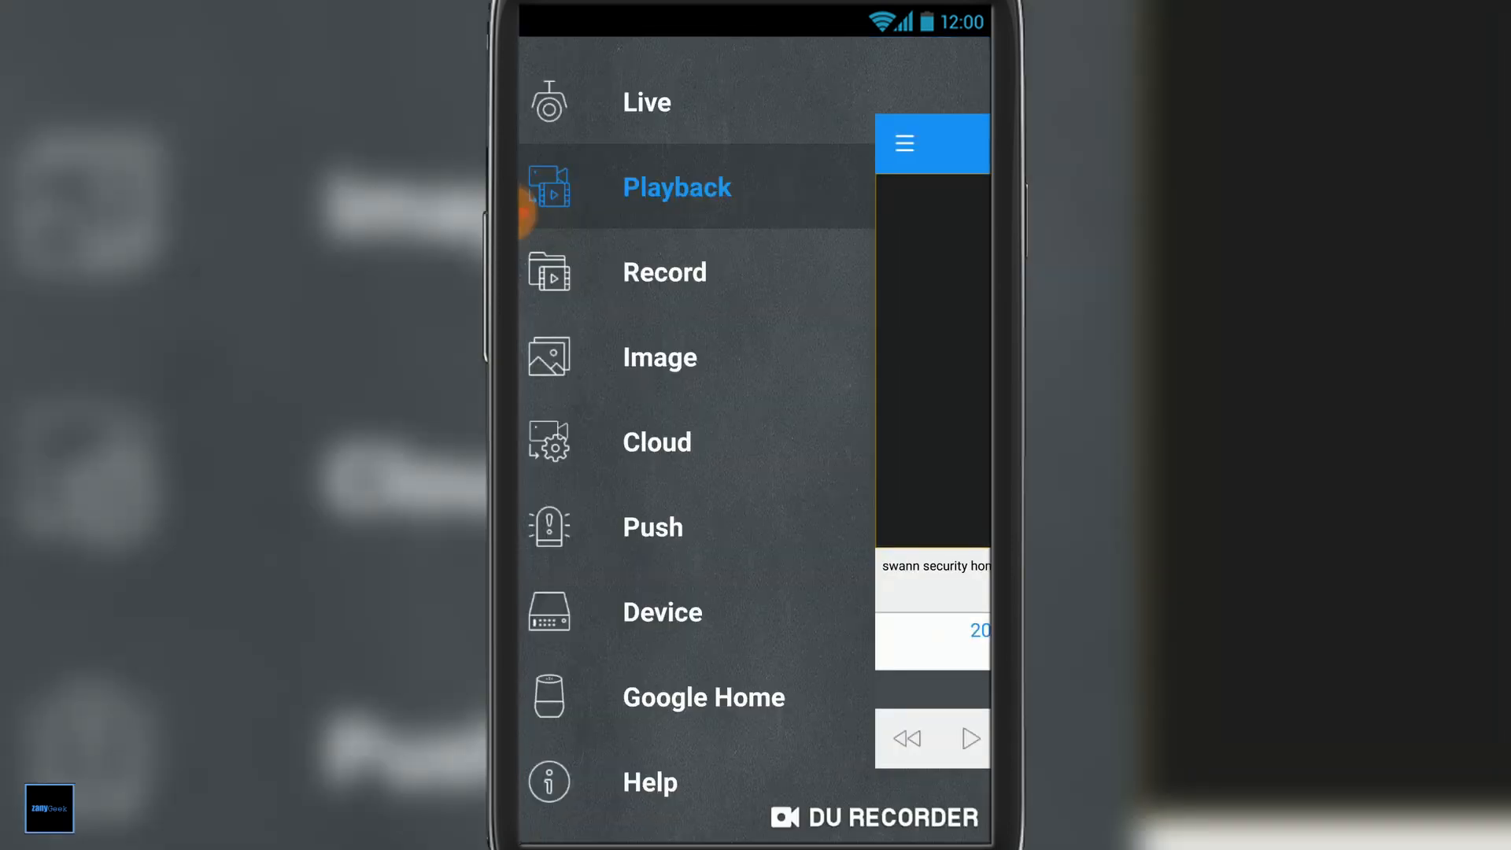
{"action": "left_click", "coordinate": [660, 357]}
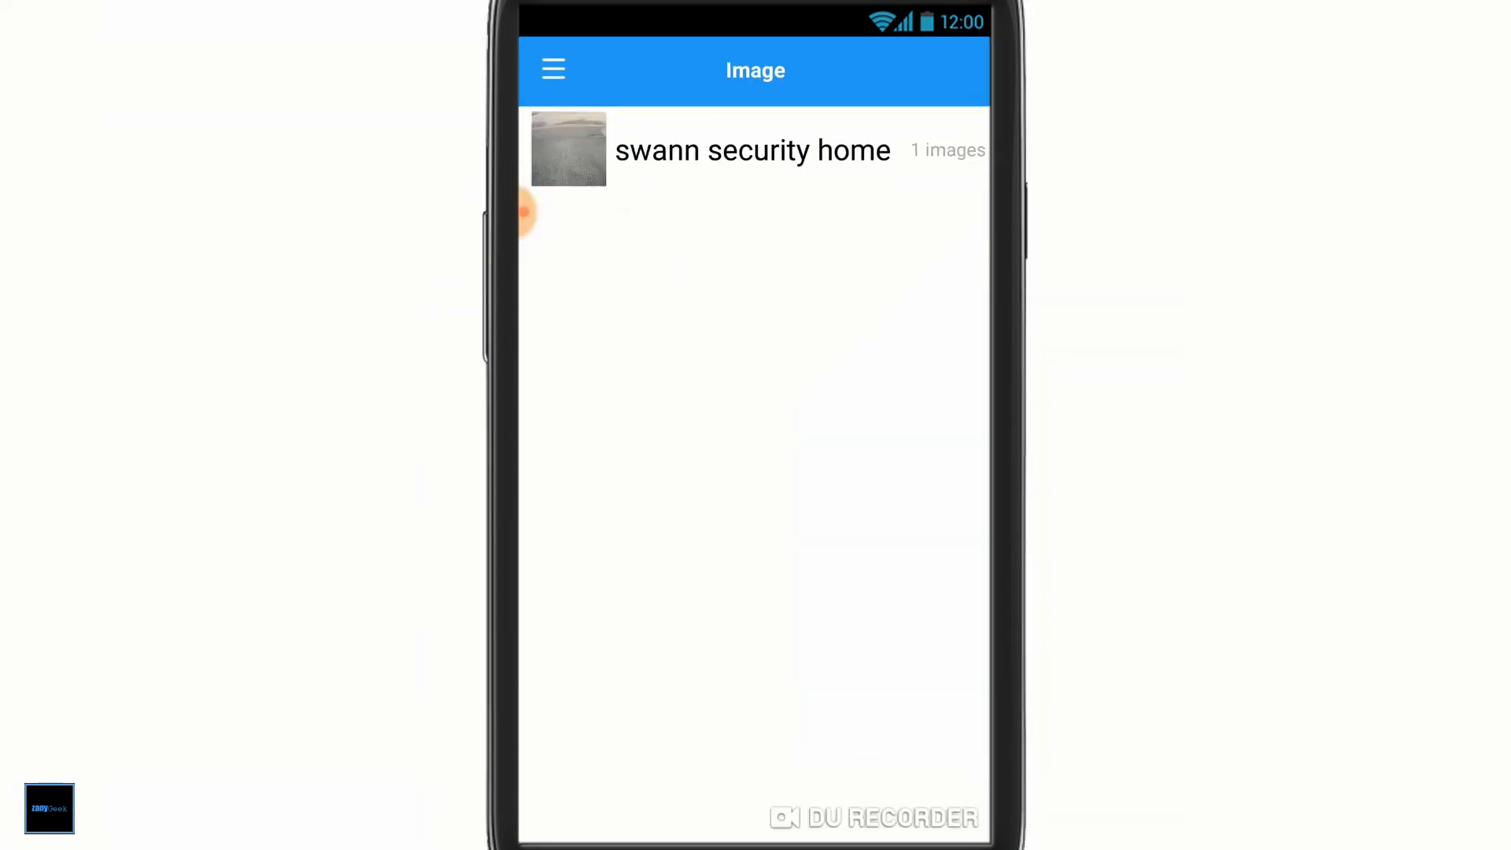
{"action": "left_click", "coordinate": [752, 150]}
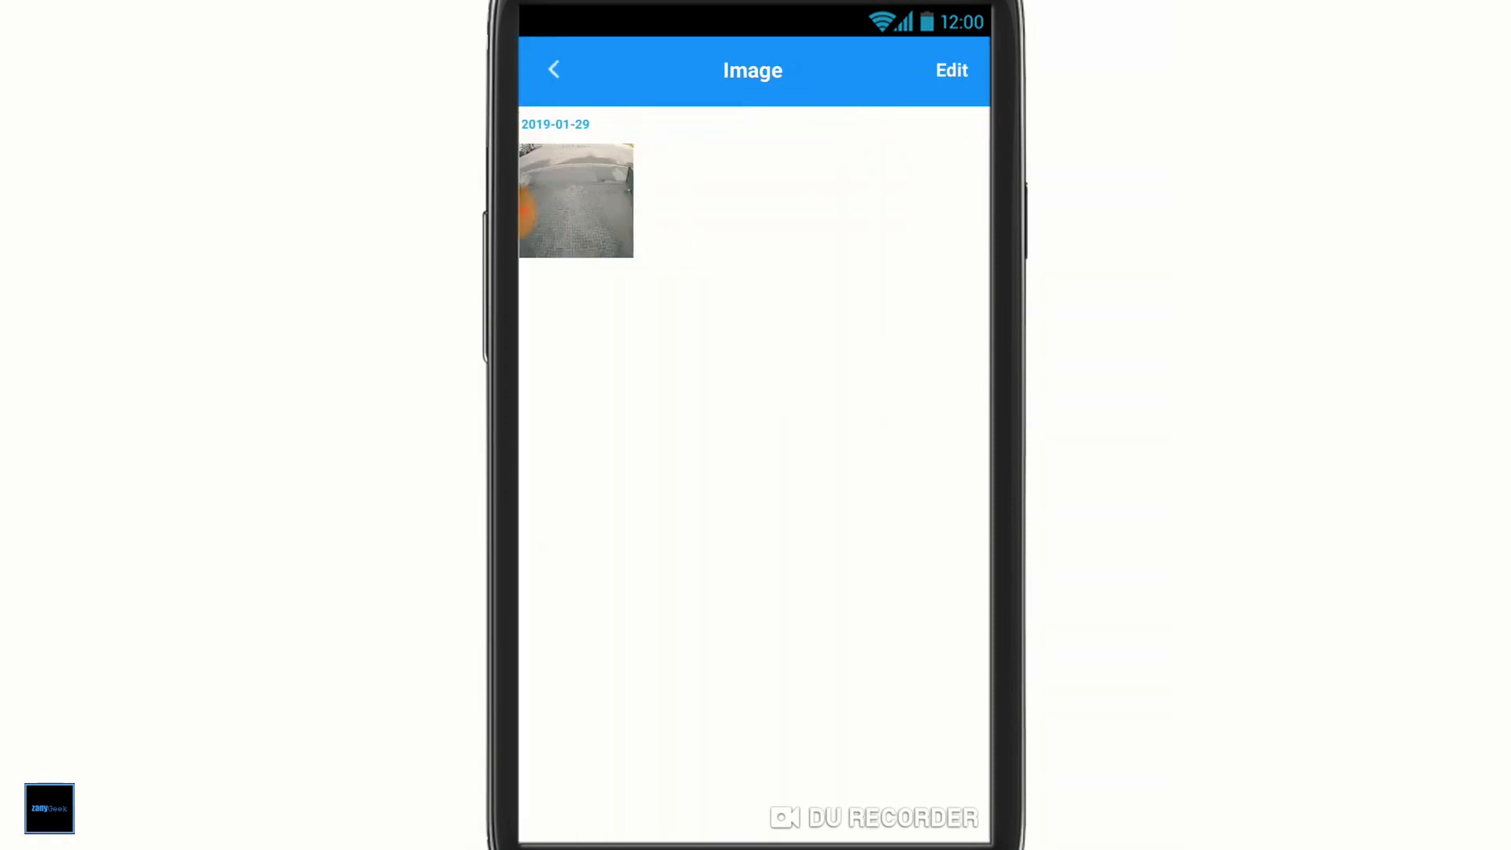
Delete the only saved 2019-01-29 snapshot and leave the empty album.
{"action": "left_click", "coordinate": [576, 200]}
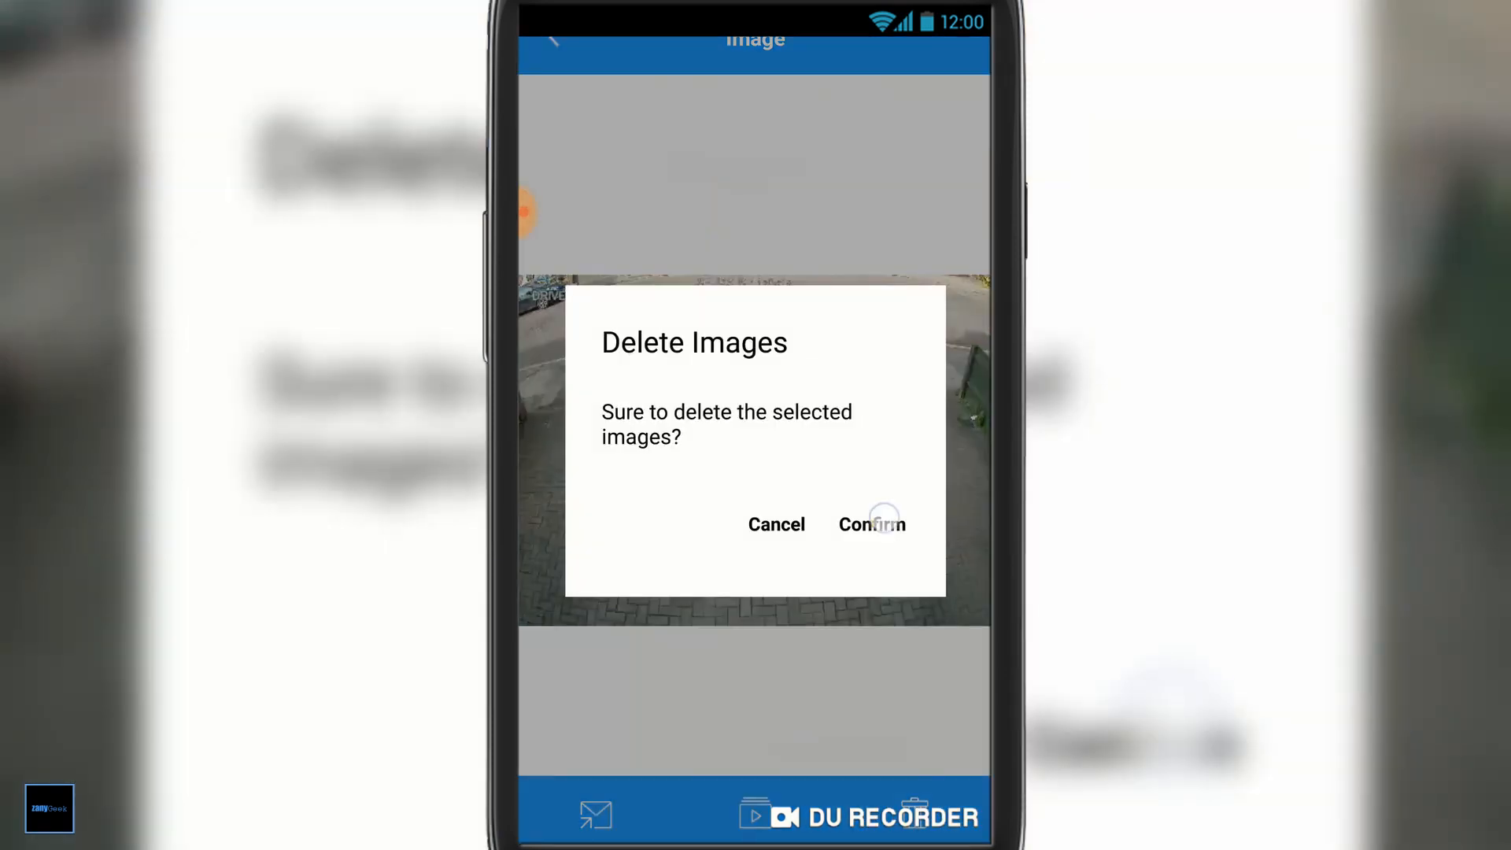
{"action": "left_click", "coordinate": [870, 524]}
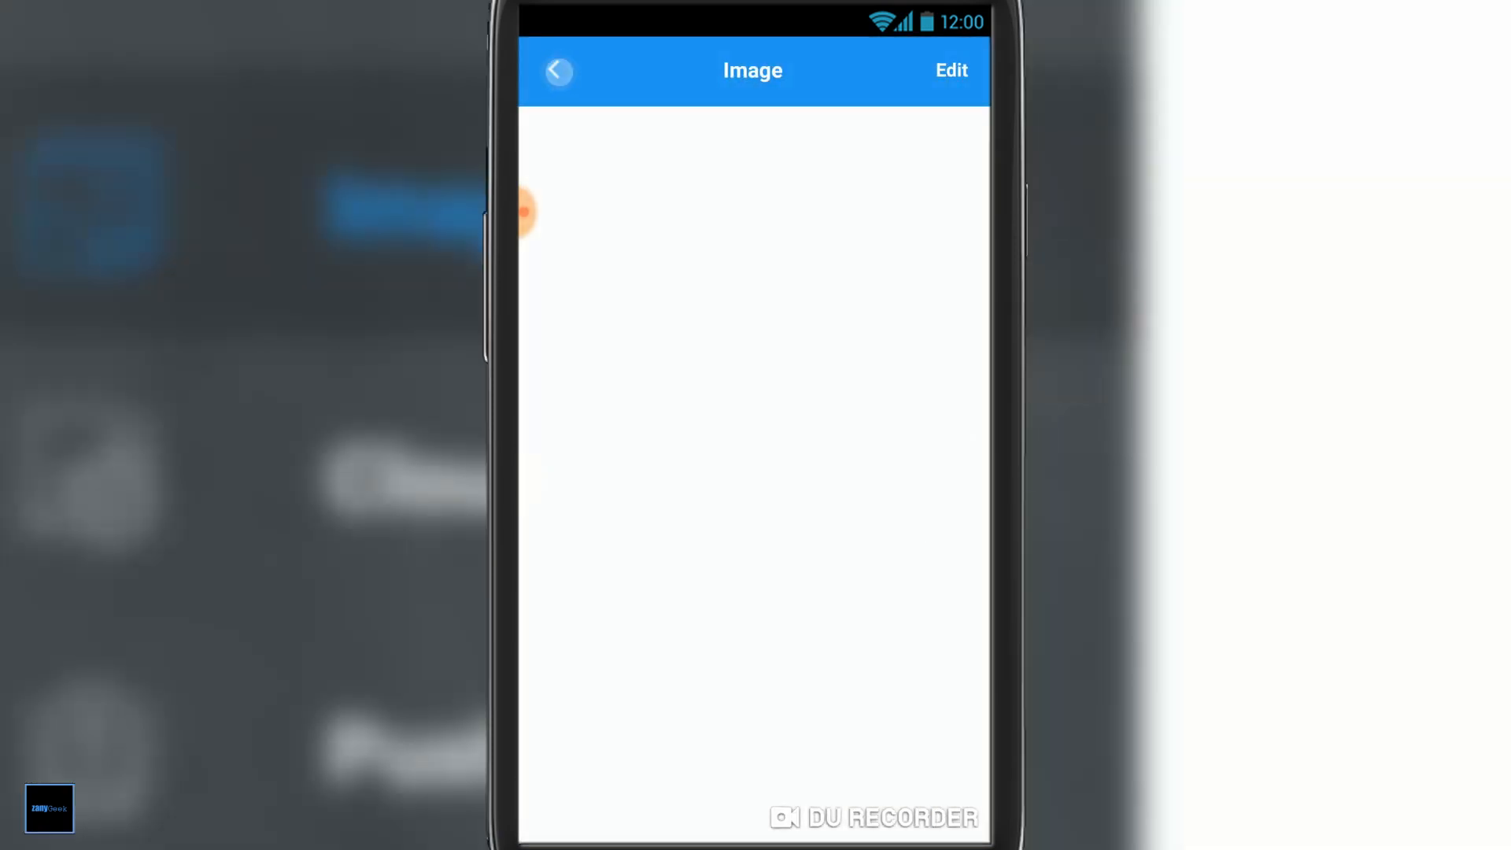
{"action": "left_click", "coordinate": [557, 71]}
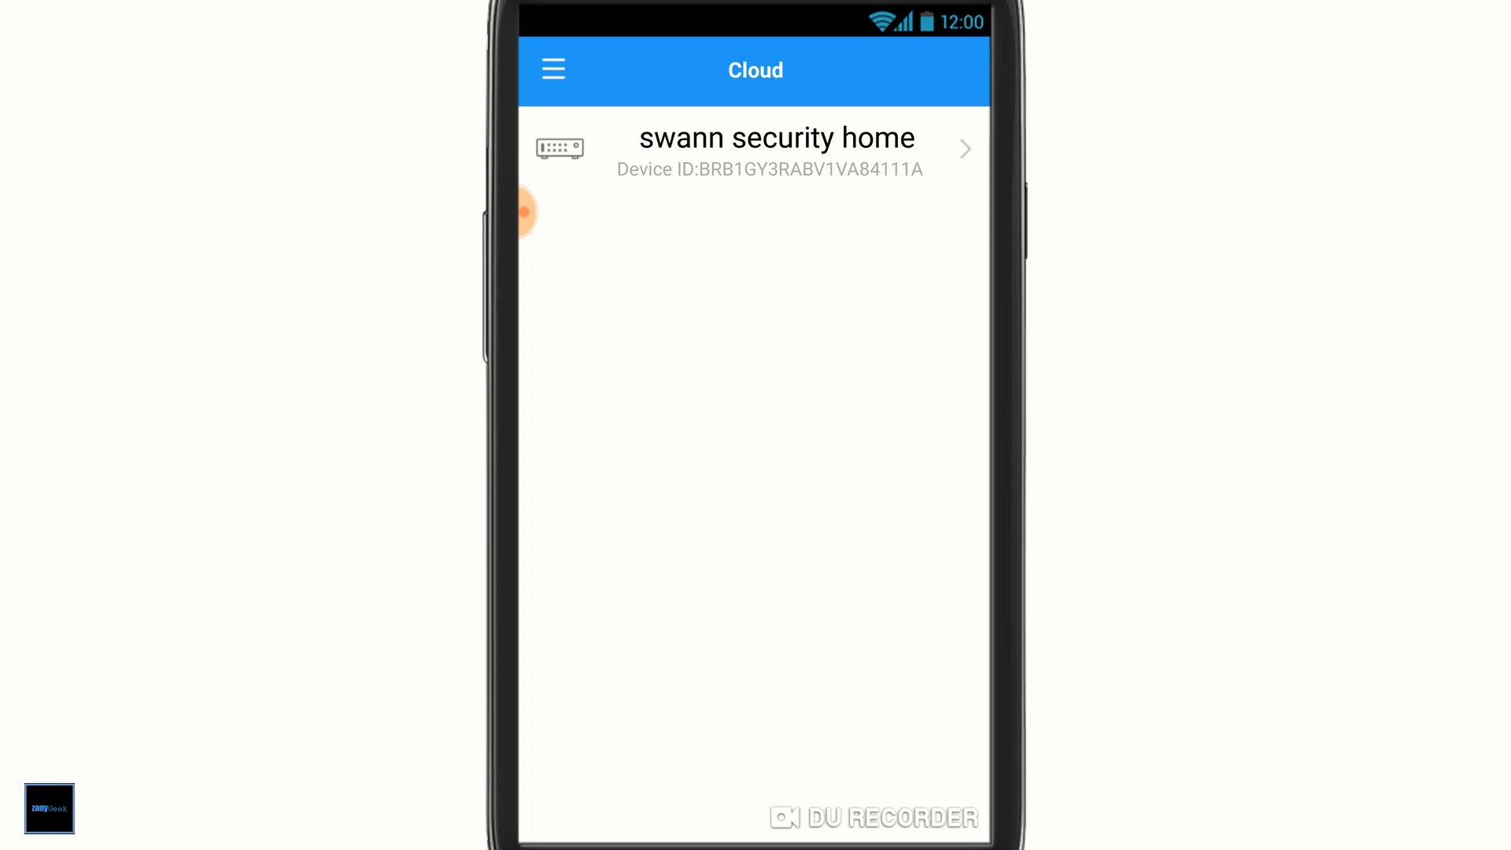
Start cloud setup for swann security home, cancel the sign-in and dismiss the cancelled-authorization notice.
{"action": "left_click", "coordinate": [754, 150]}
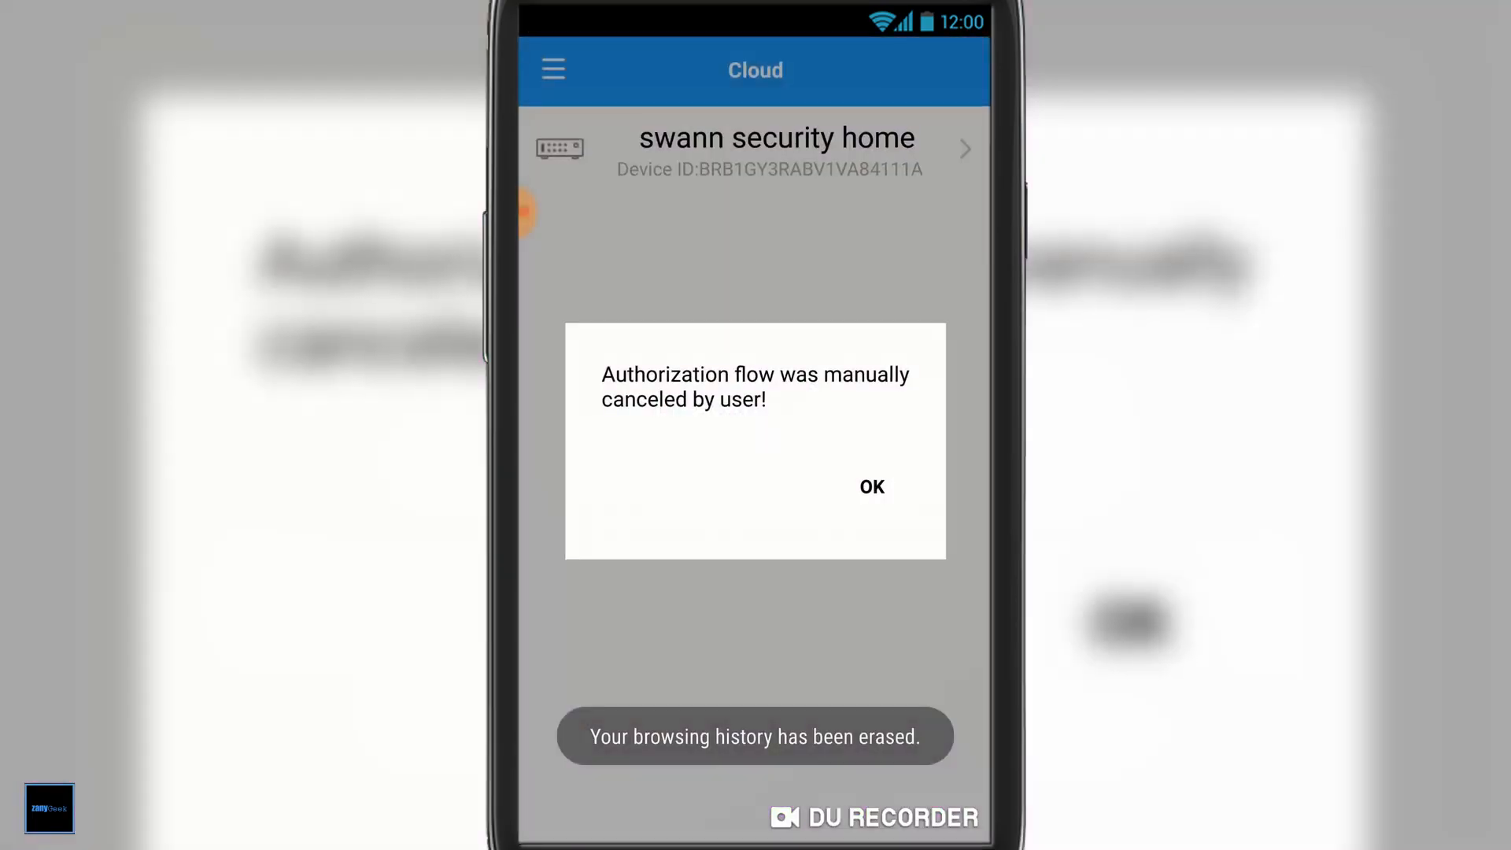
{"action": "left_click", "coordinate": [870, 486]}
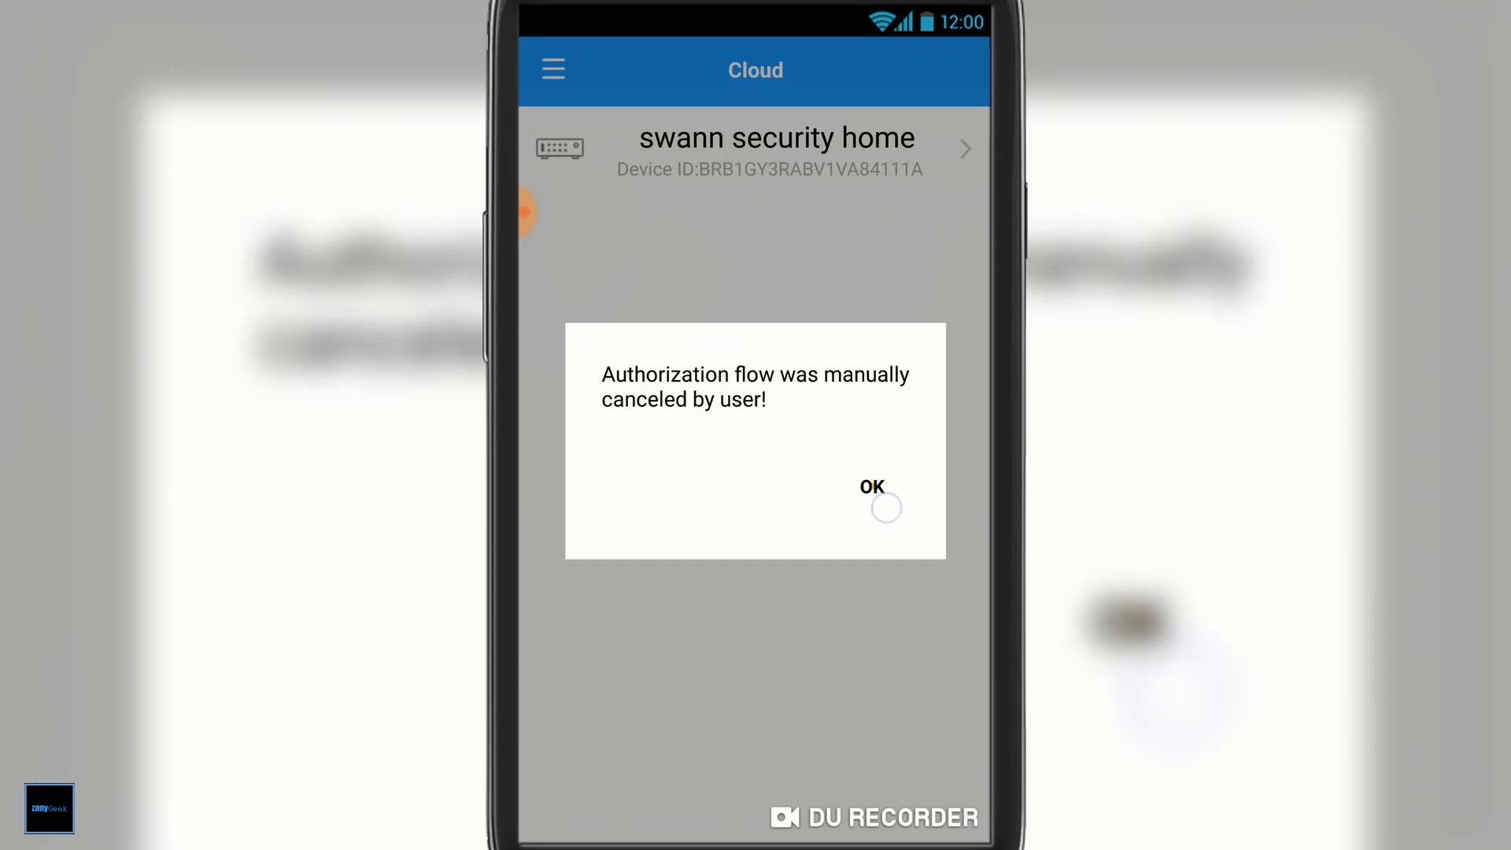
{"action": "left_click", "coordinate": [870, 486]}
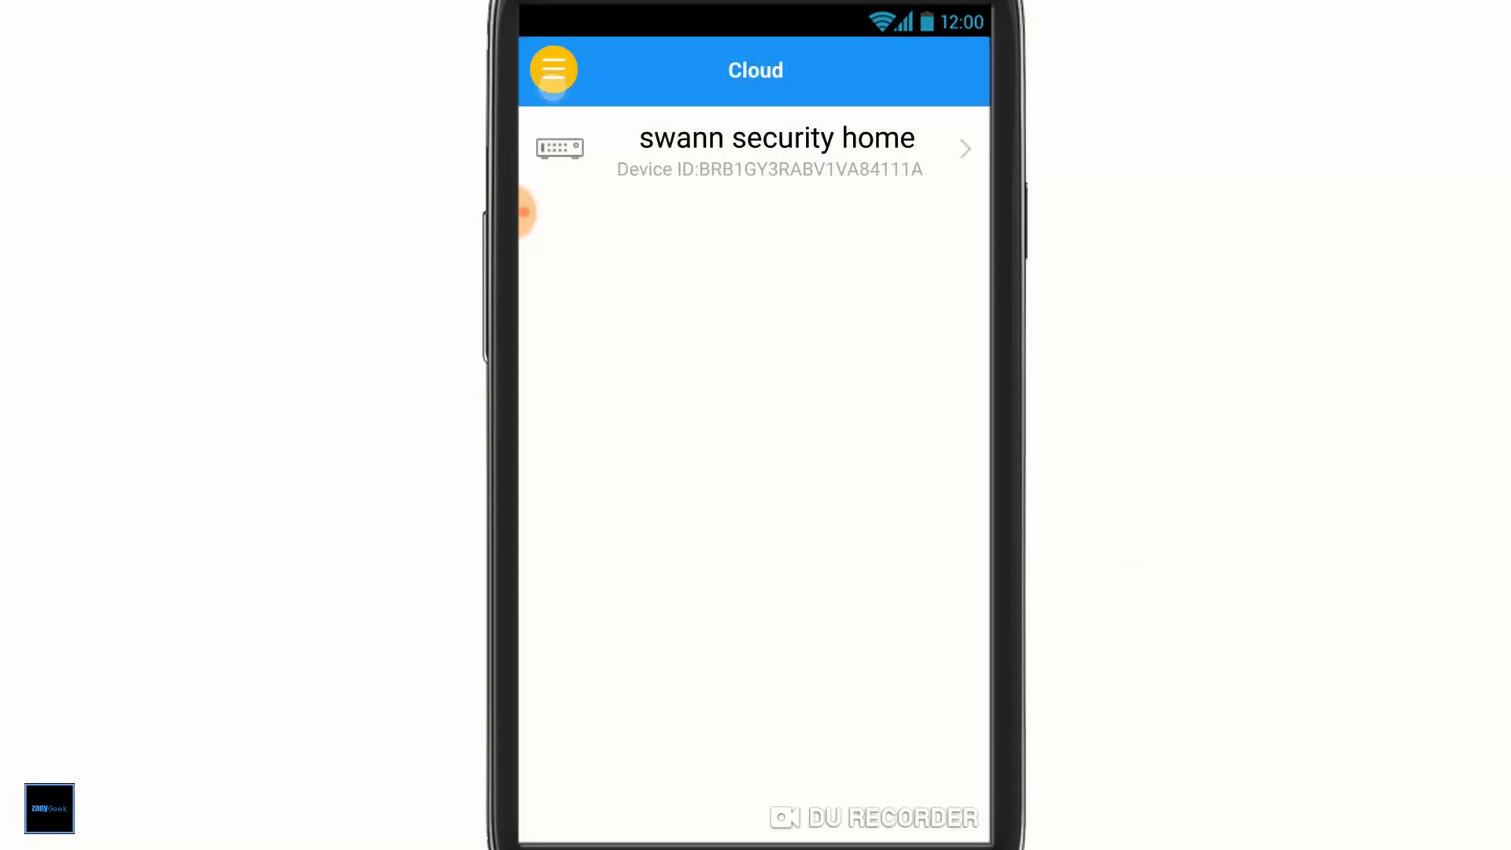
{"action": "left_click", "coordinate": [552, 69]}
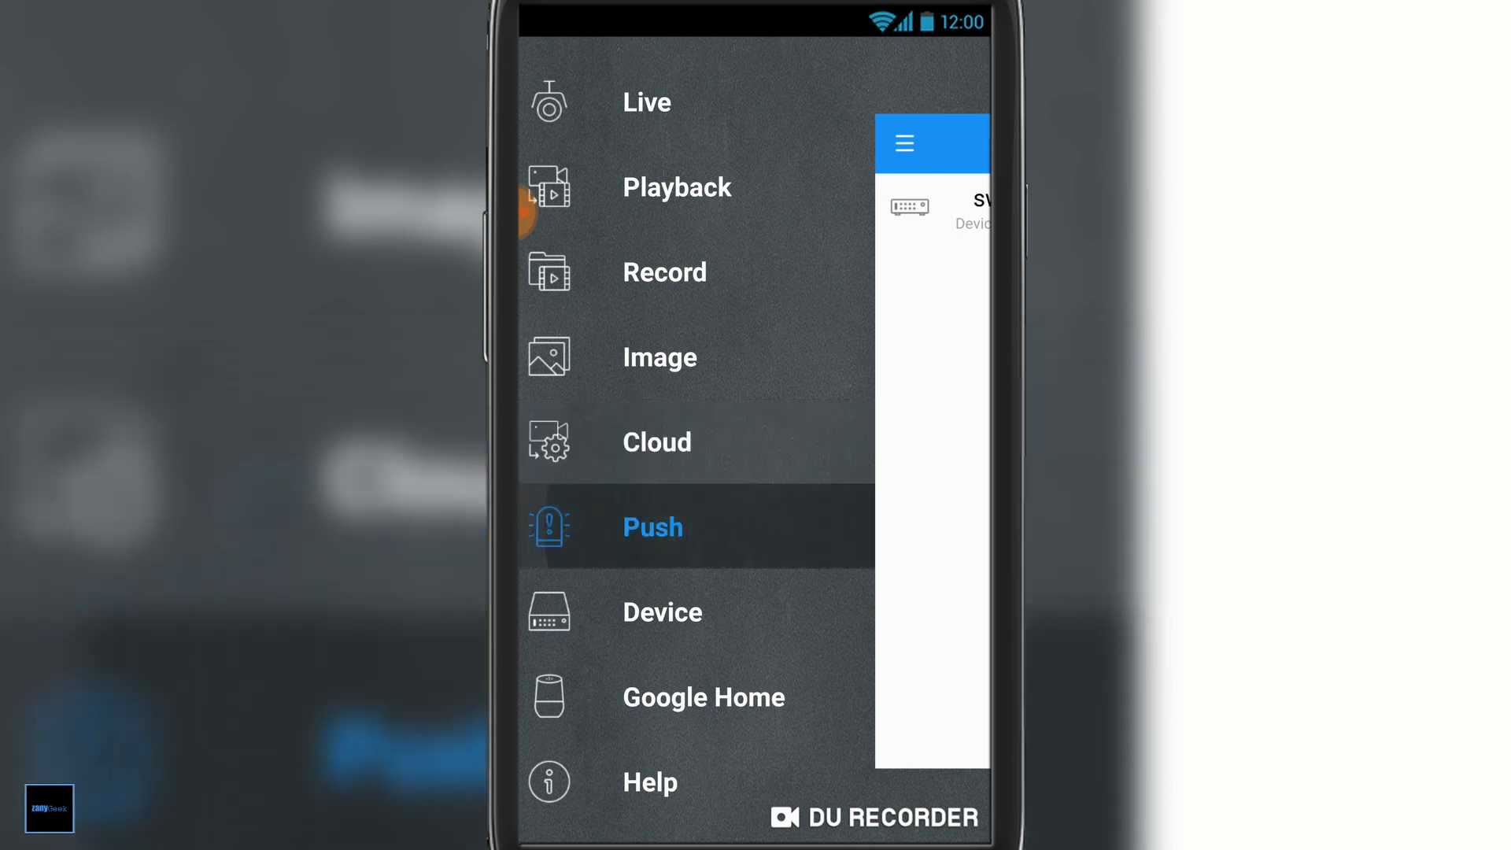
Reach the phone's battery optimisation app list via the push notification settings notice.
{"action": "left_click", "coordinate": [652, 525]}
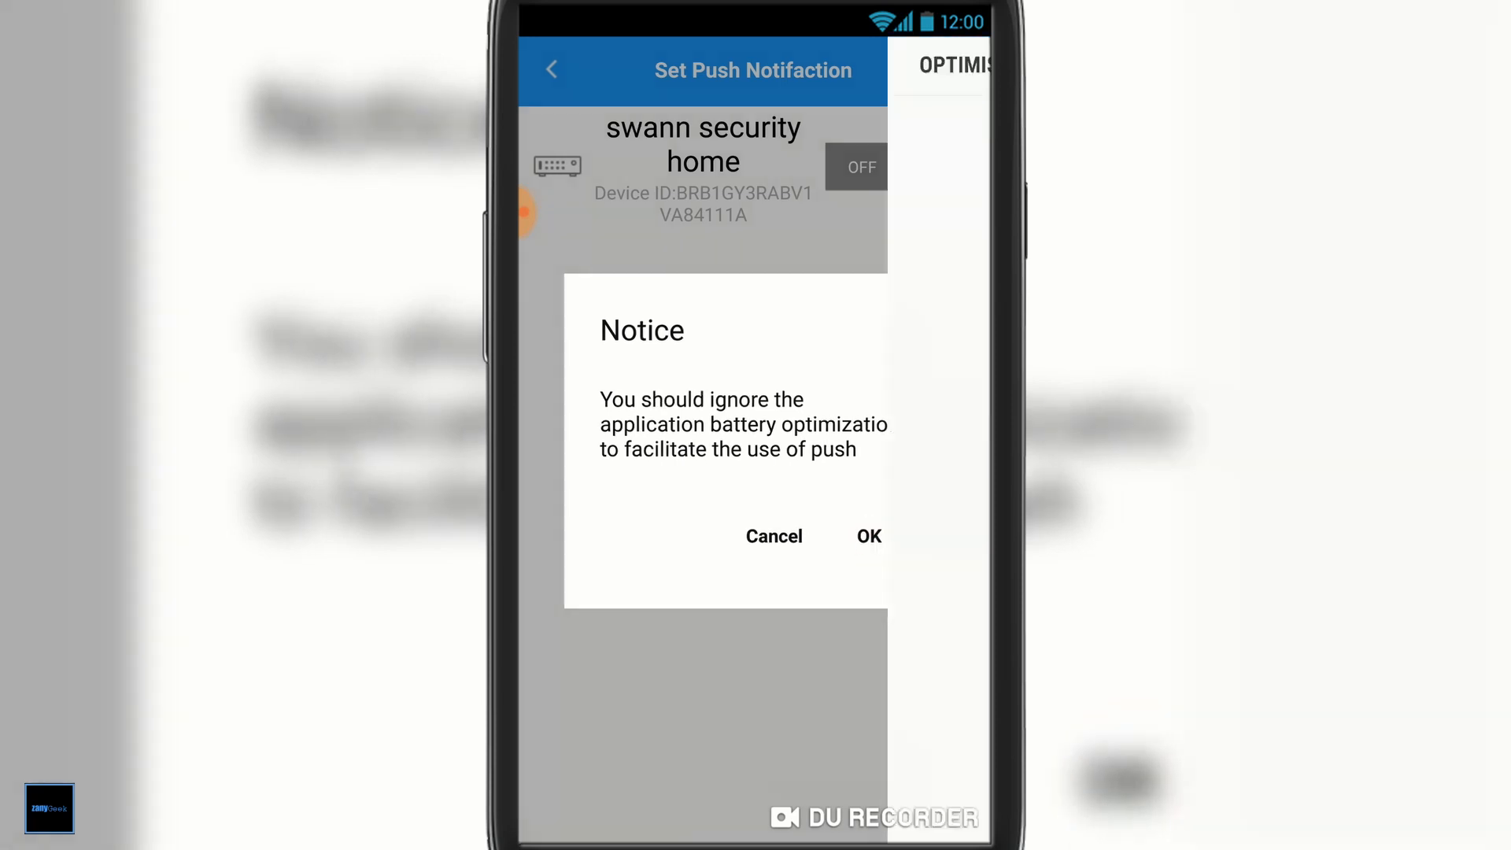
{"action": "left_click", "coordinate": [868, 535]}
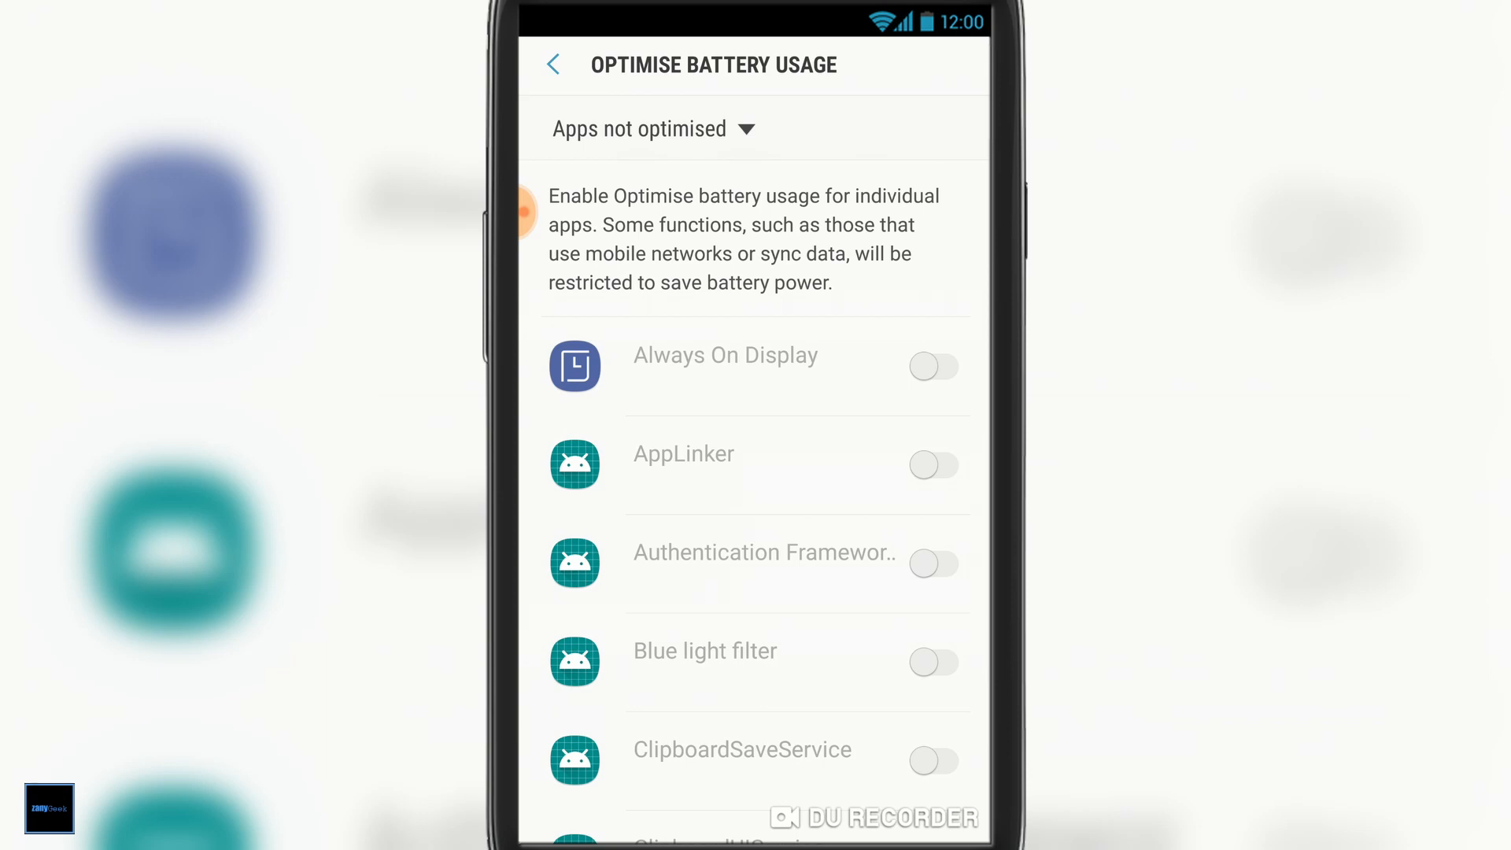
Switch the filter to All apps and turn battery optimisation off for HomeSafe View.
{"action": "scroll", "scroll_direction": "down", "scroll_amount": 3}
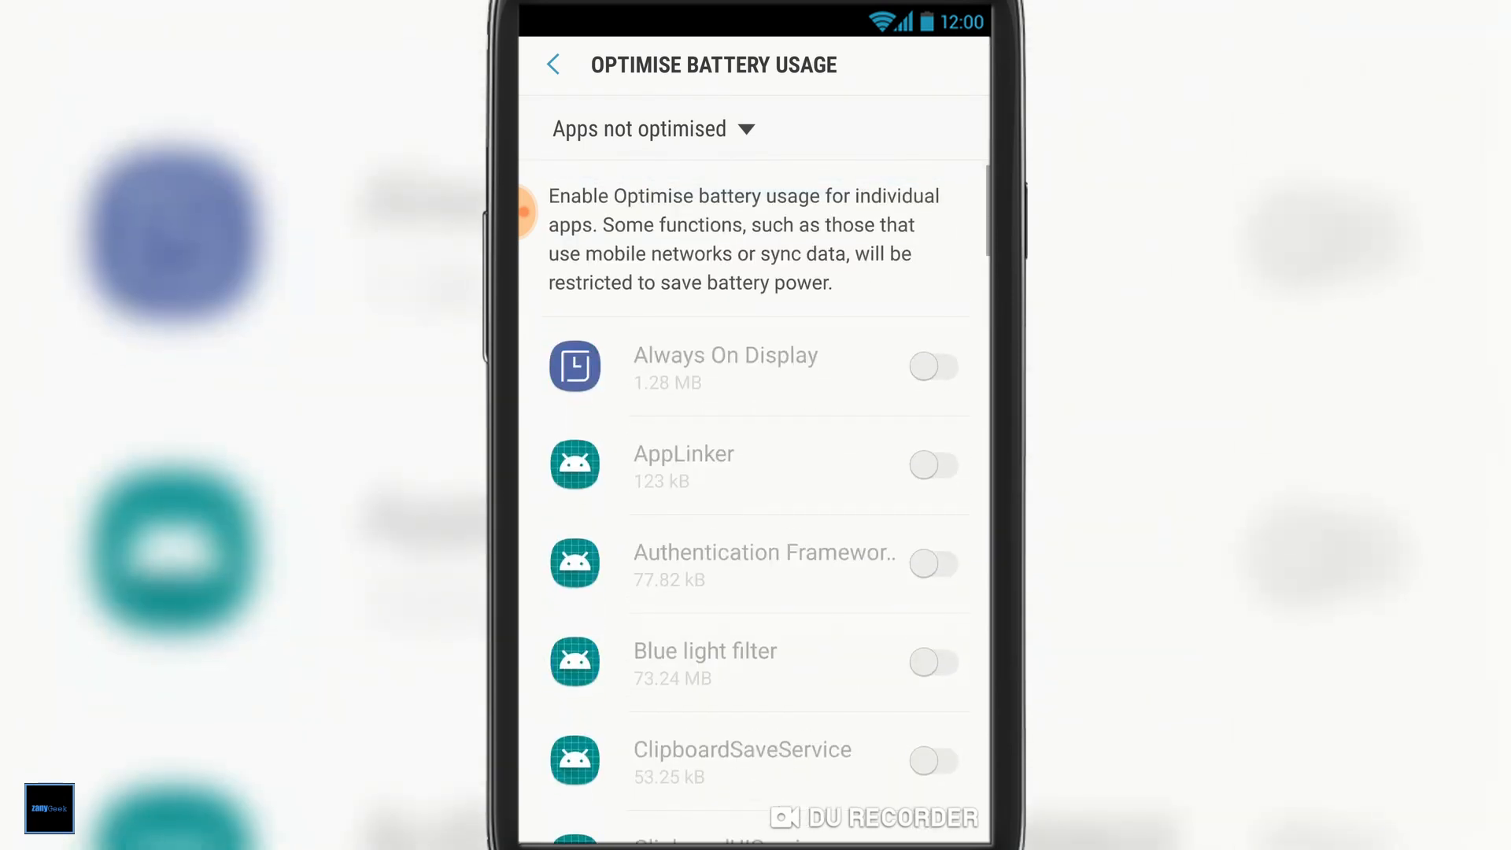
{"action": "left_click", "coordinate": [639, 128]}
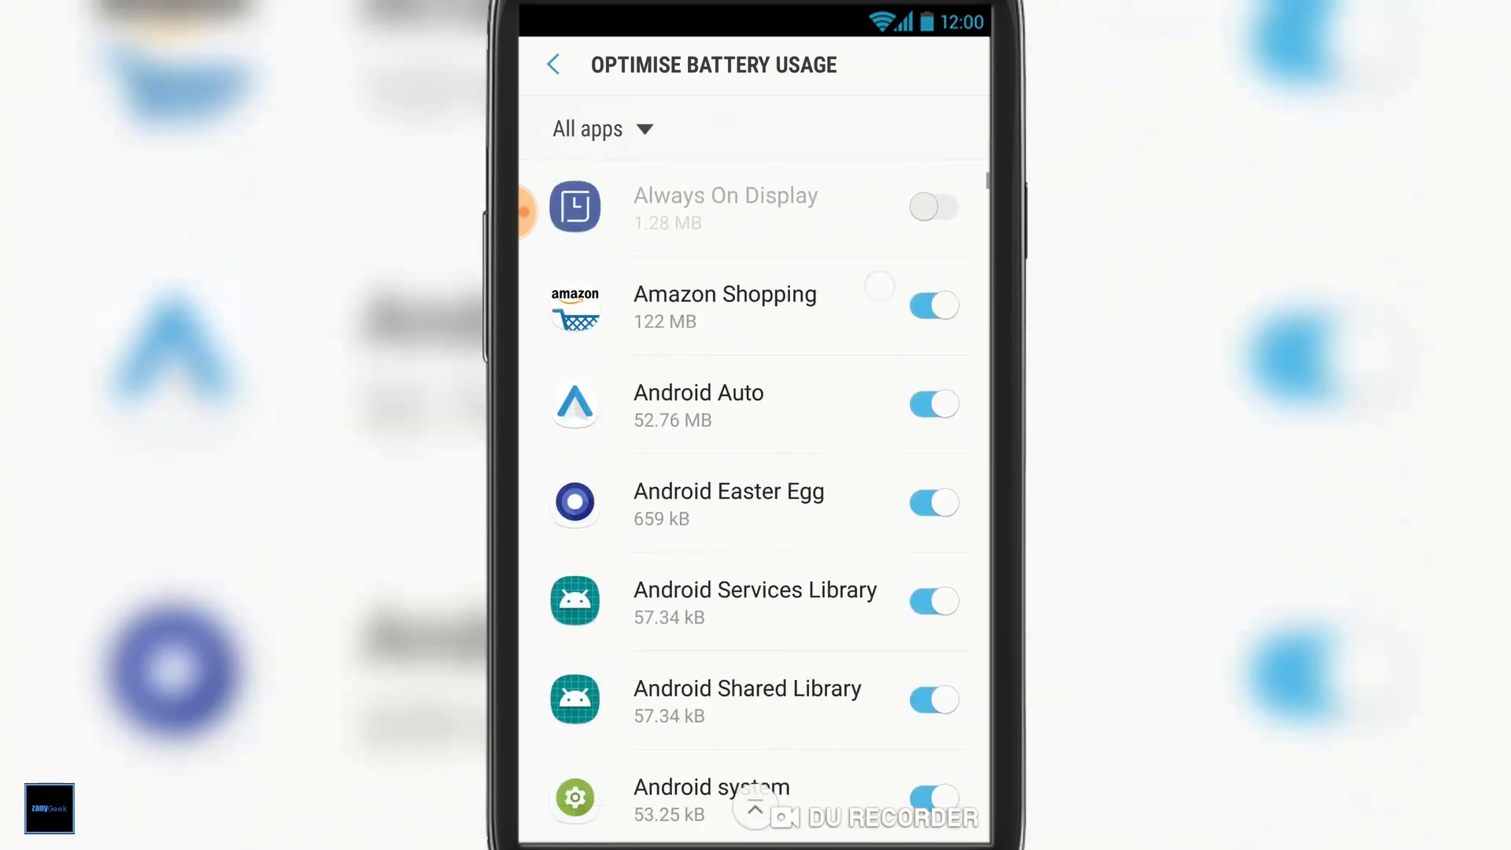
{"action": "scroll", "scroll_direction": "down", "scroll_amount": 3}
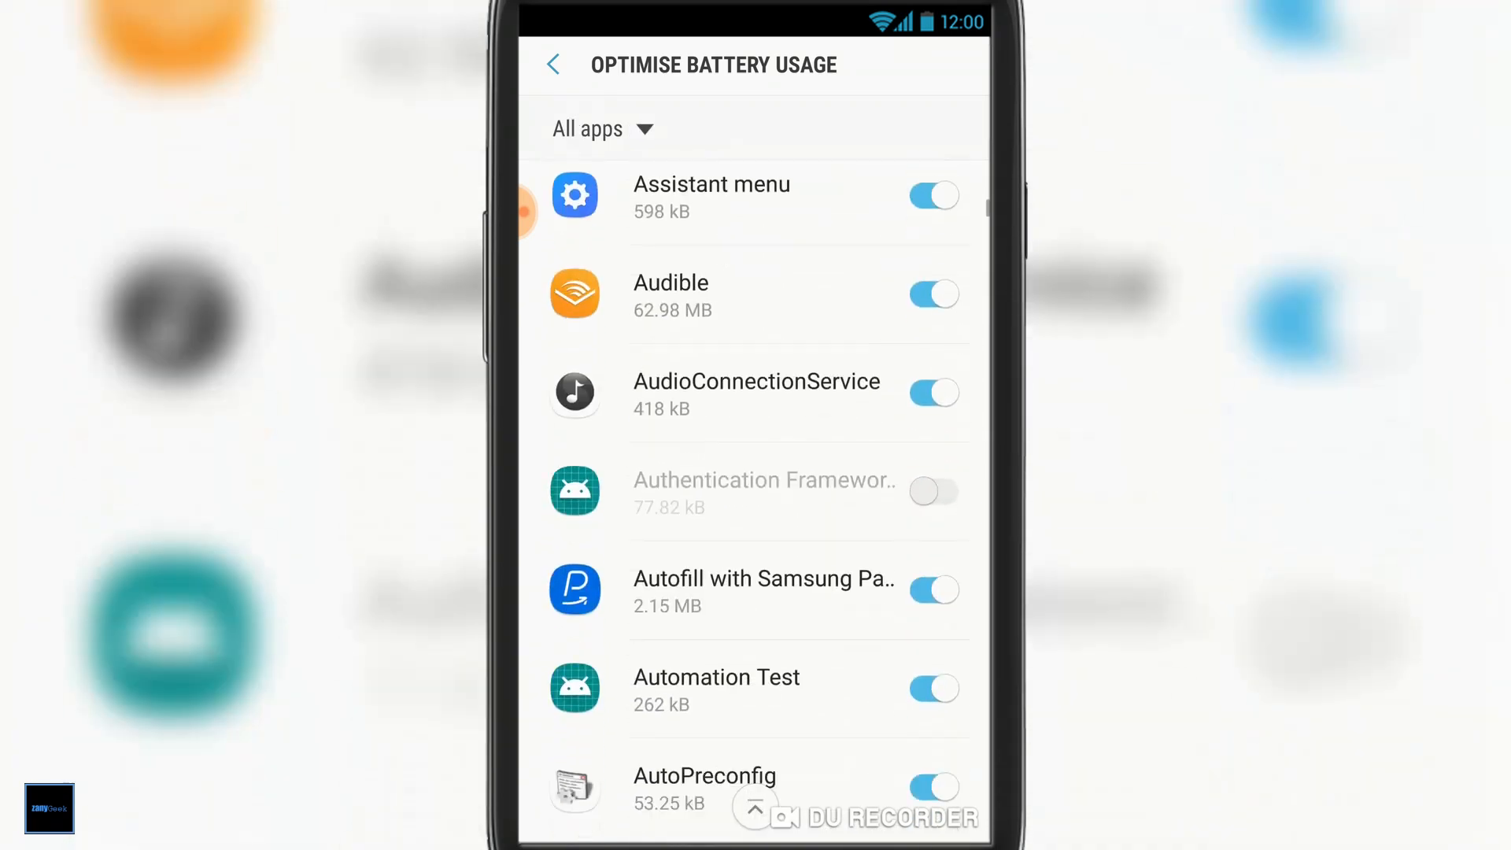
{"action": "scroll", "scroll_direction": "down", "scroll_amount": 3}
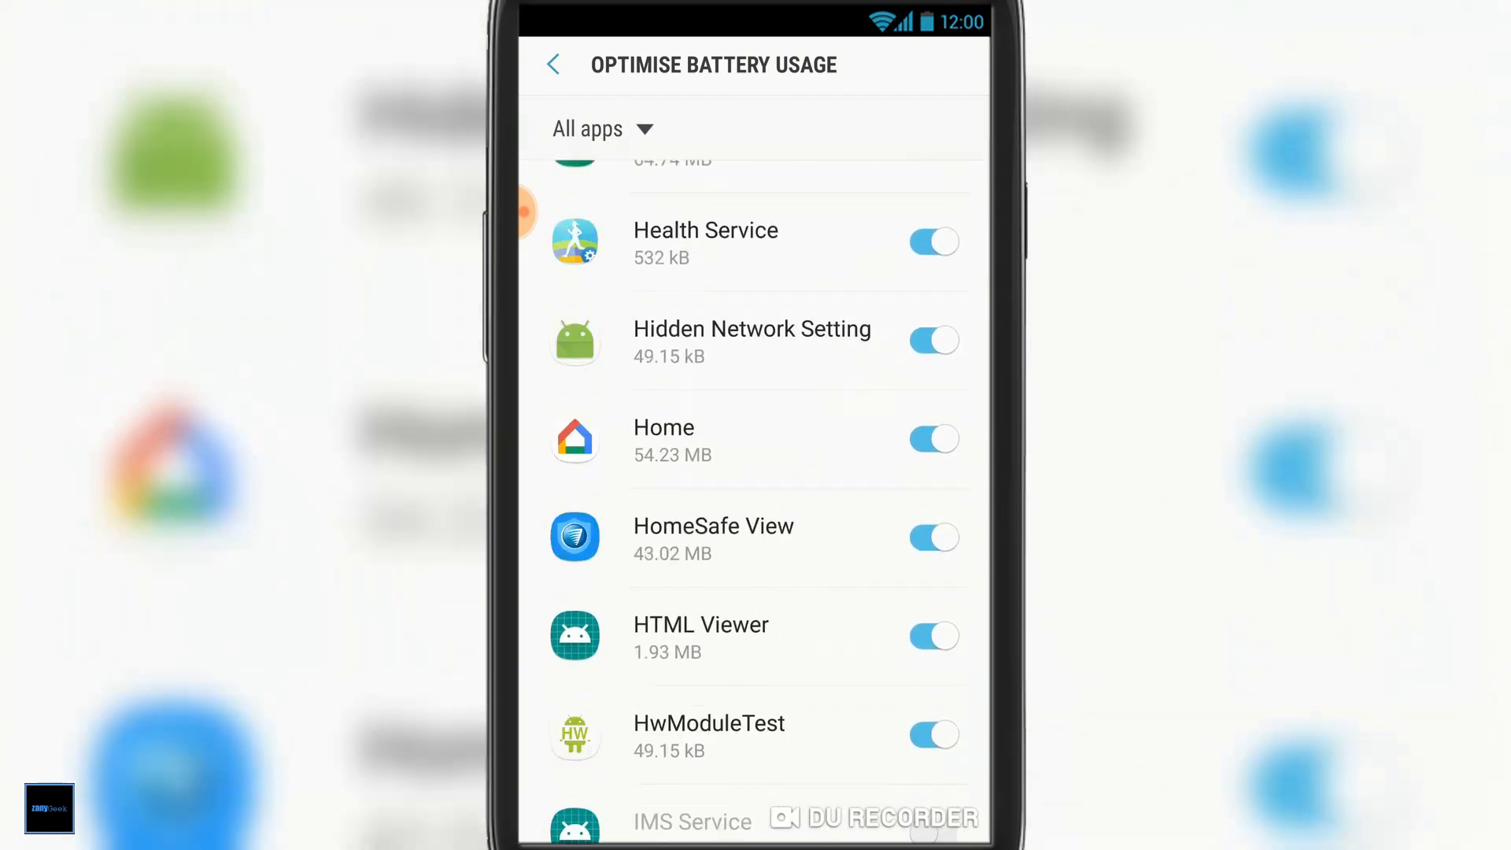
{"action": "left_click", "coordinate": [932, 536]}
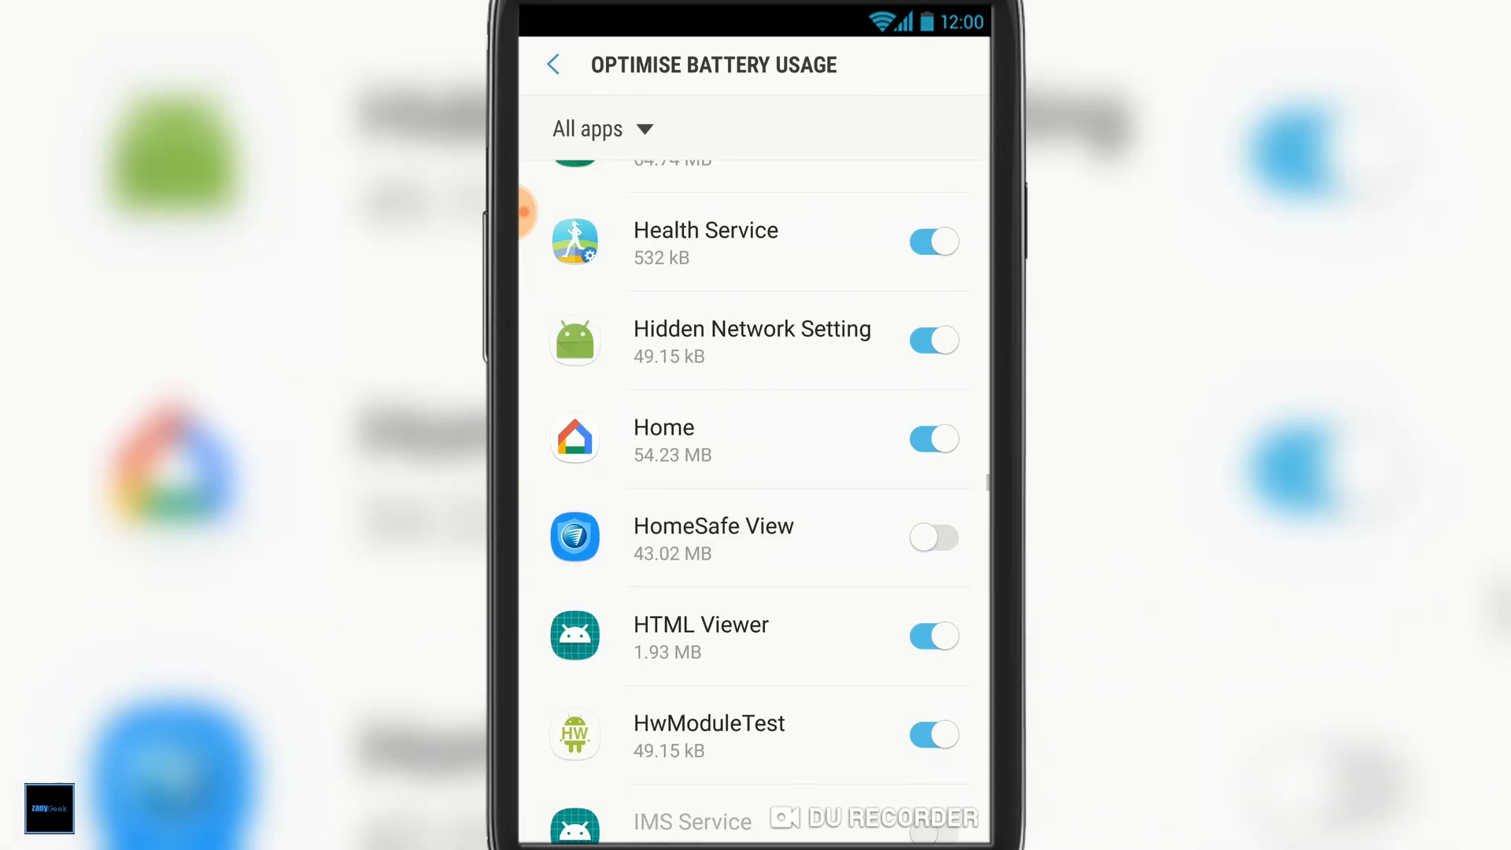
{"action": "scroll", "scroll_direction": "down", "scroll_amount": 3}
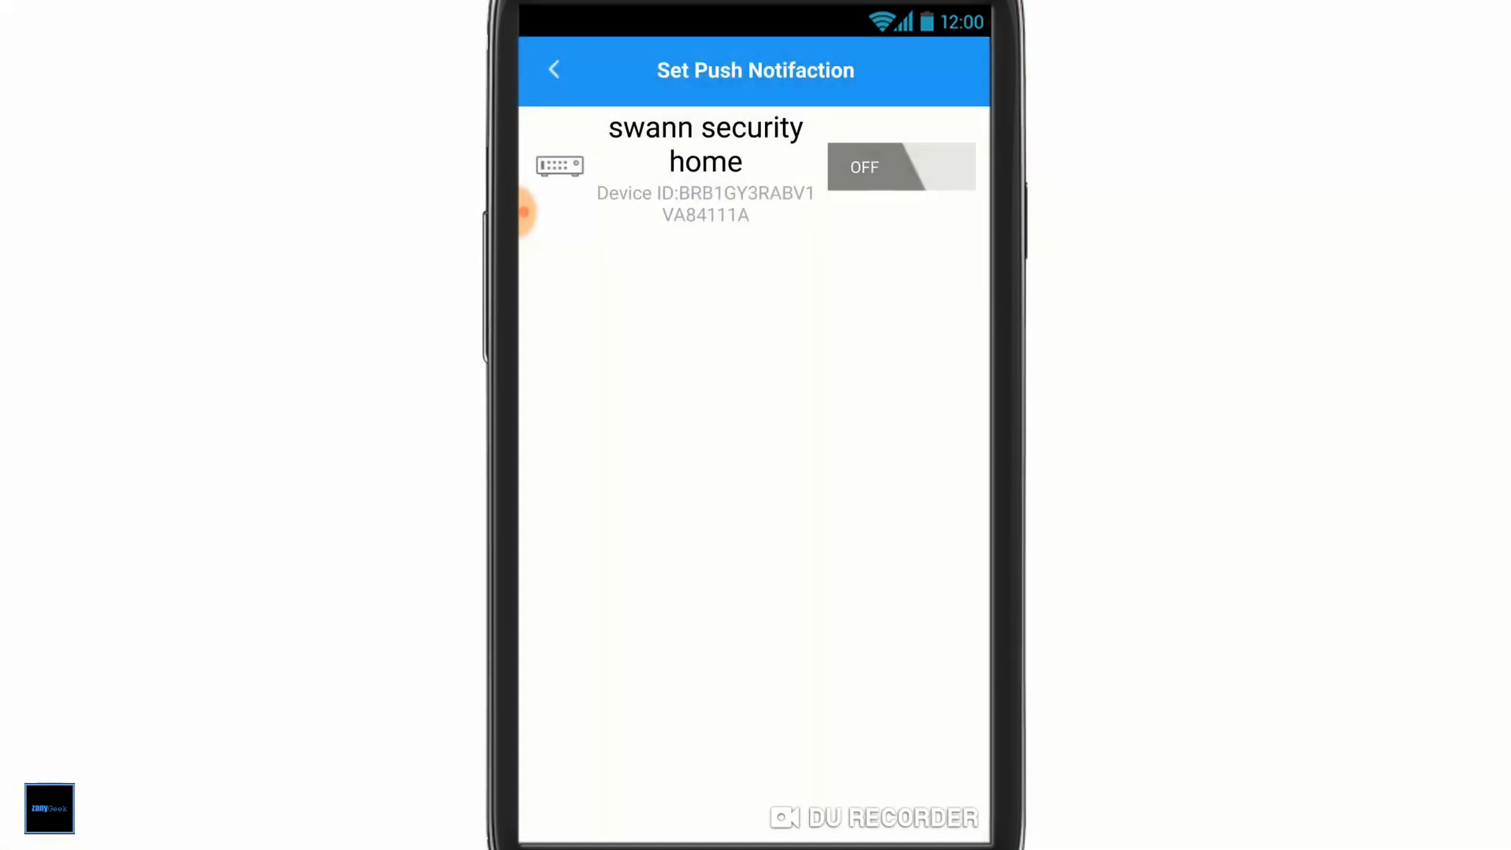
Switch push notifications on for swann security home and bring up the navigation menu.
{"action": "left_click", "coordinate": [901, 167]}
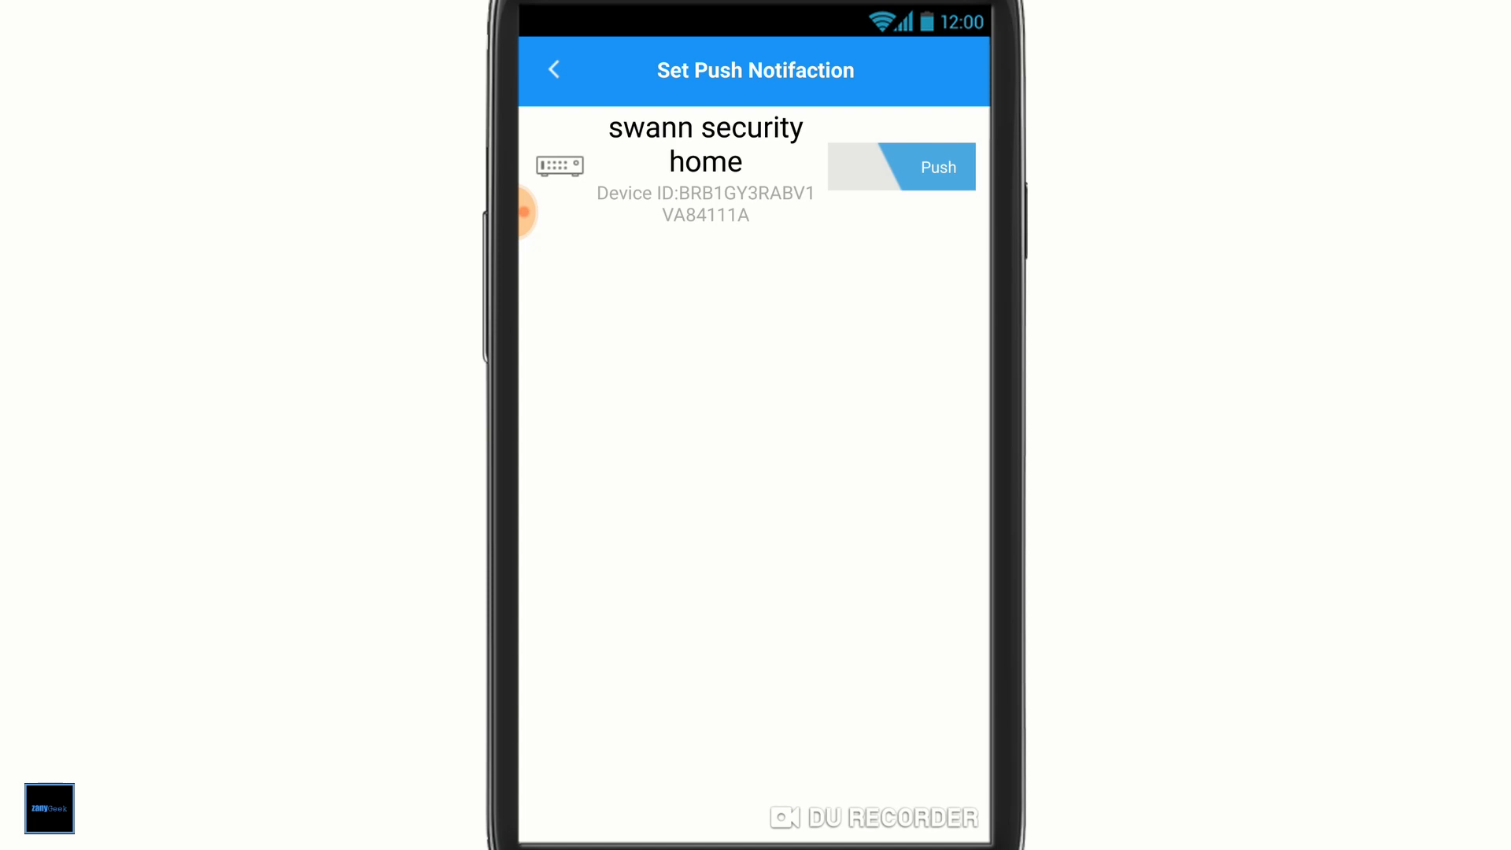
{"action": "left_click", "coordinate": [552, 69]}
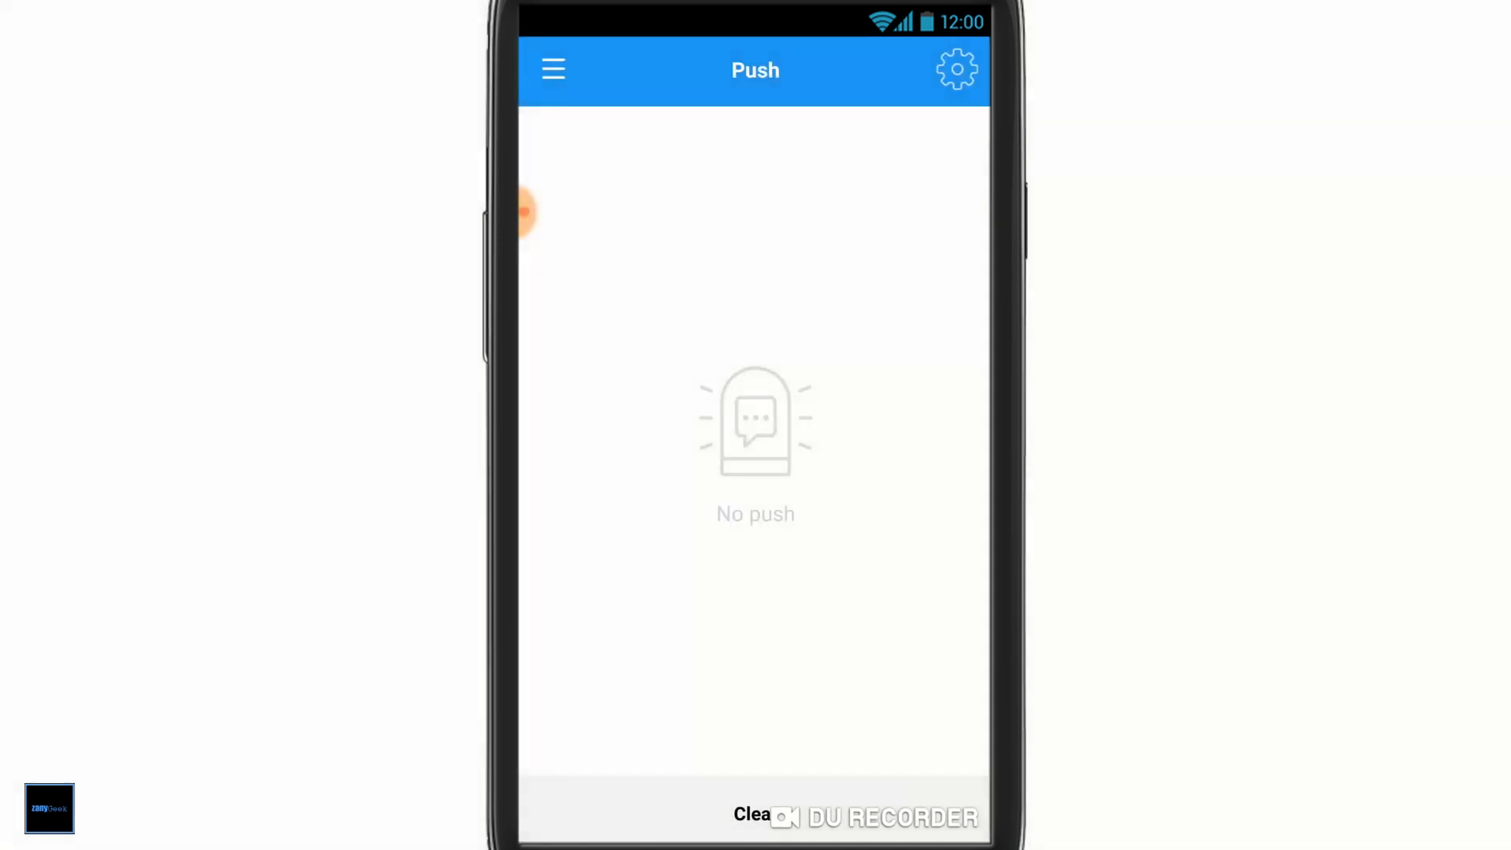
{"action": "left_click", "coordinate": [552, 69]}
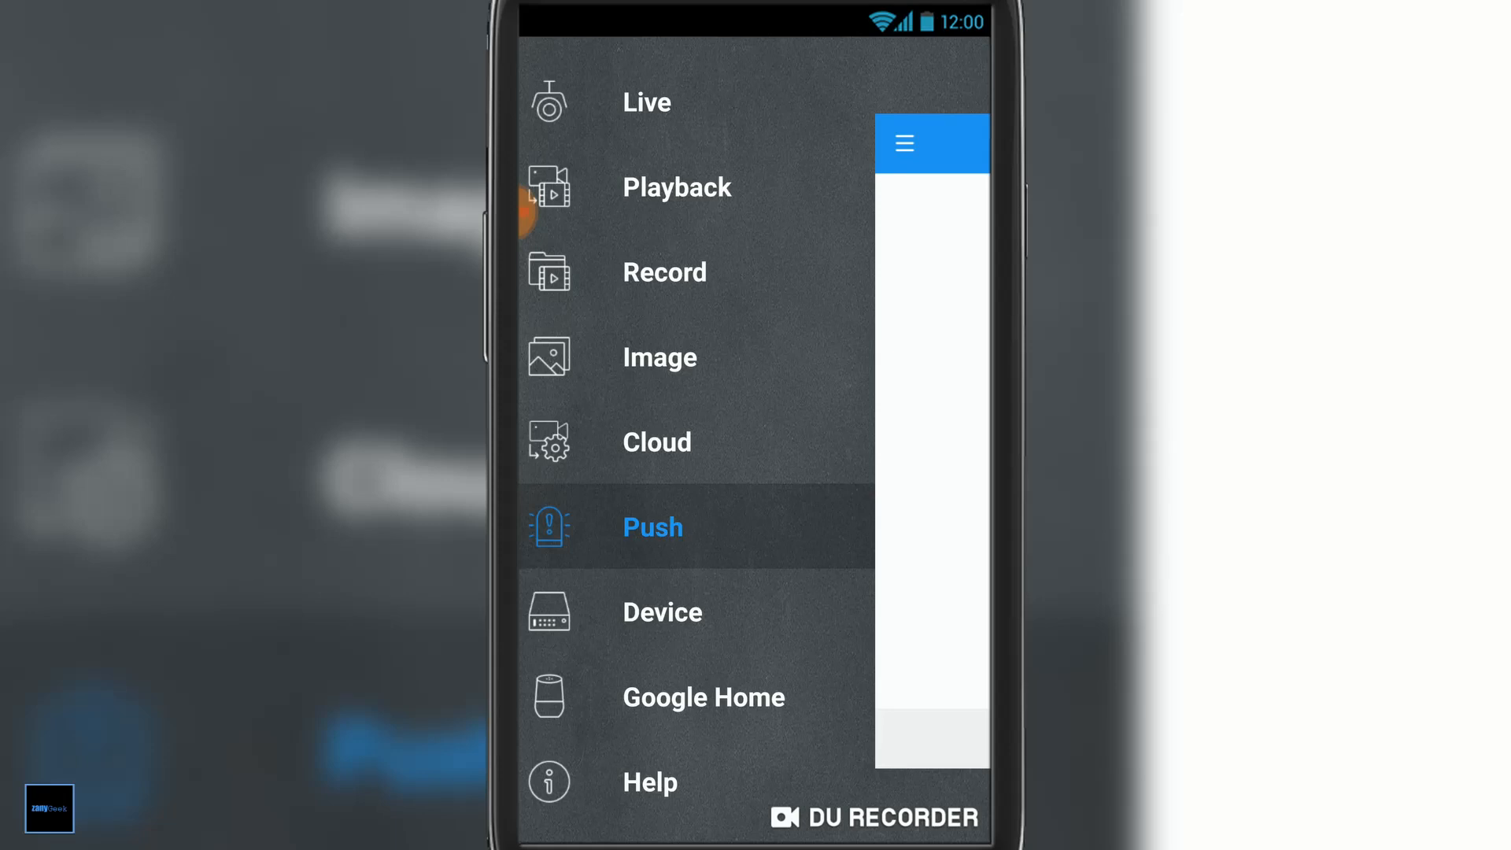
Check swann security home's connection details in the Device list, then head to Google Home Setup.
{"action": "left_click", "coordinate": [663, 611]}
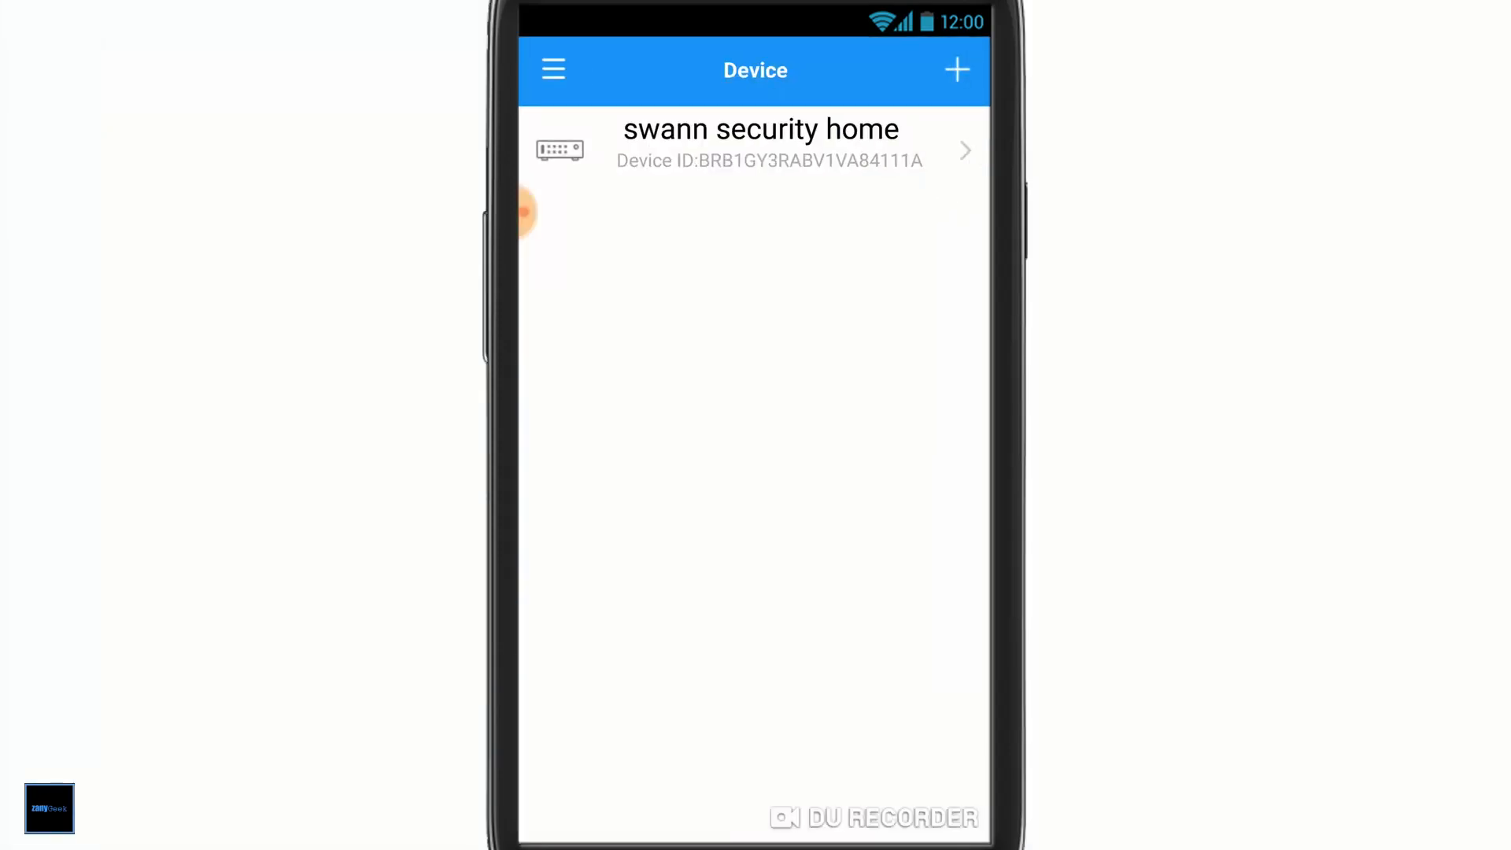
{"action": "left_click", "coordinate": [762, 151]}
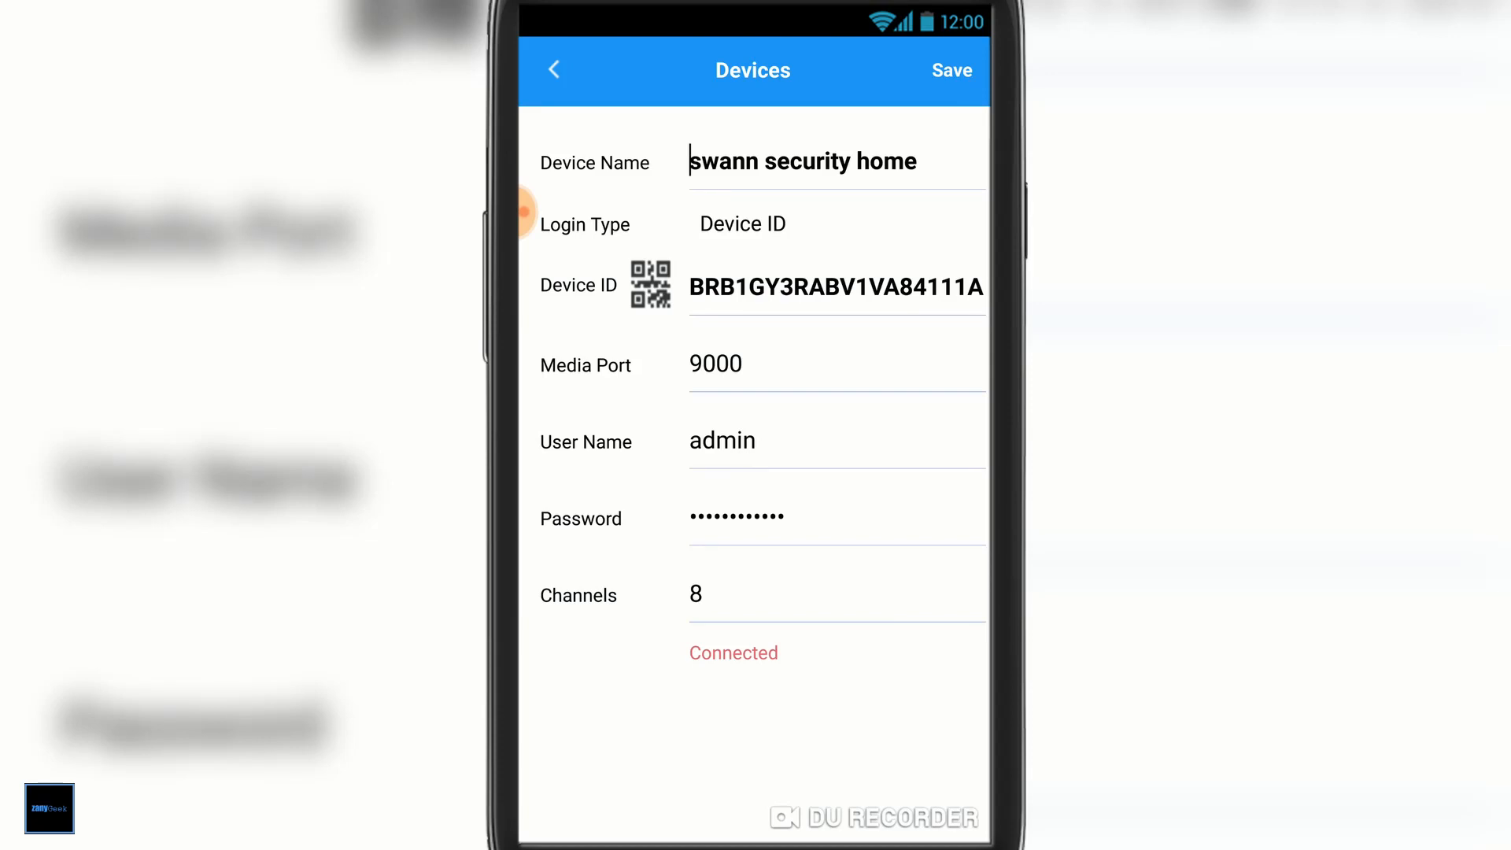
{"action": "left_click", "coordinate": [950, 70]}
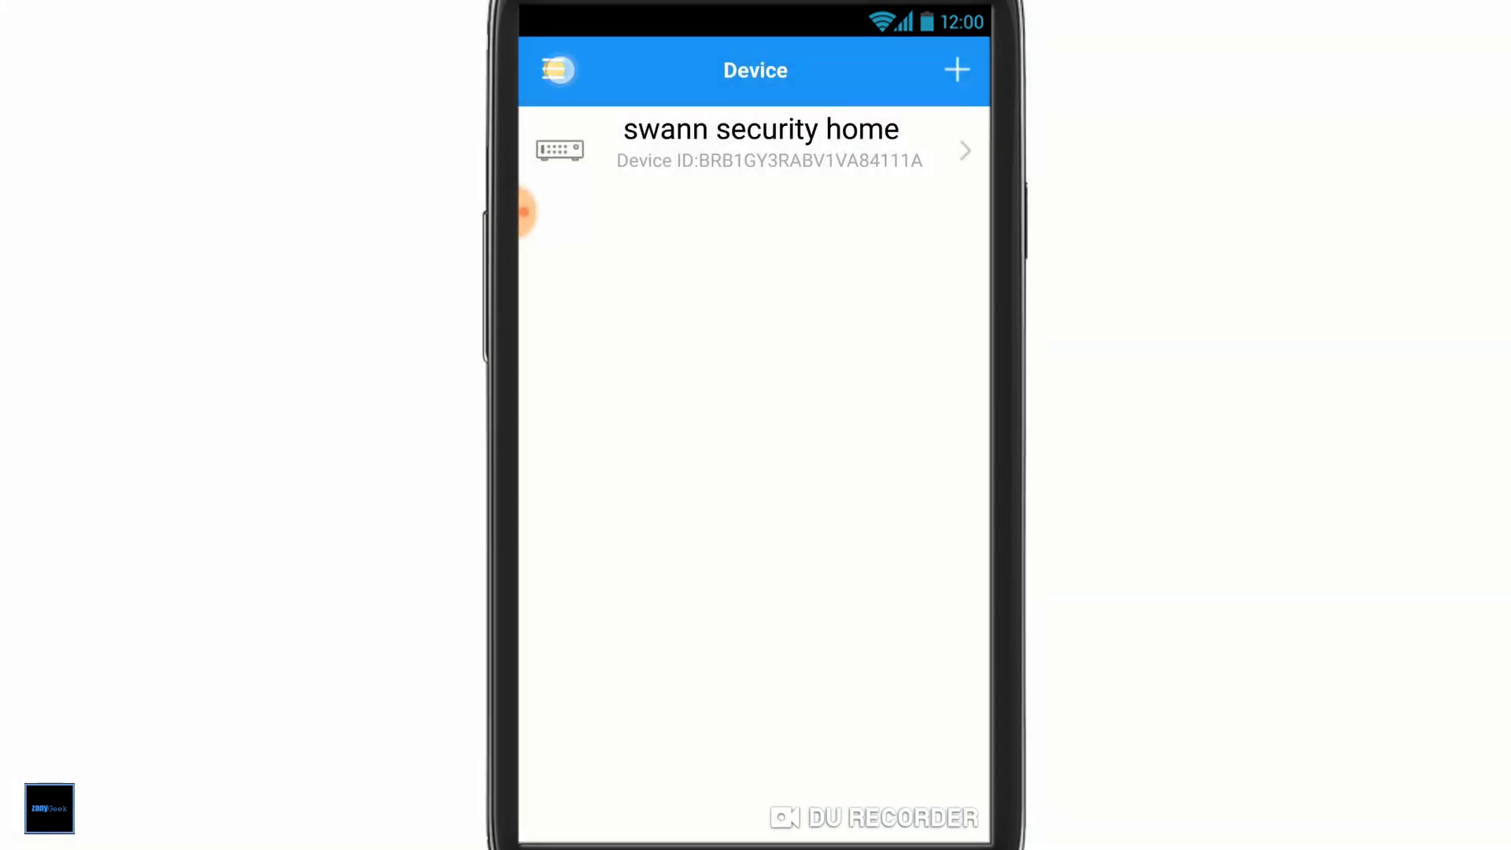
{"action": "left_click", "coordinate": [759, 149]}
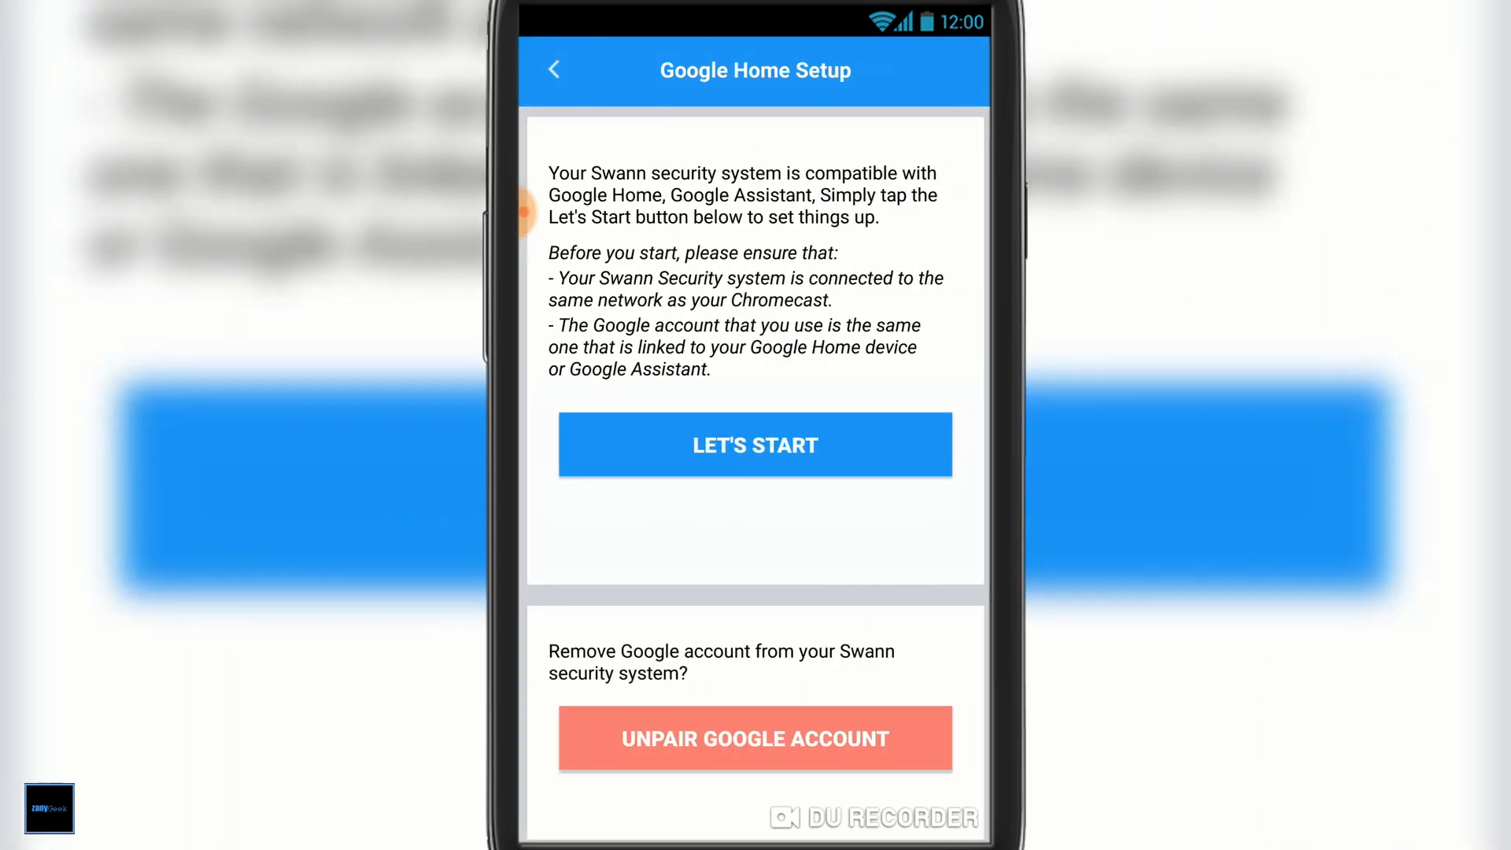
Run the Google Home setup and pair the chosen Google account with the security system.
{"action": "left_click", "coordinate": [755, 444]}
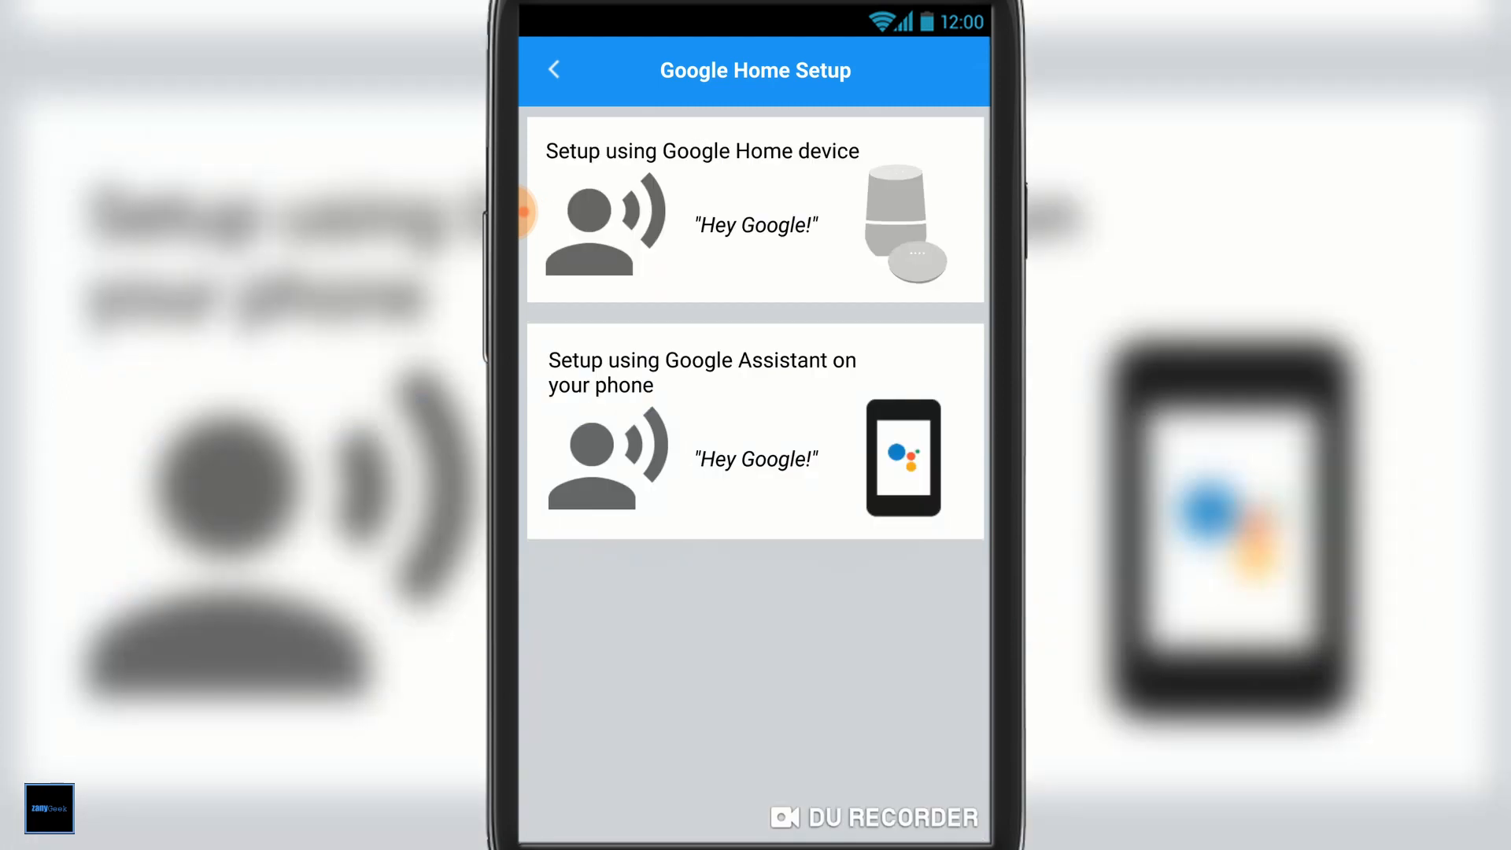
{"action": "left_click", "coordinate": [756, 431]}
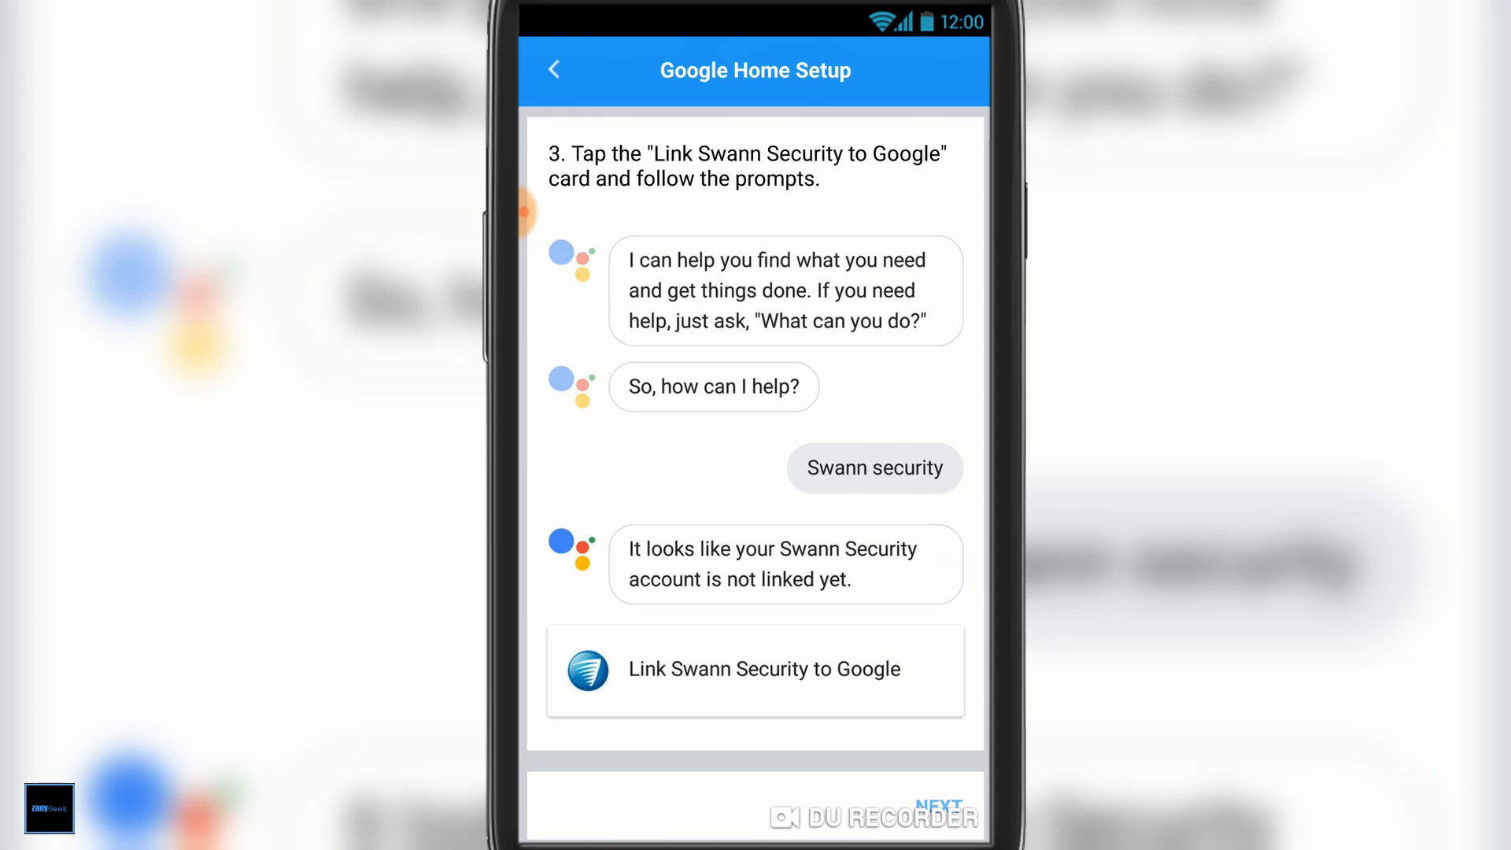
{"action": "left_click", "coordinate": [754, 669]}
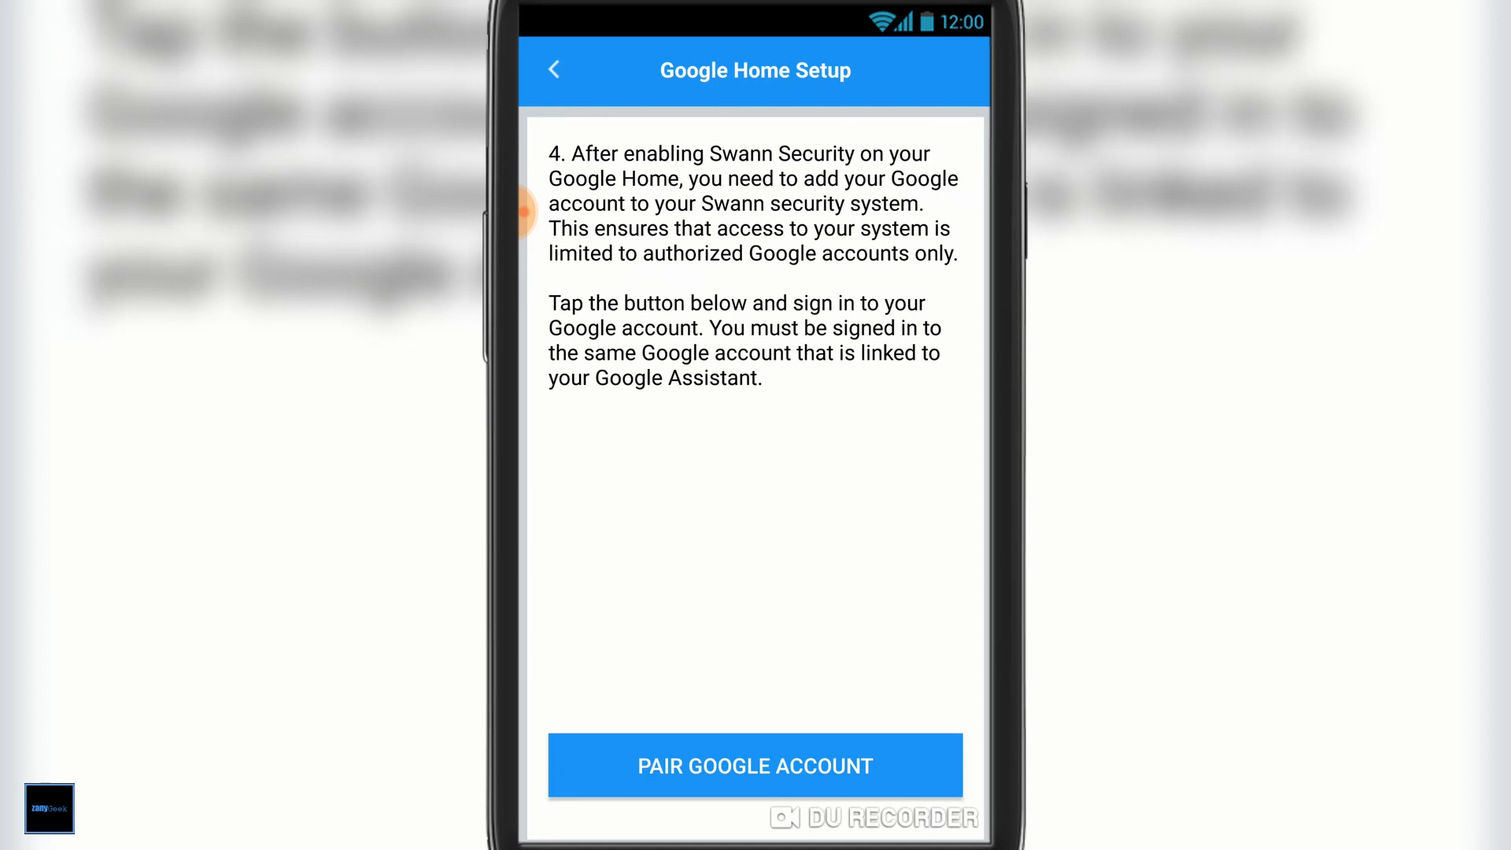
{"action": "left_click", "coordinate": [754, 765]}
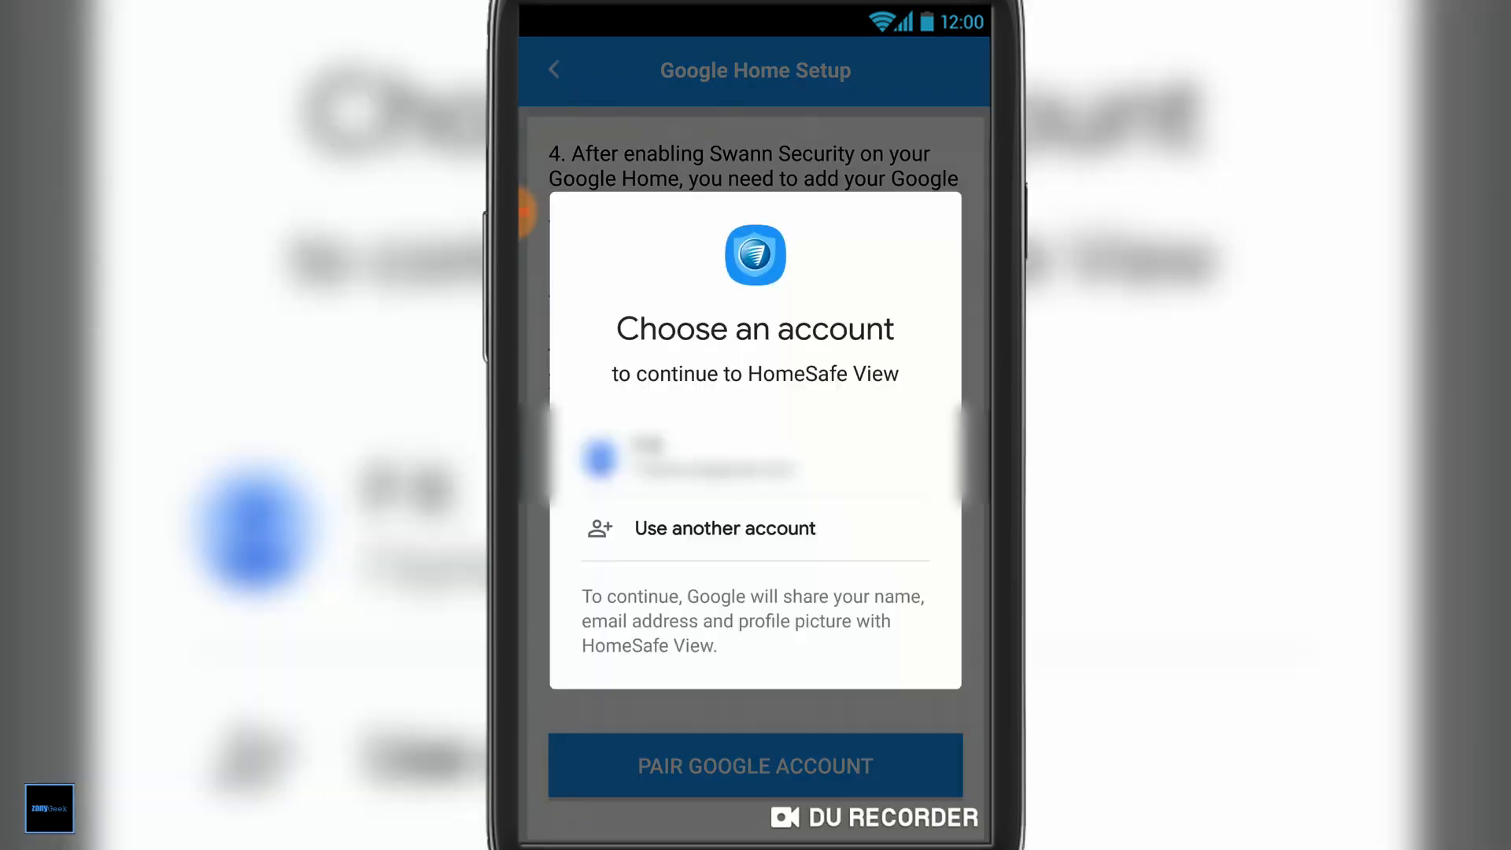
{"action": "left_click", "coordinate": [713, 460]}
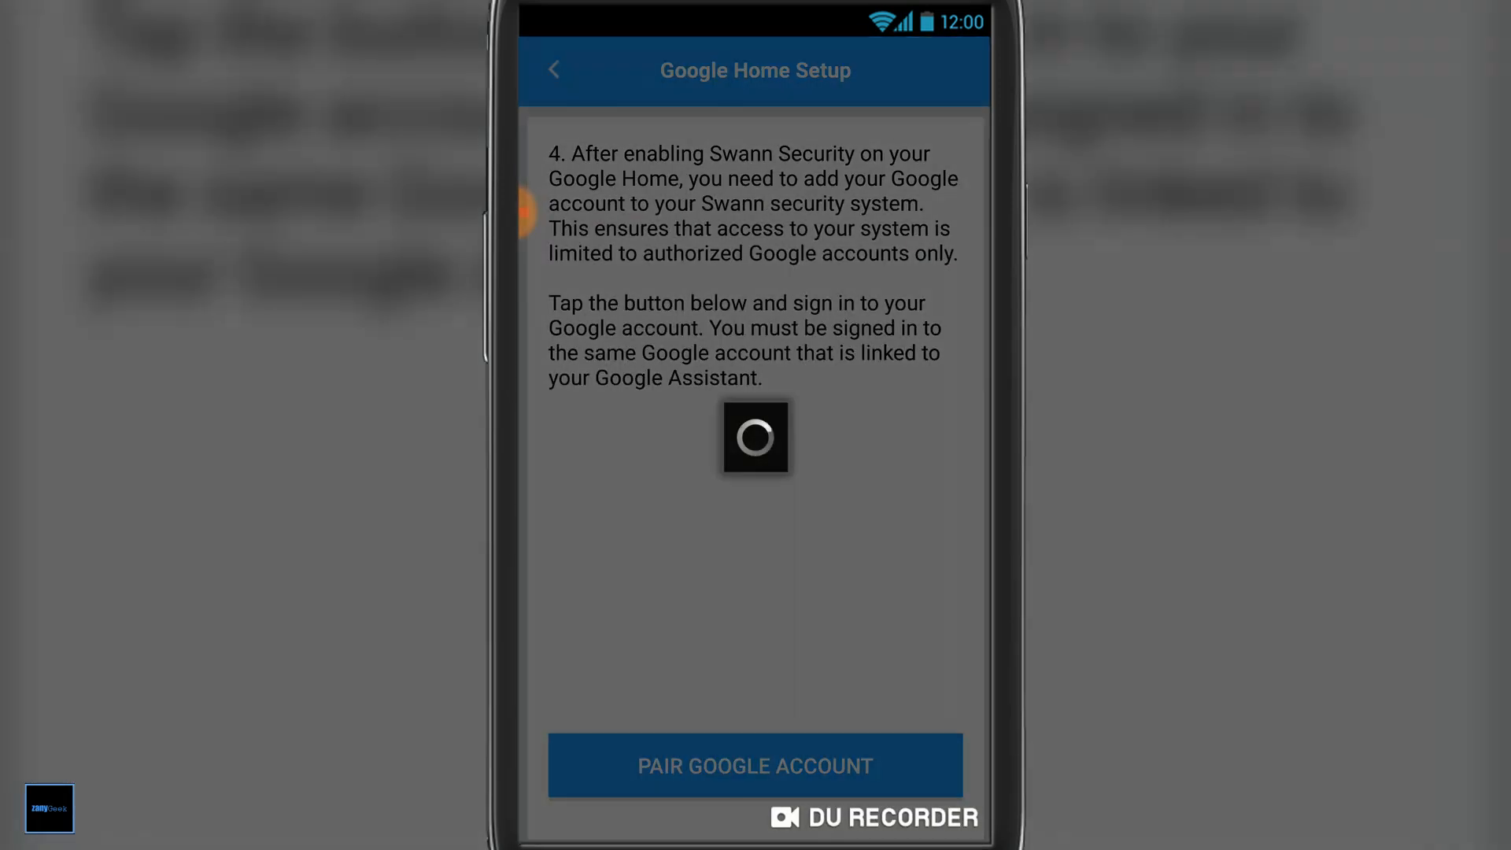
{"action": "left_click", "coordinate": [754, 765]}
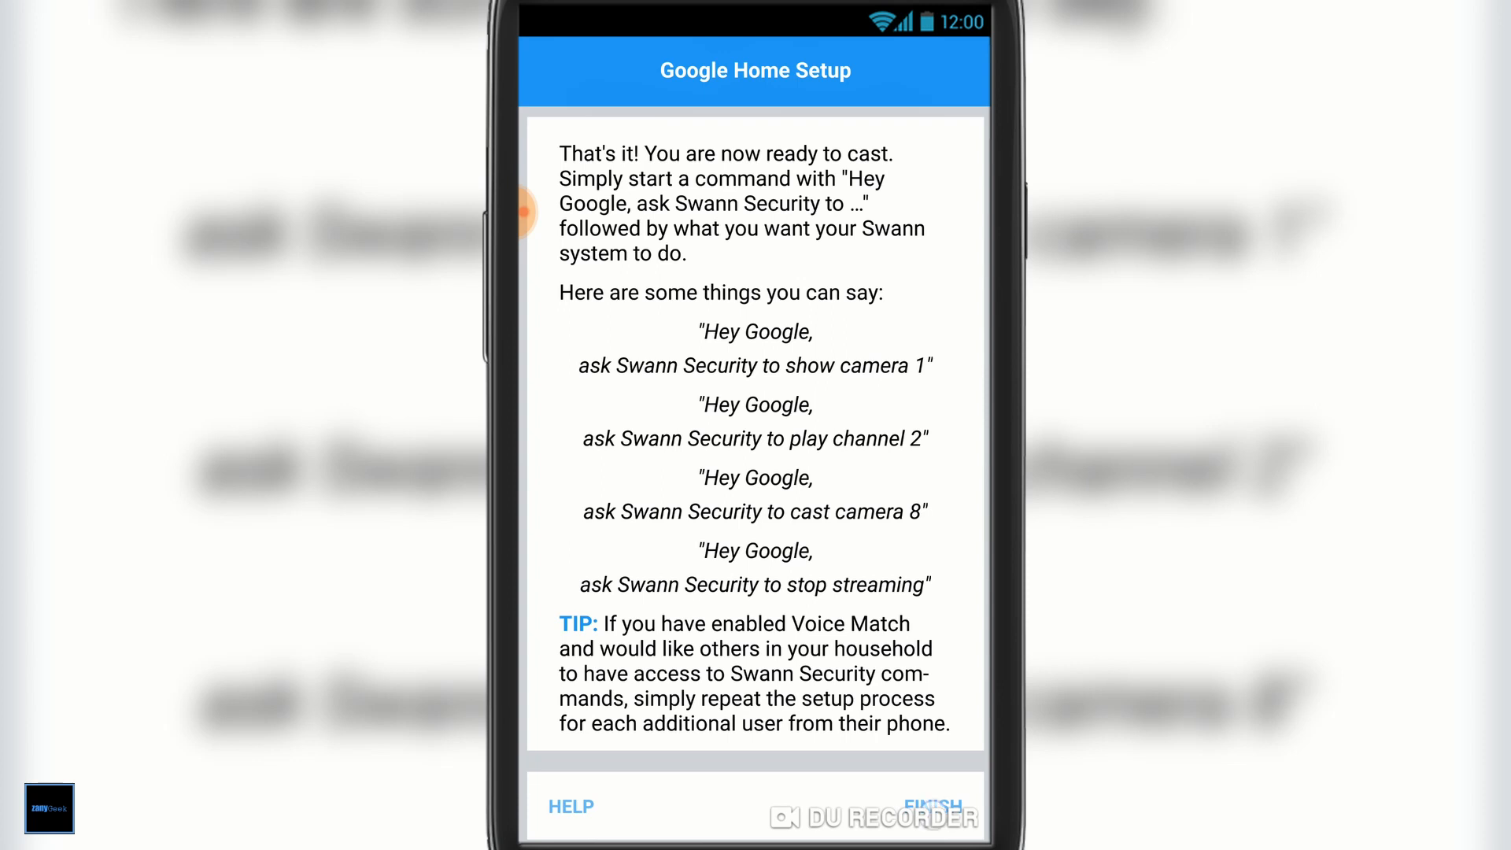
Finish Google Home Setup and return to the four-camera Live view.
{"action": "left_click", "coordinate": [930, 806]}
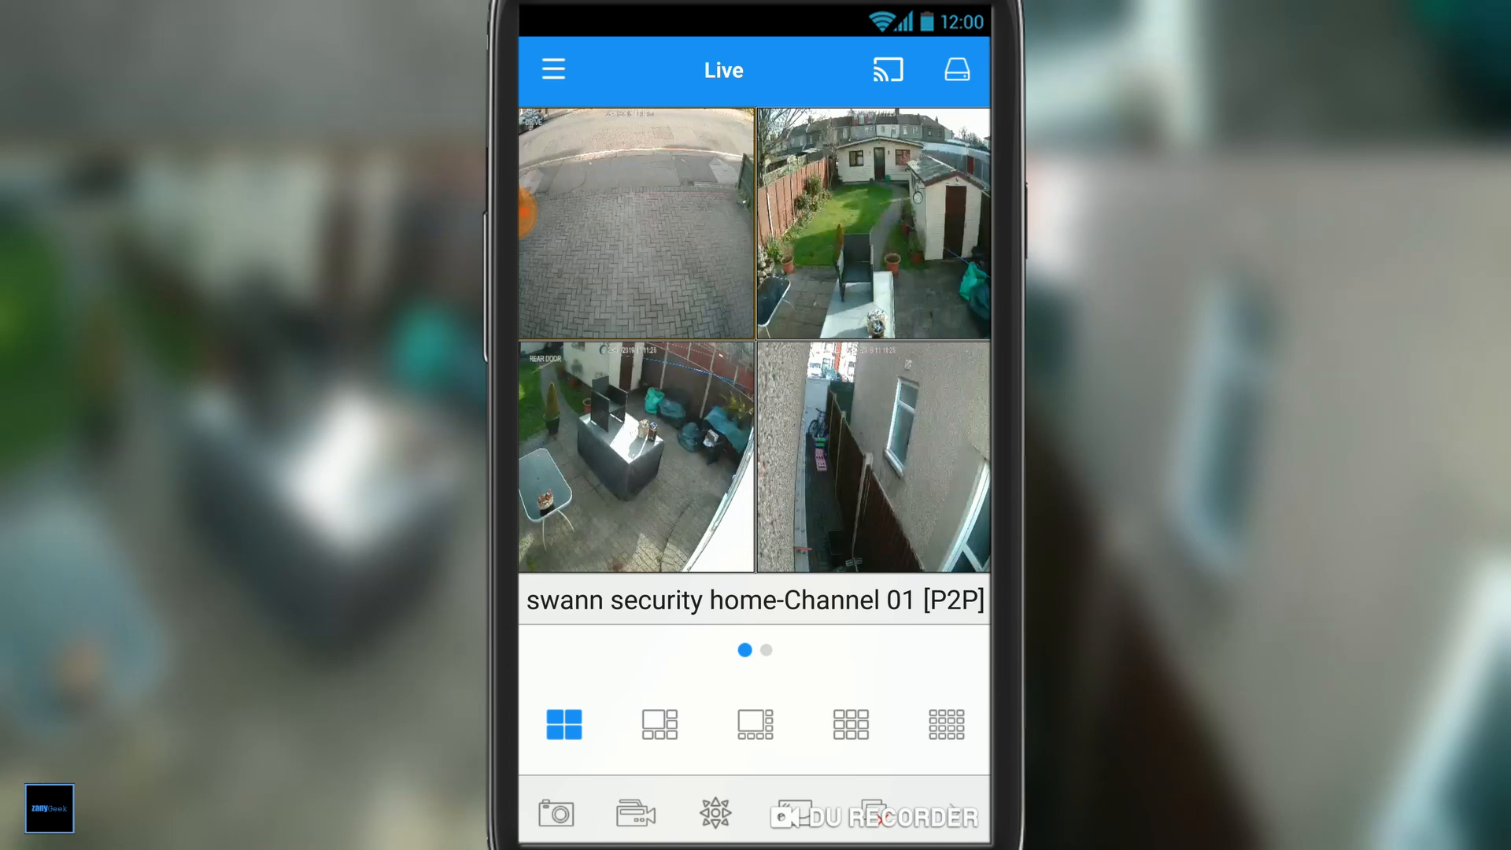
Cast the Channel 04 live feed to the Living Room TV.
{"action": "left_click", "coordinate": [888, 69]}
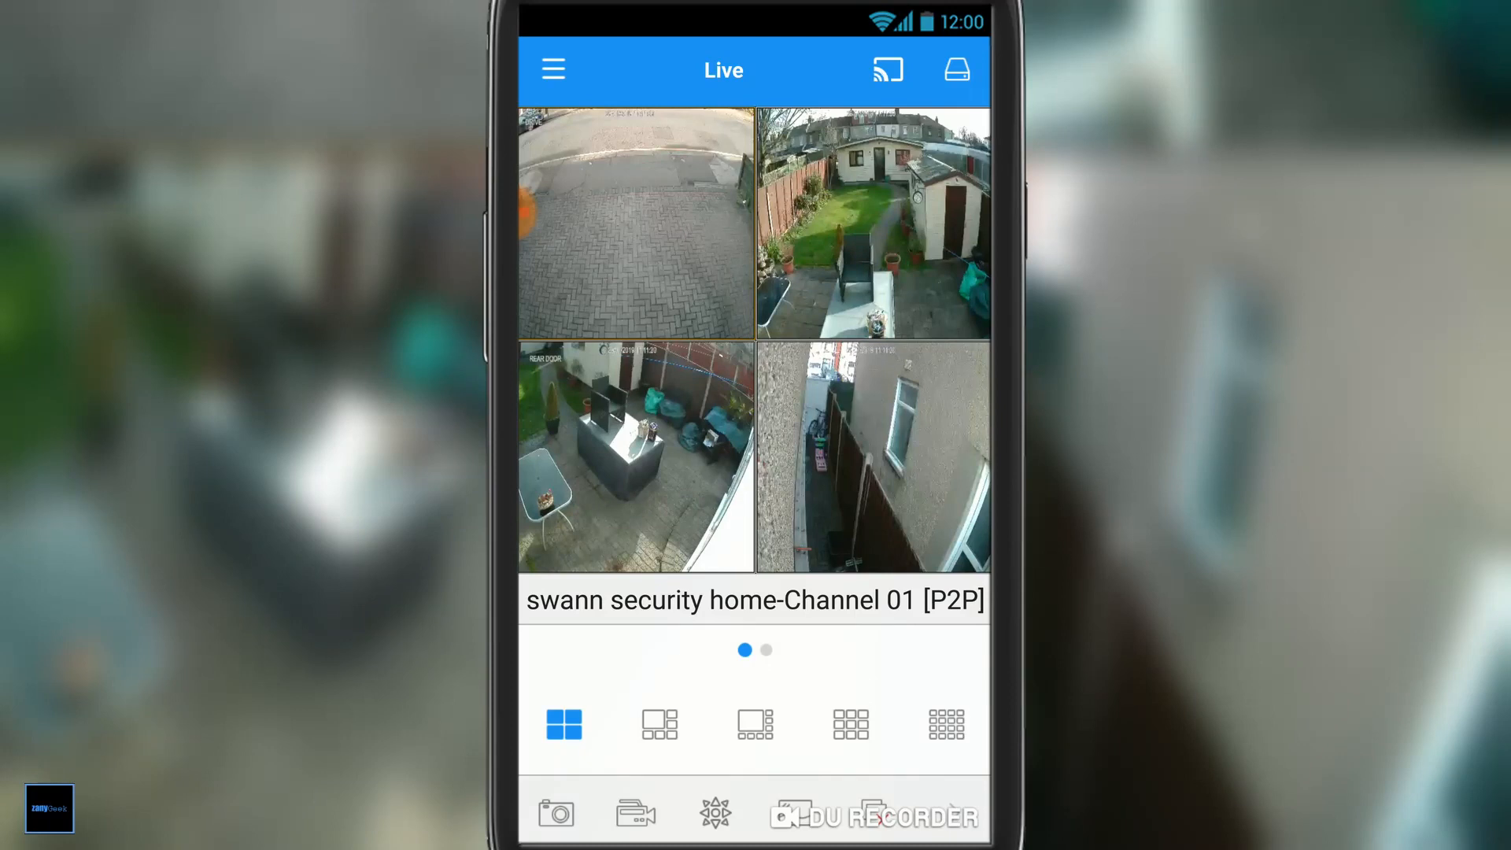
{"action": "left_click", "coordinate": [886, 70]}
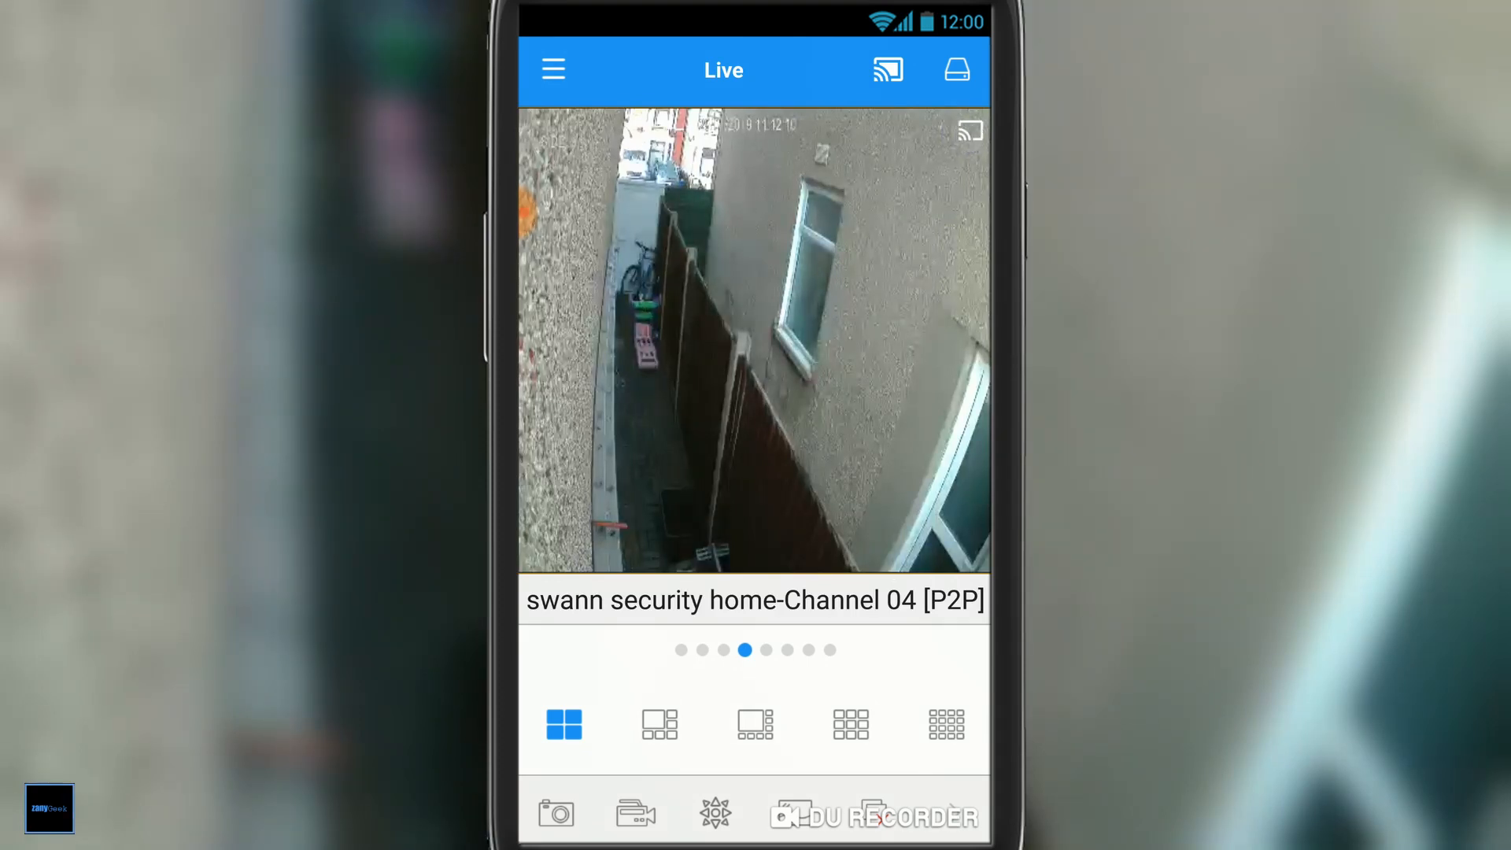
{"action": "left_click", "coordinate": [886, 69]}
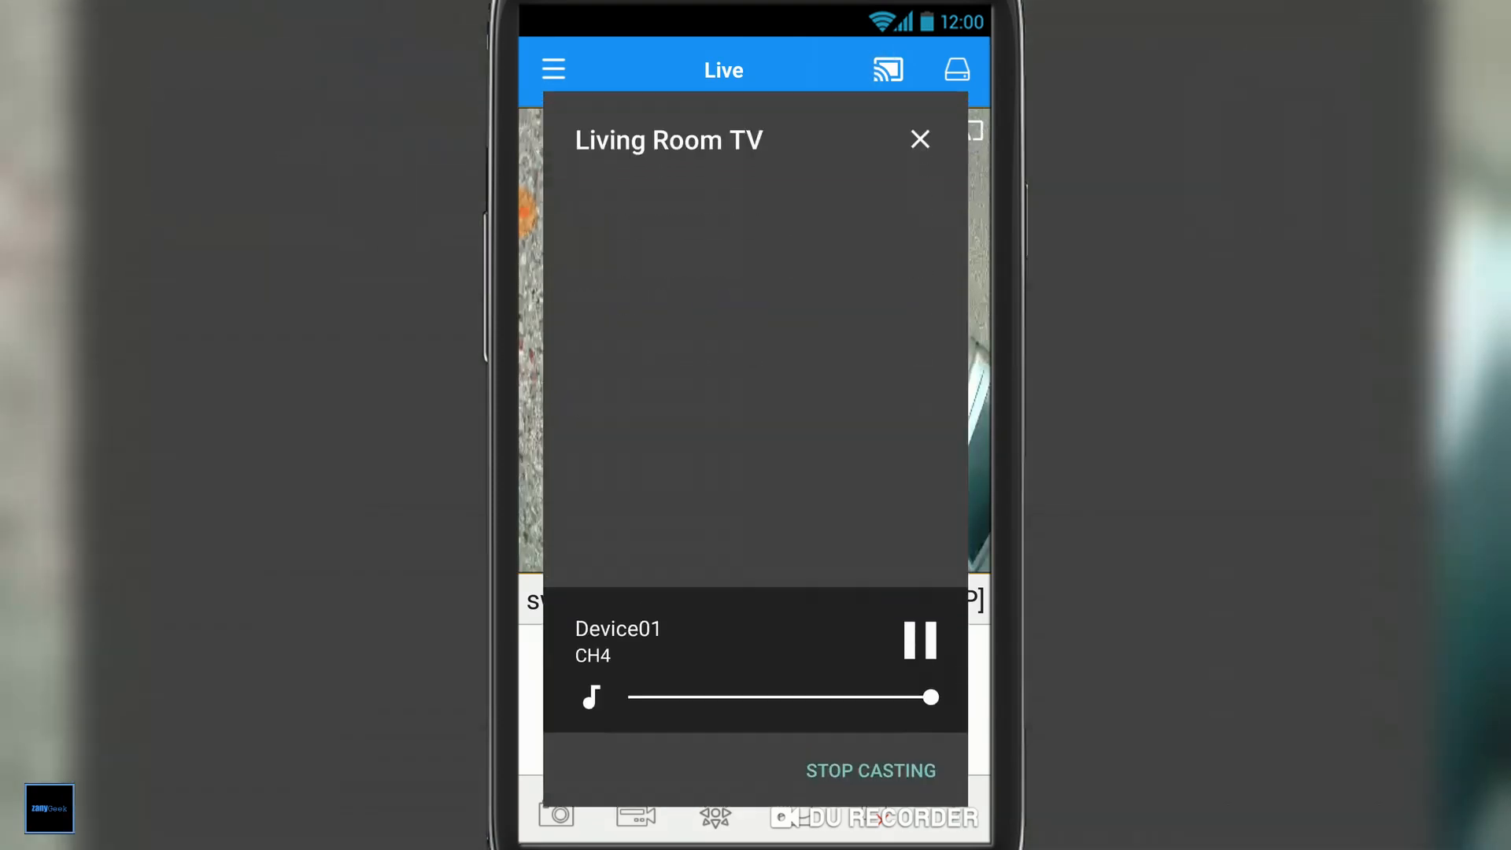